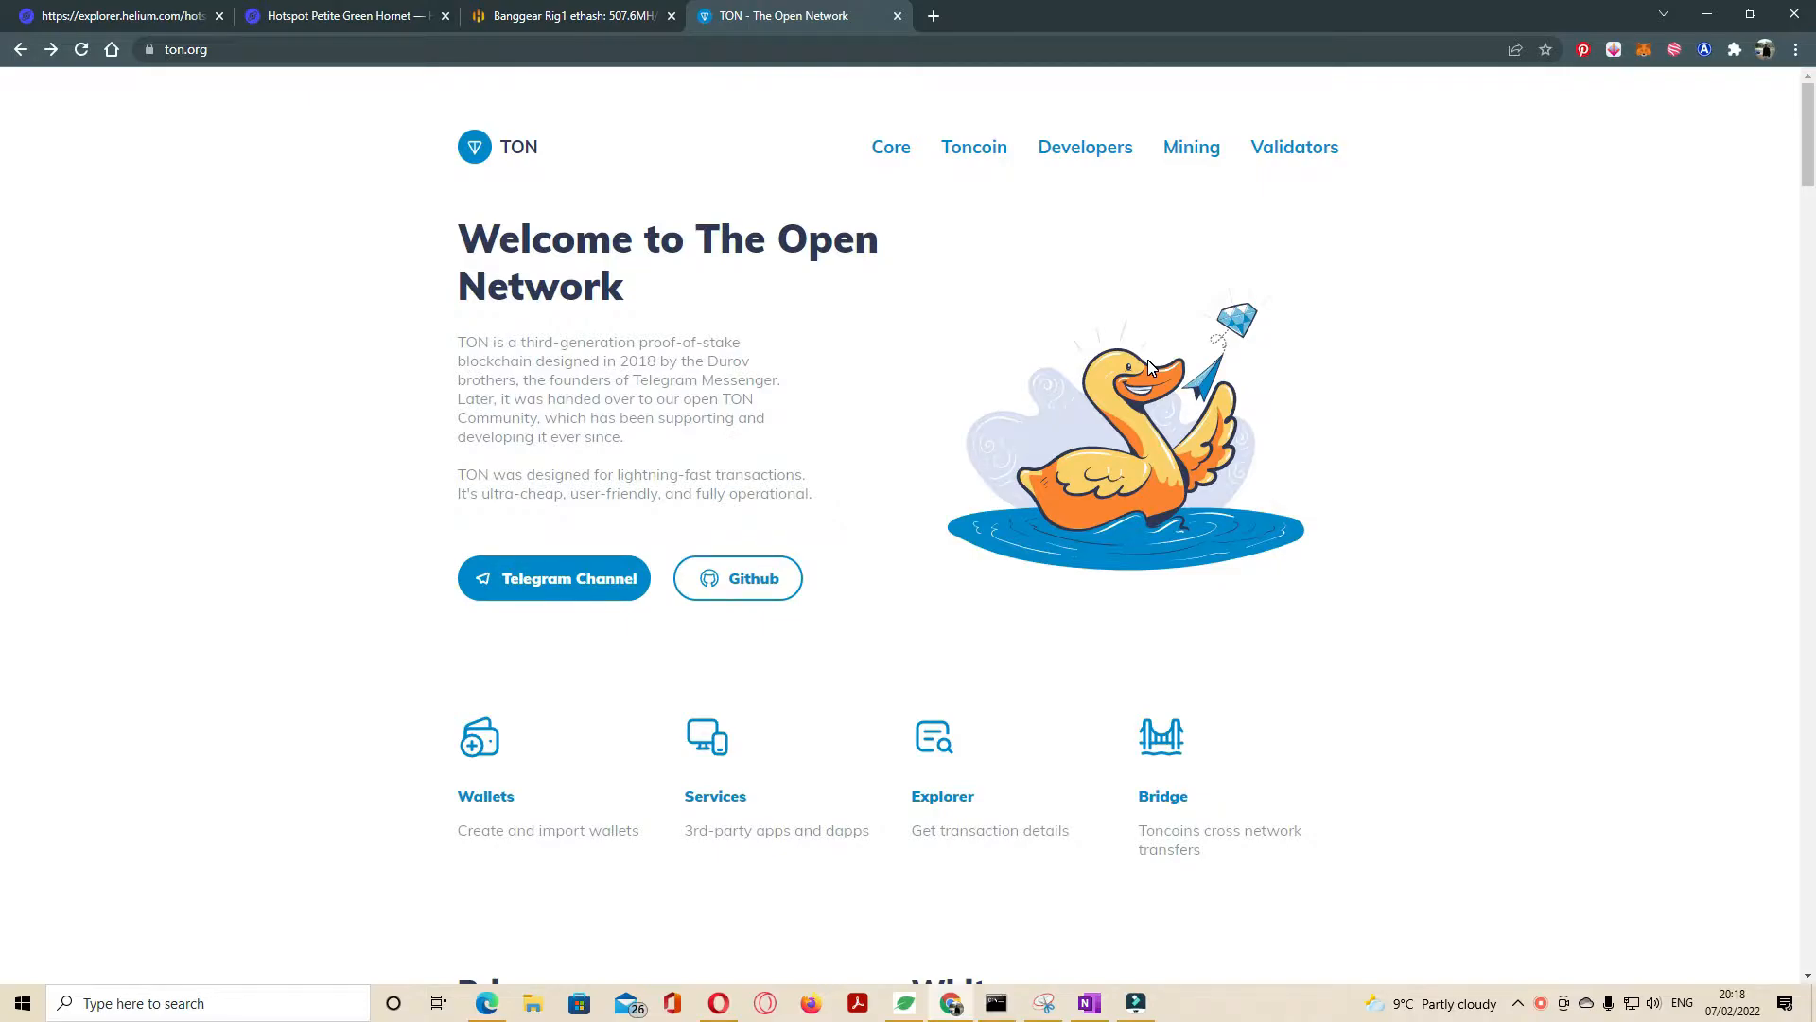
mouse_move(1298, 394)
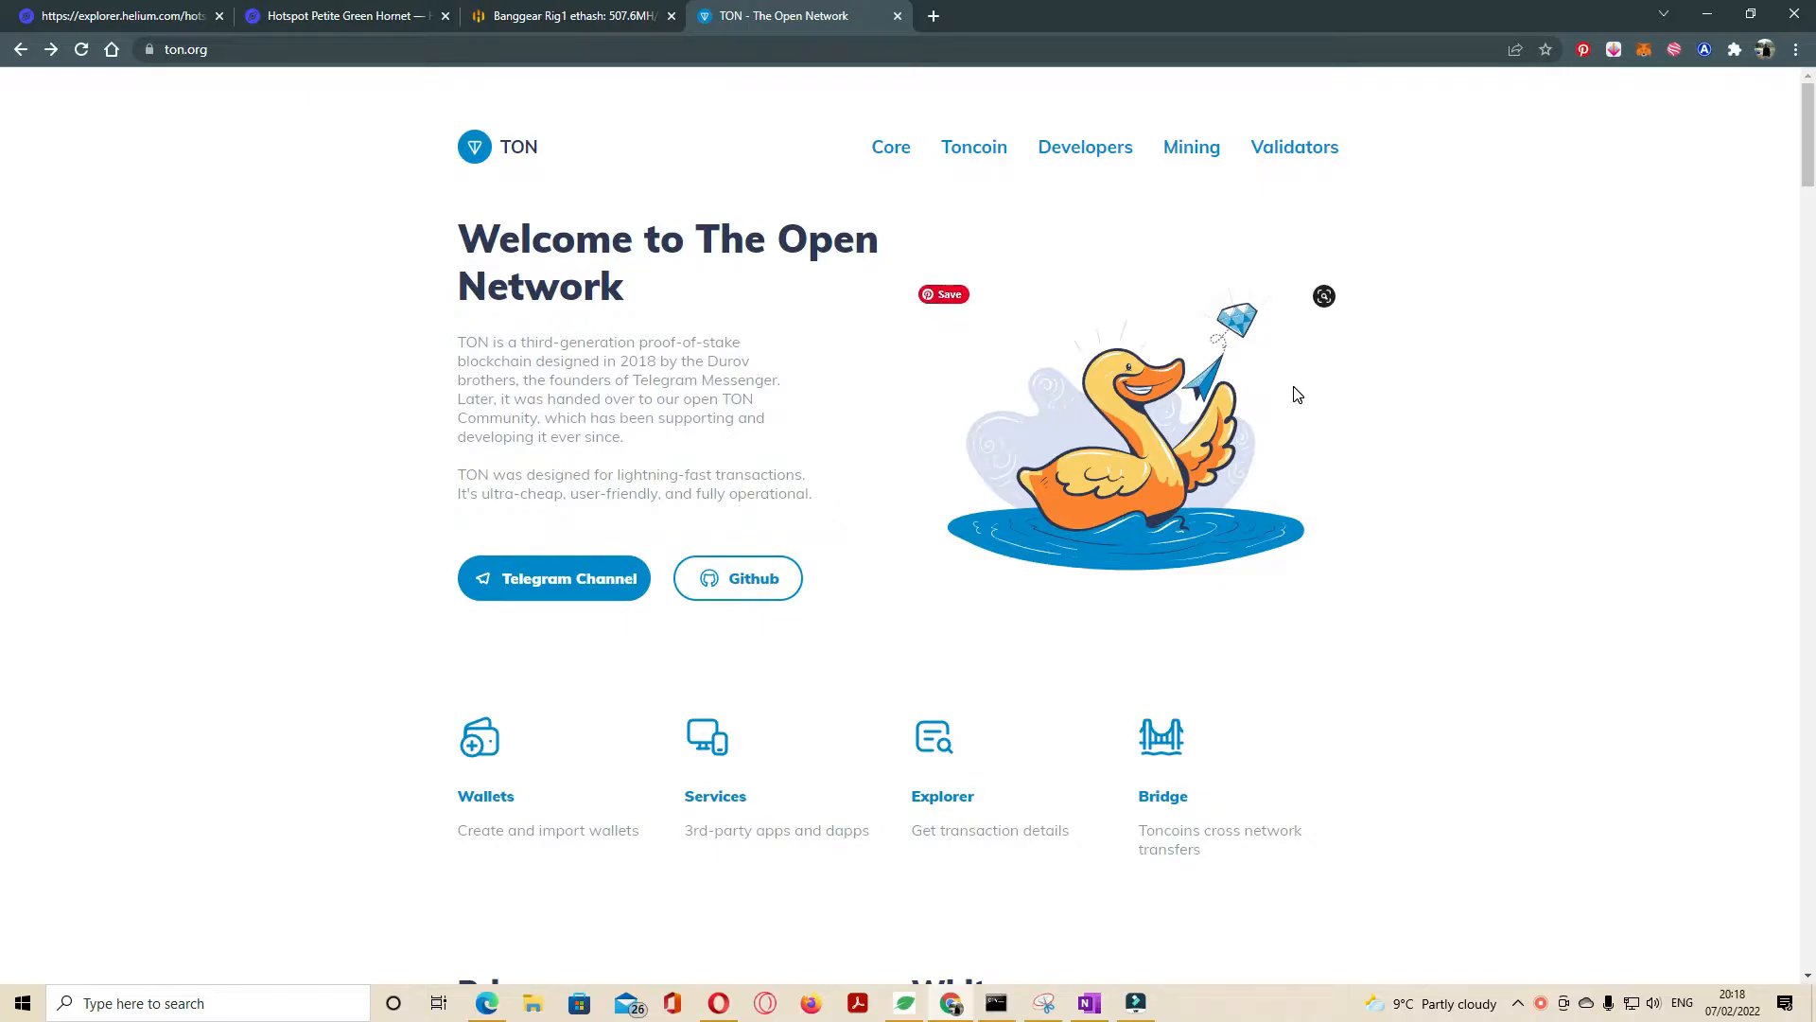
mouse_move(352, 142)
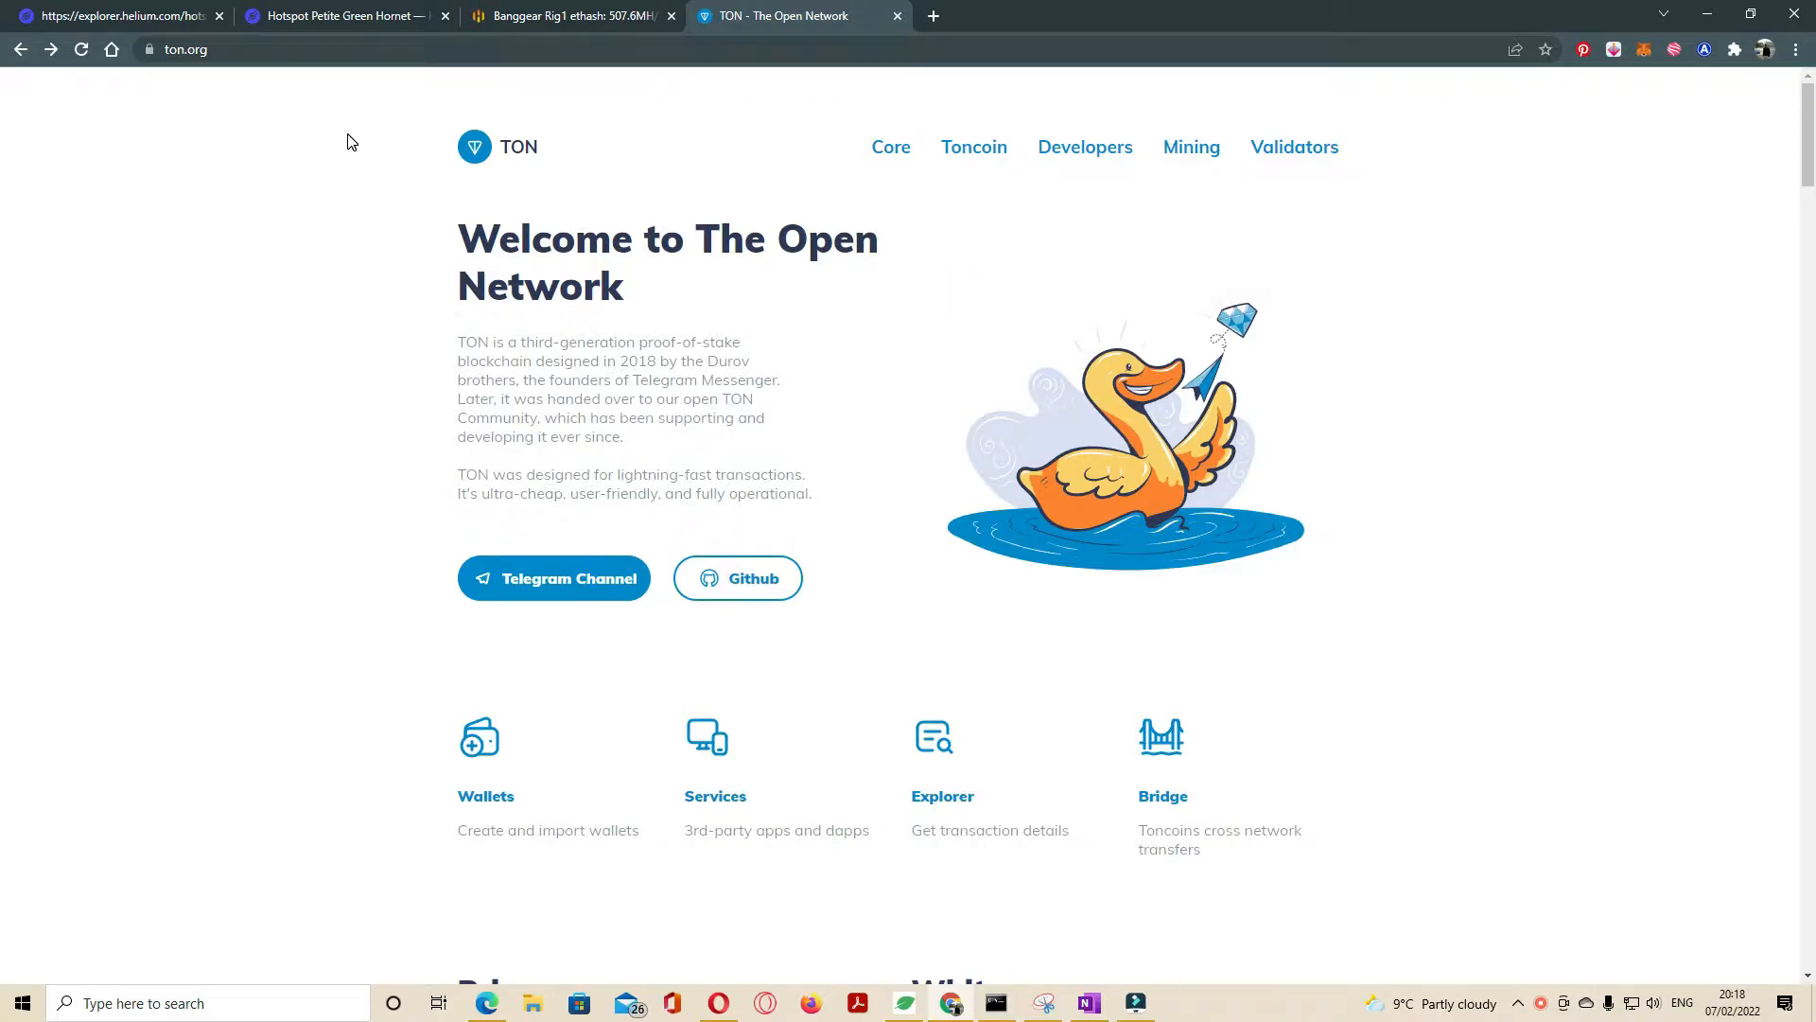
mouse_move(487, 176)
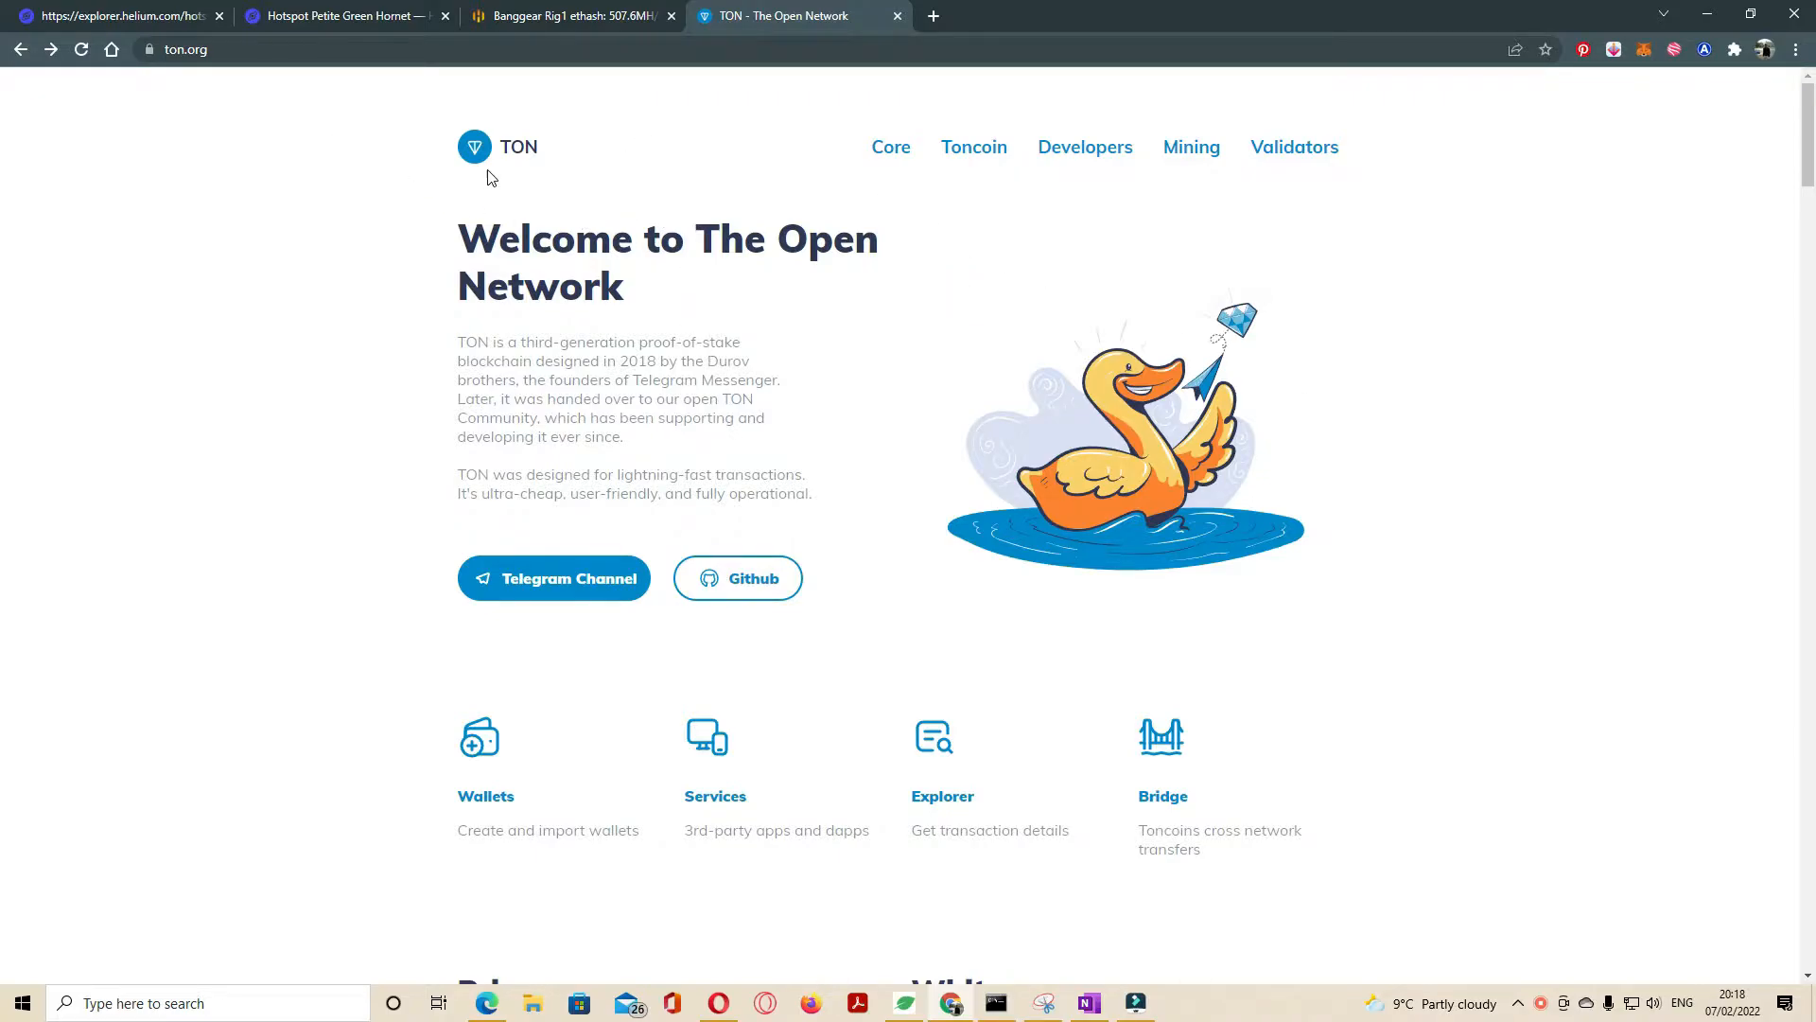
mouse_move(1237, 138)
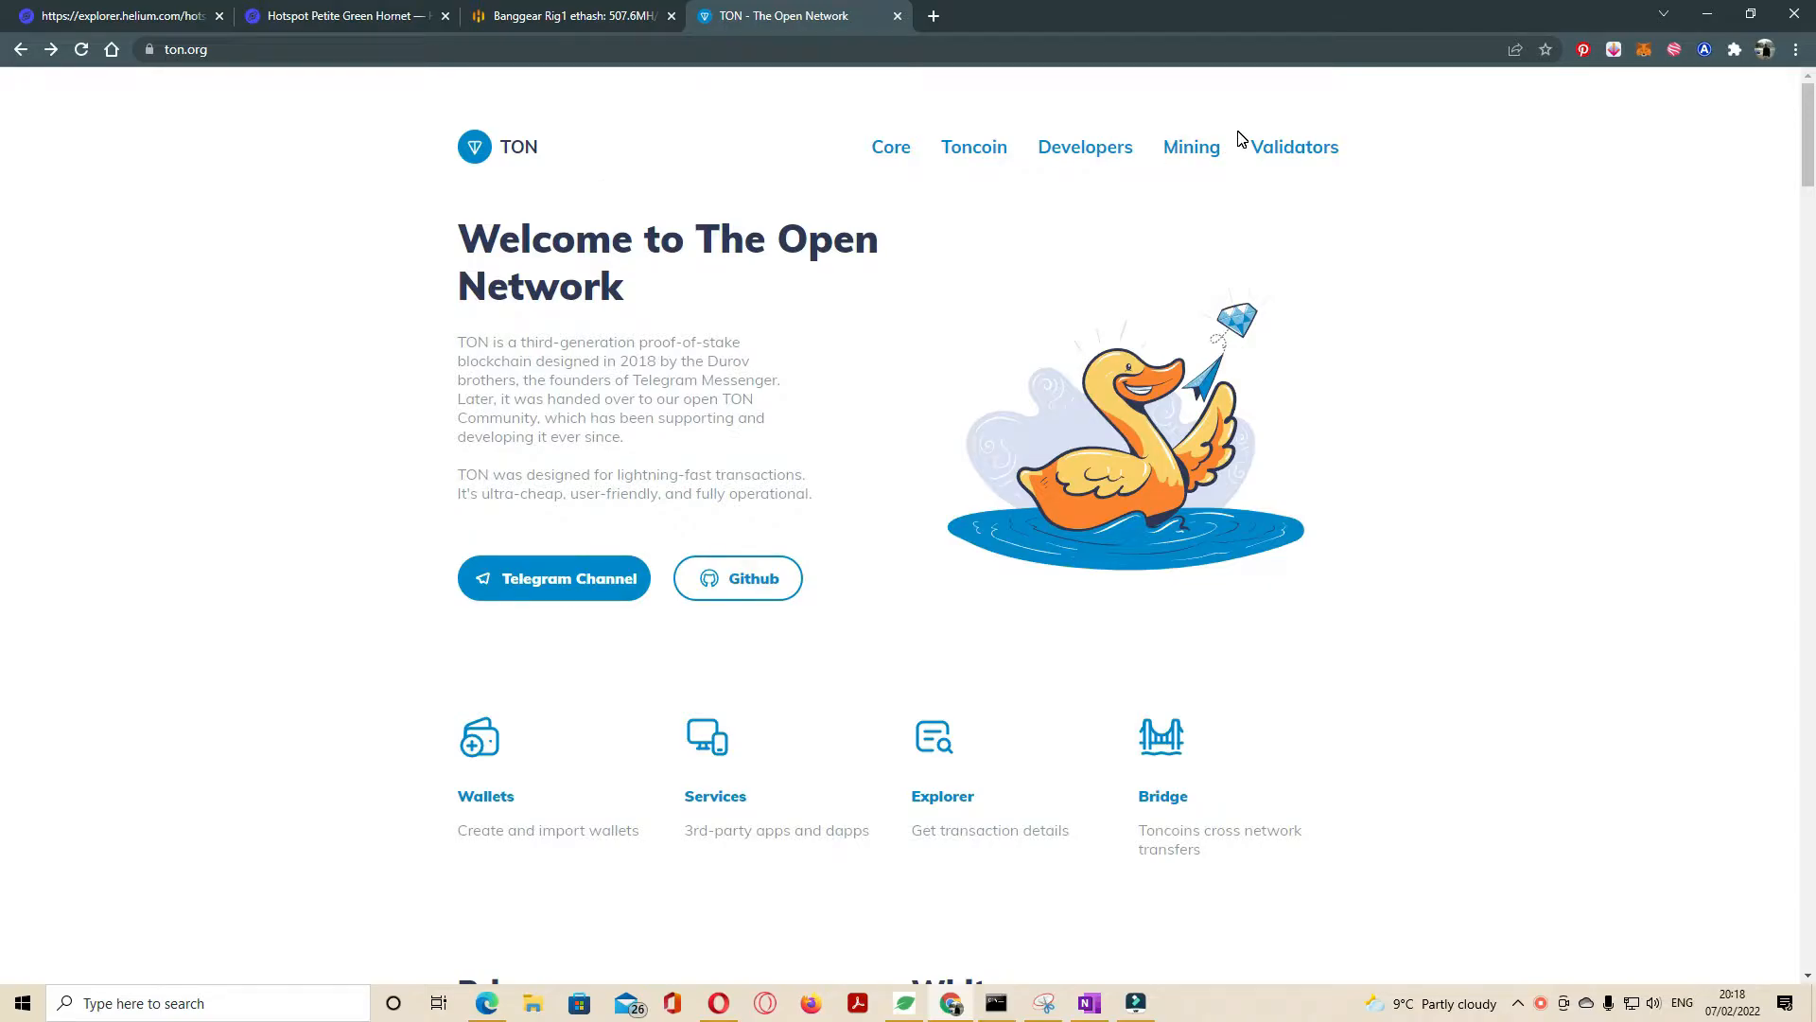
mouse_move(1190, 147)
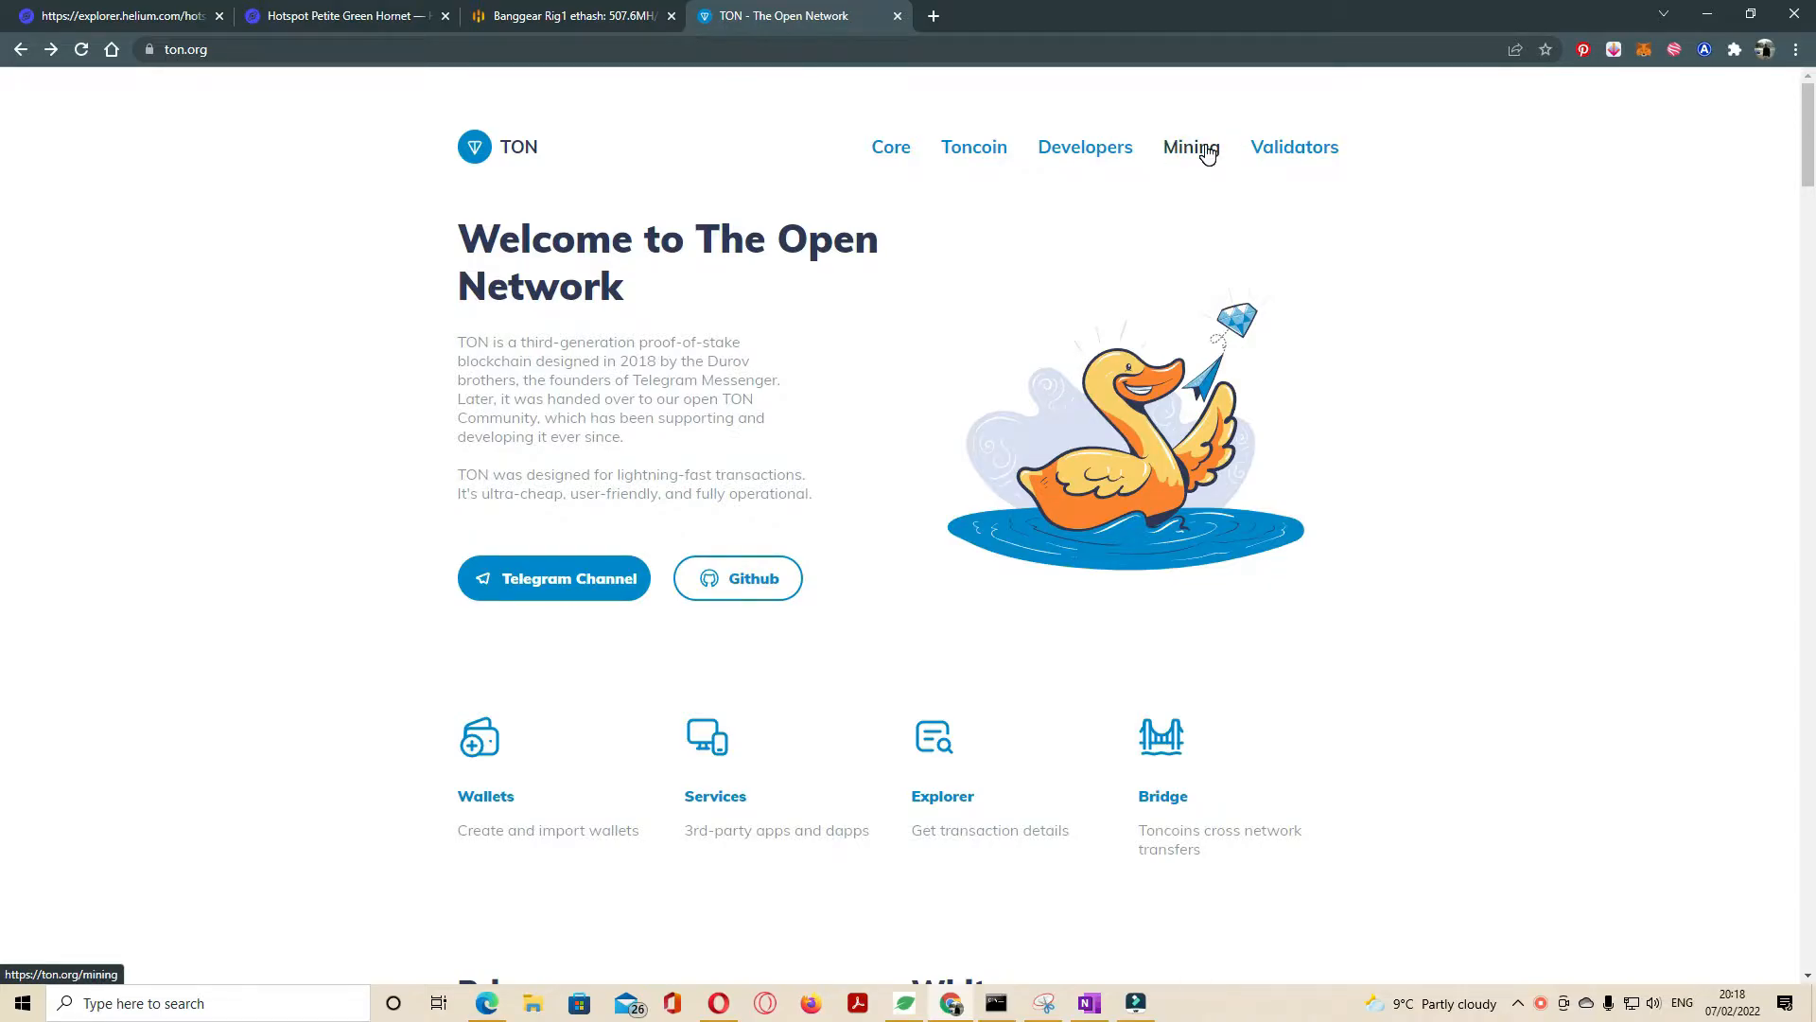
Step: Browse the ton.org Mining page, scrolling through its miner downloads and mining pools
click(1190, 147)
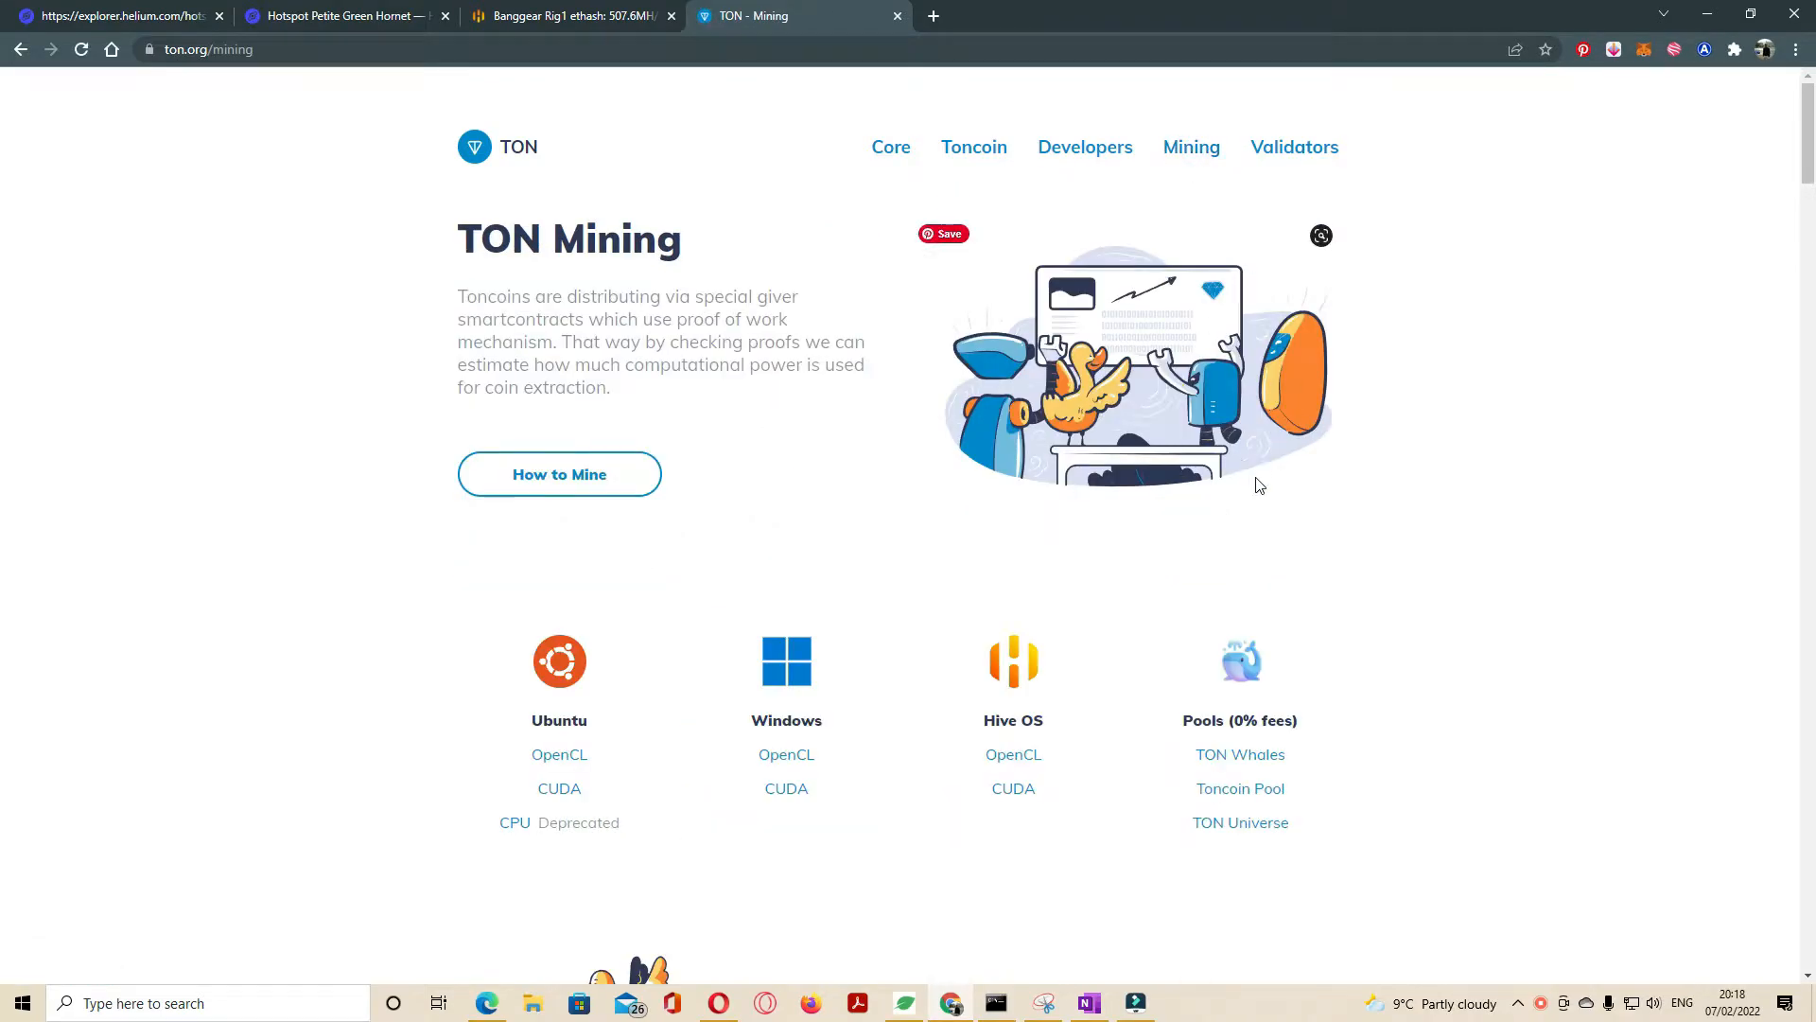
scroll(down, 3)
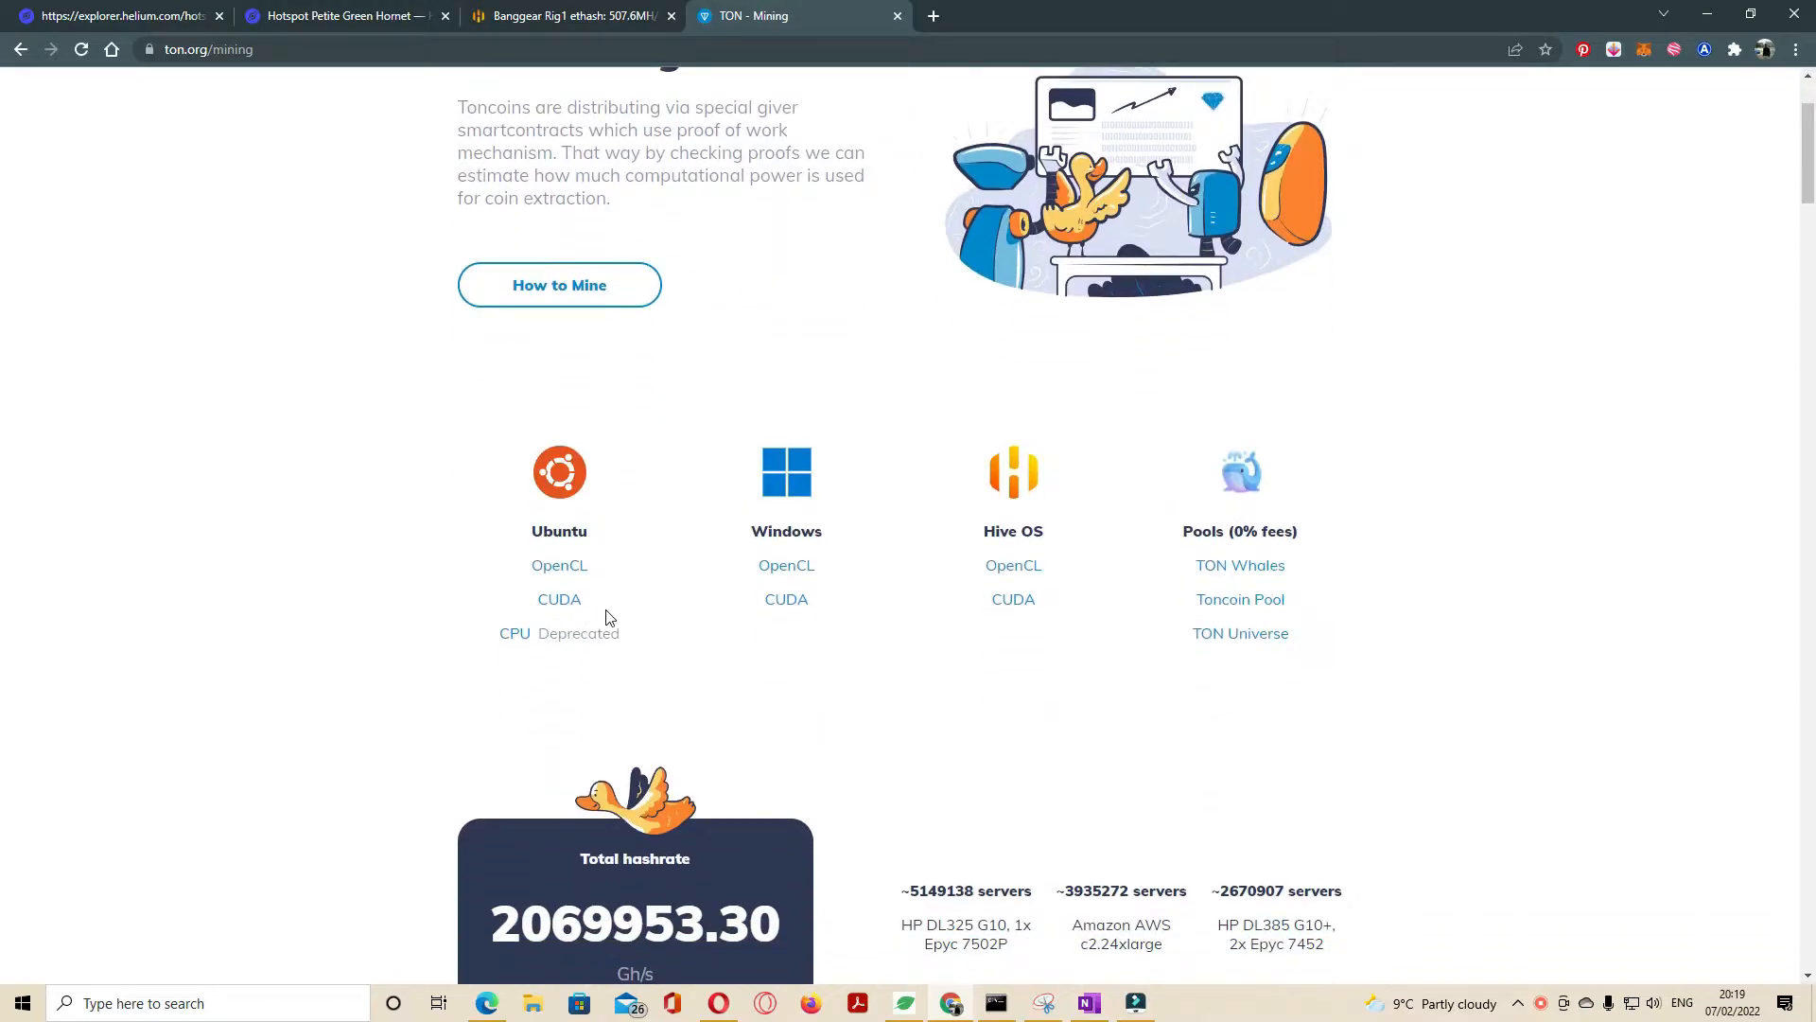
mouse_move(1316, 571)
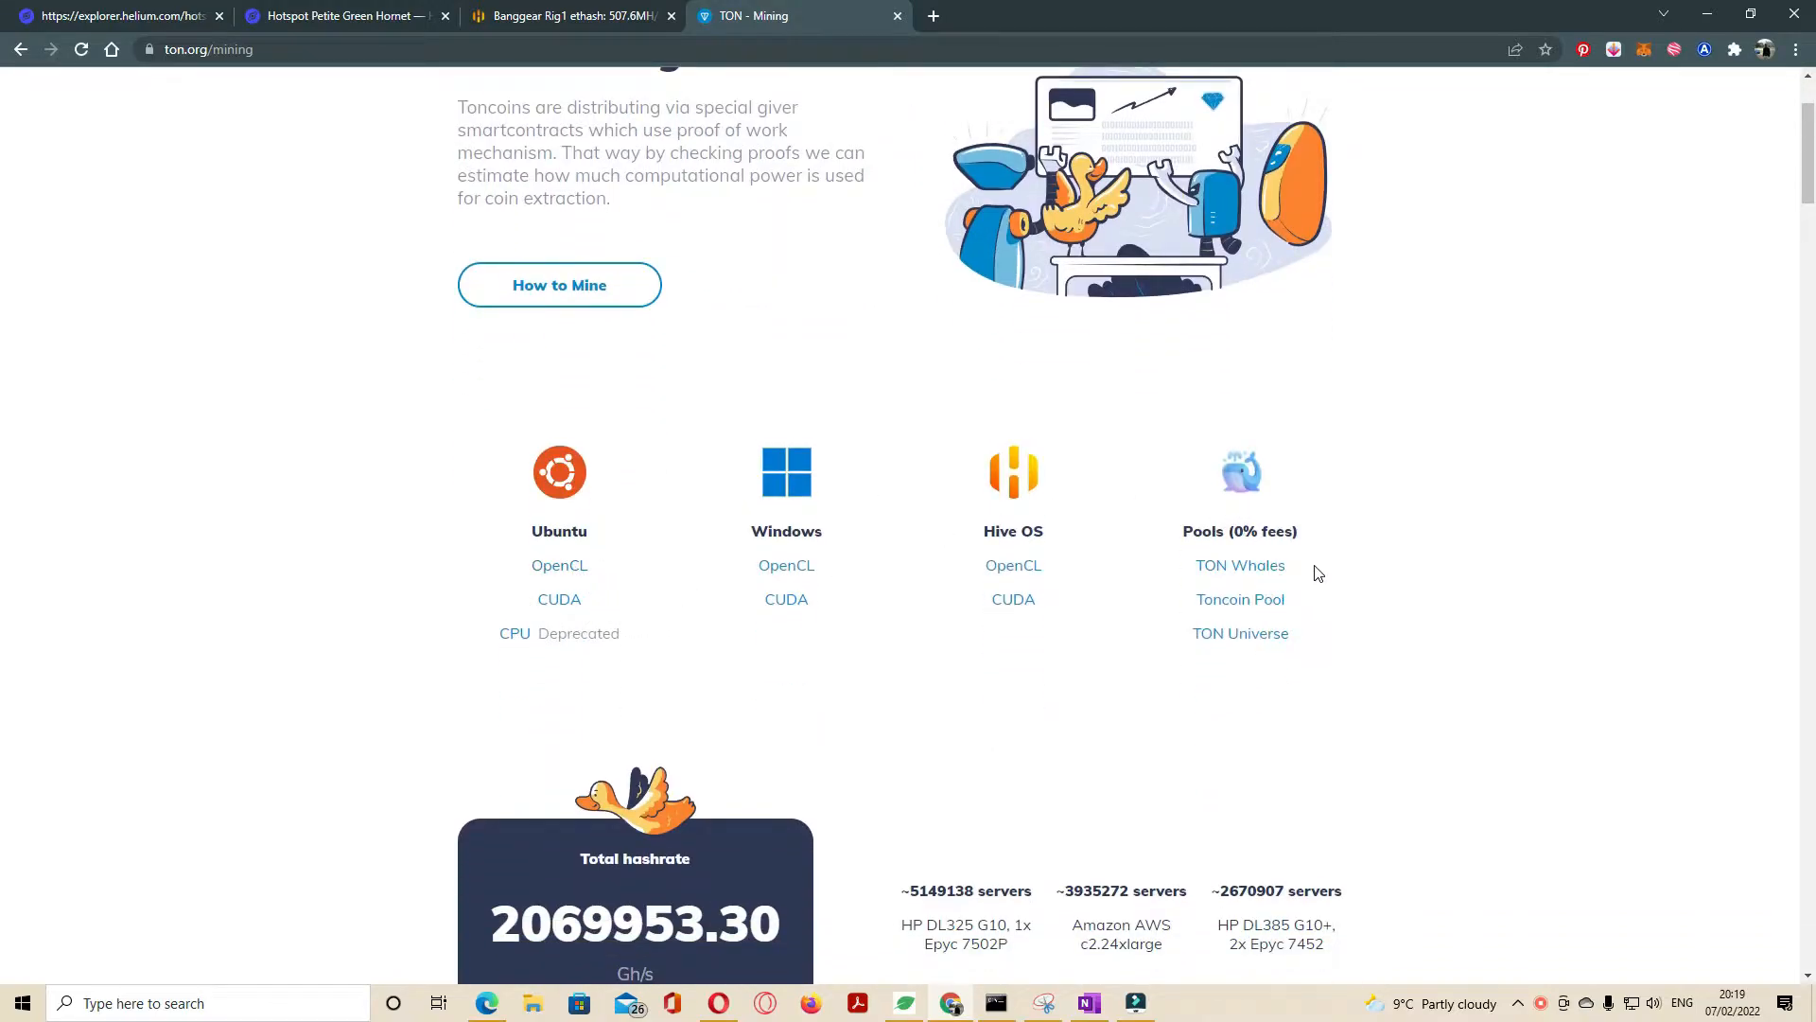
mouse_move(1239, 567)
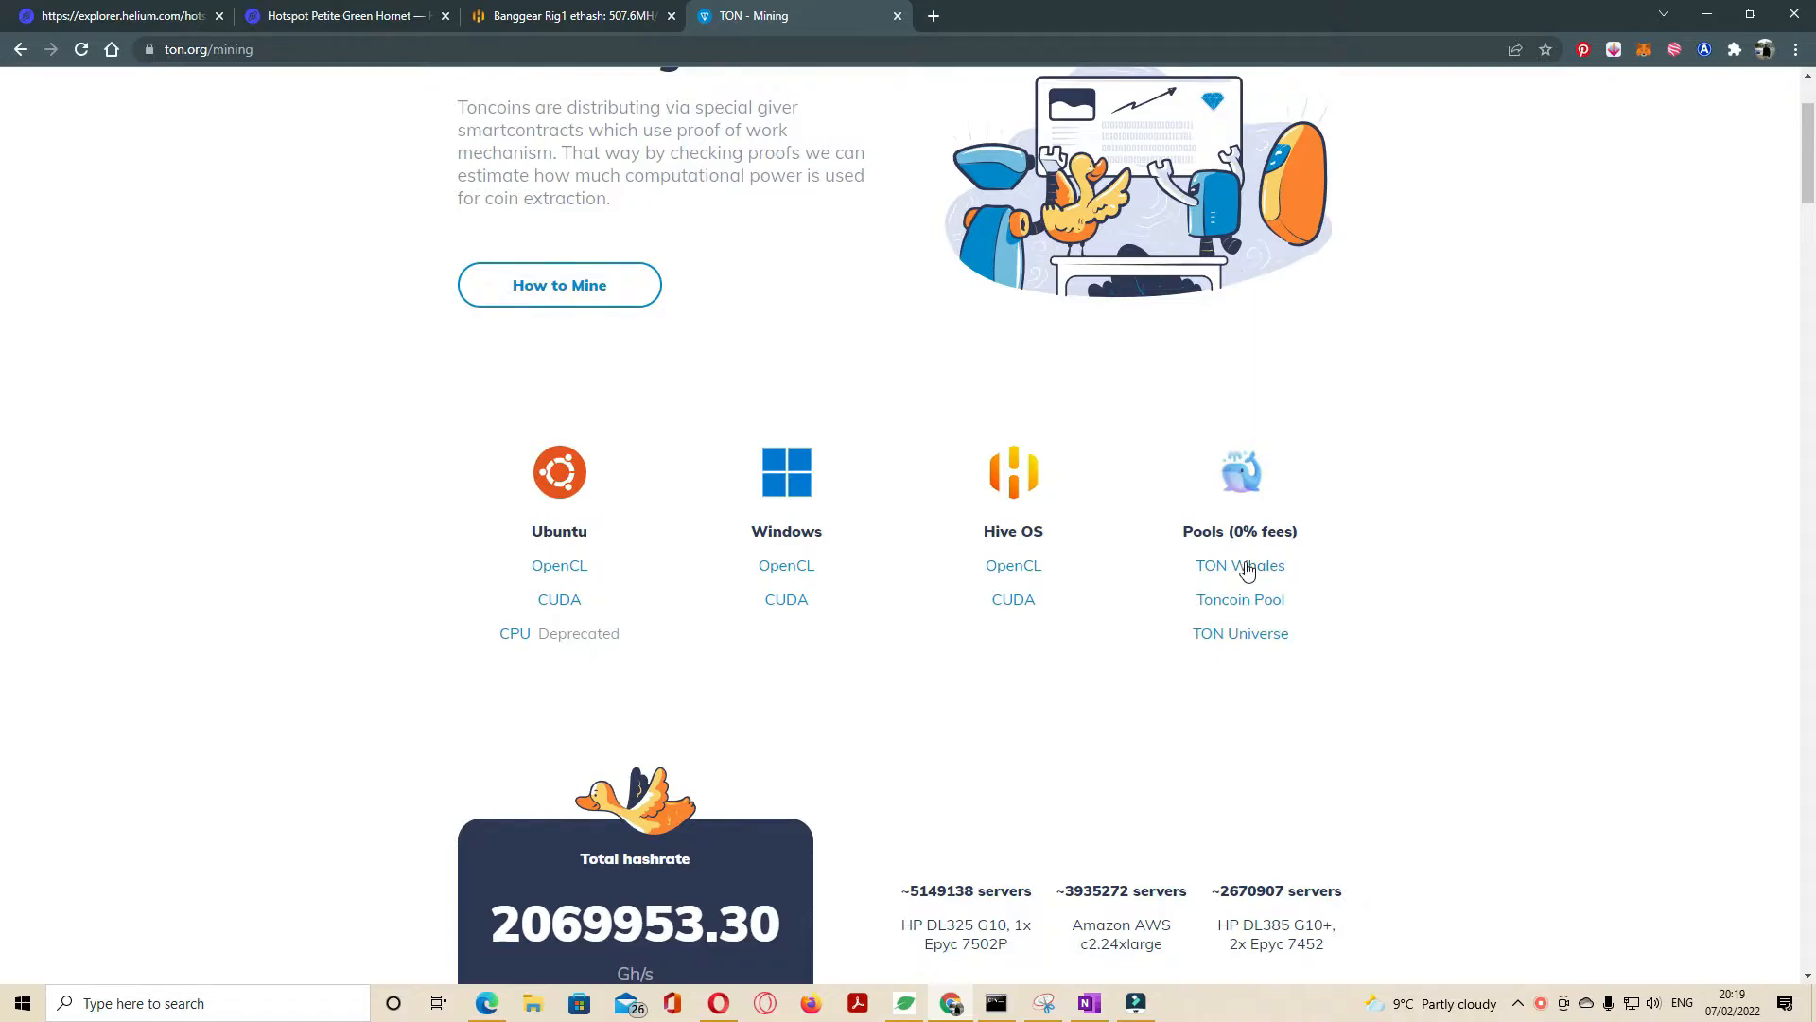
mouse_move(1239, 600)
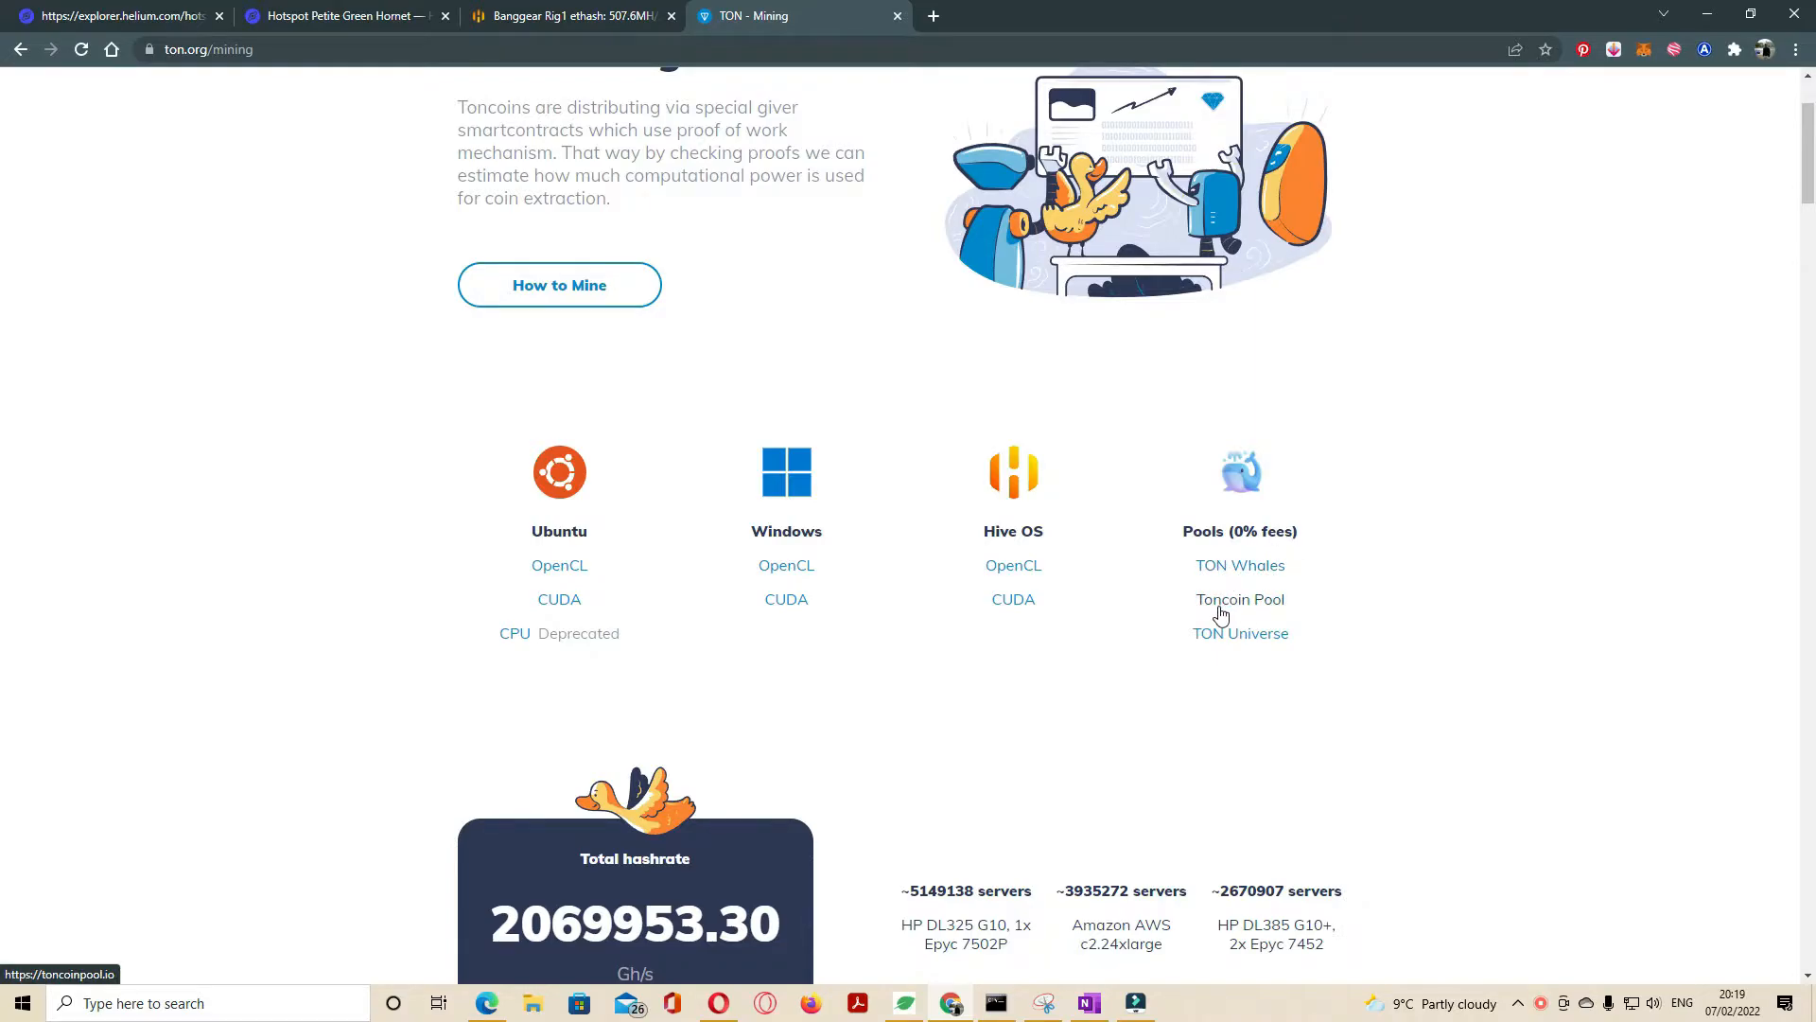
scroll(up, 3)
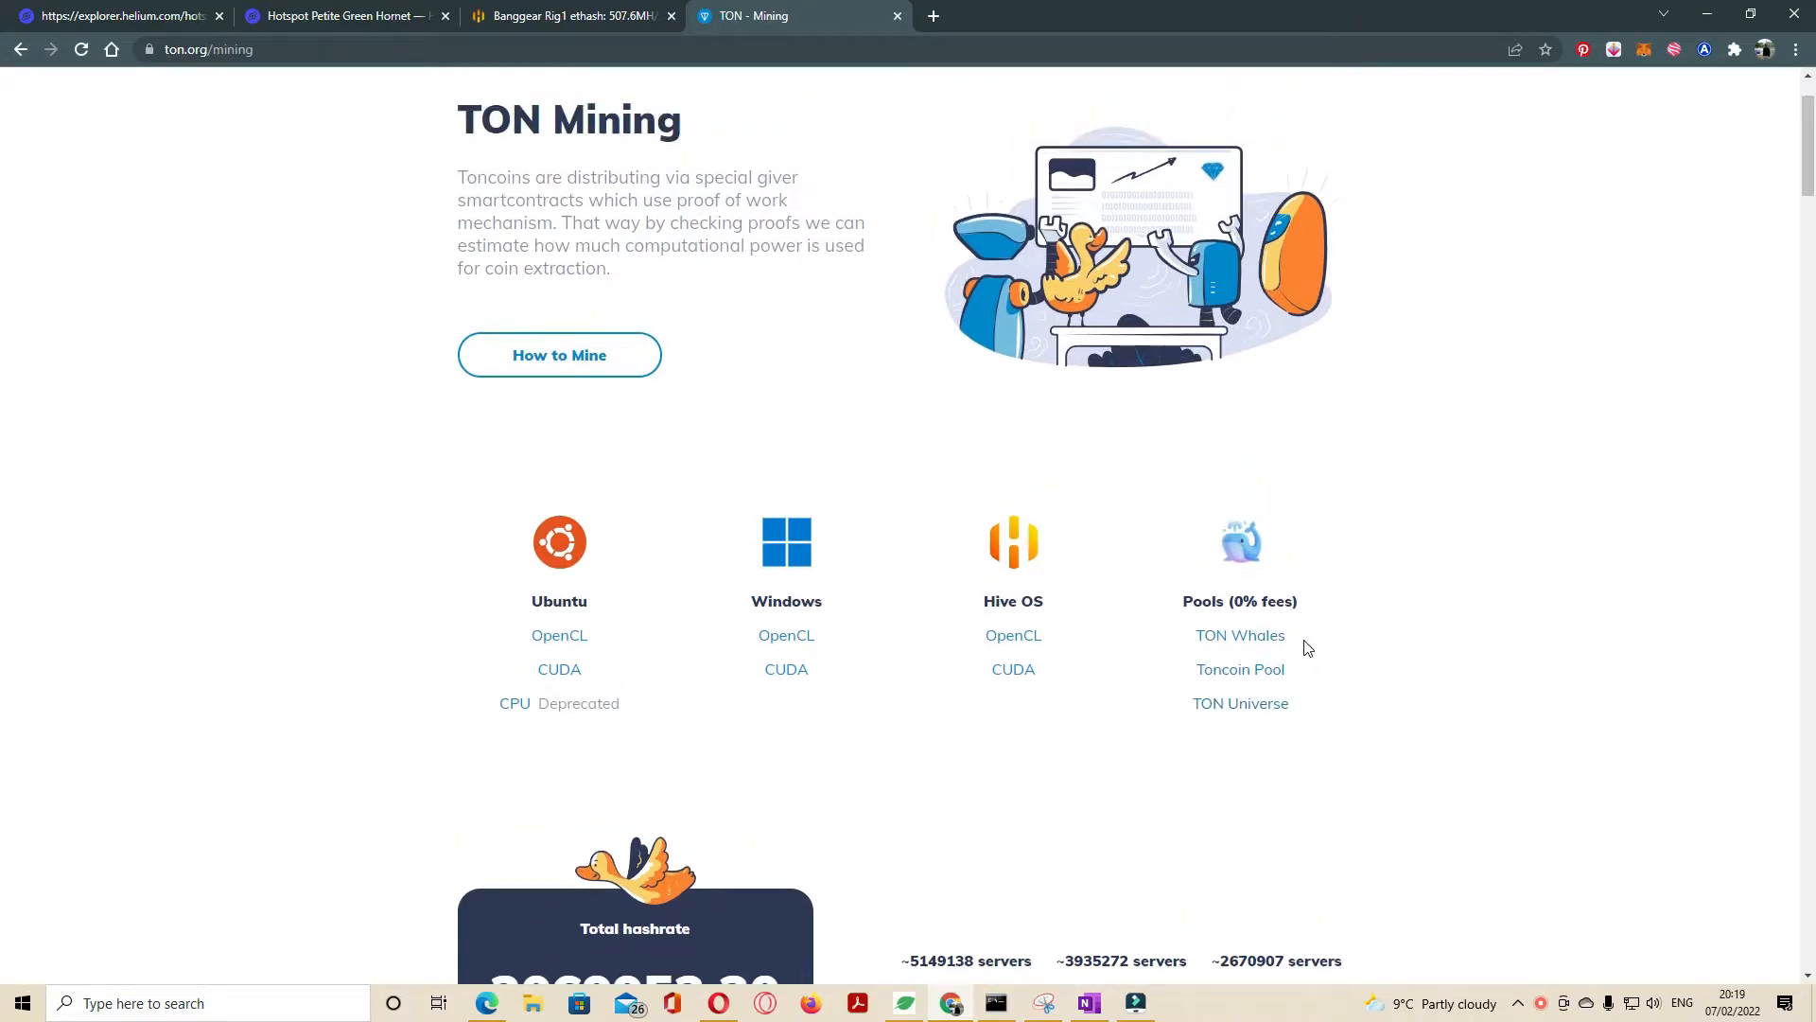
Step: Return to the ton.org home page and reach the Wallets page via the Core menu
click(473, 147)
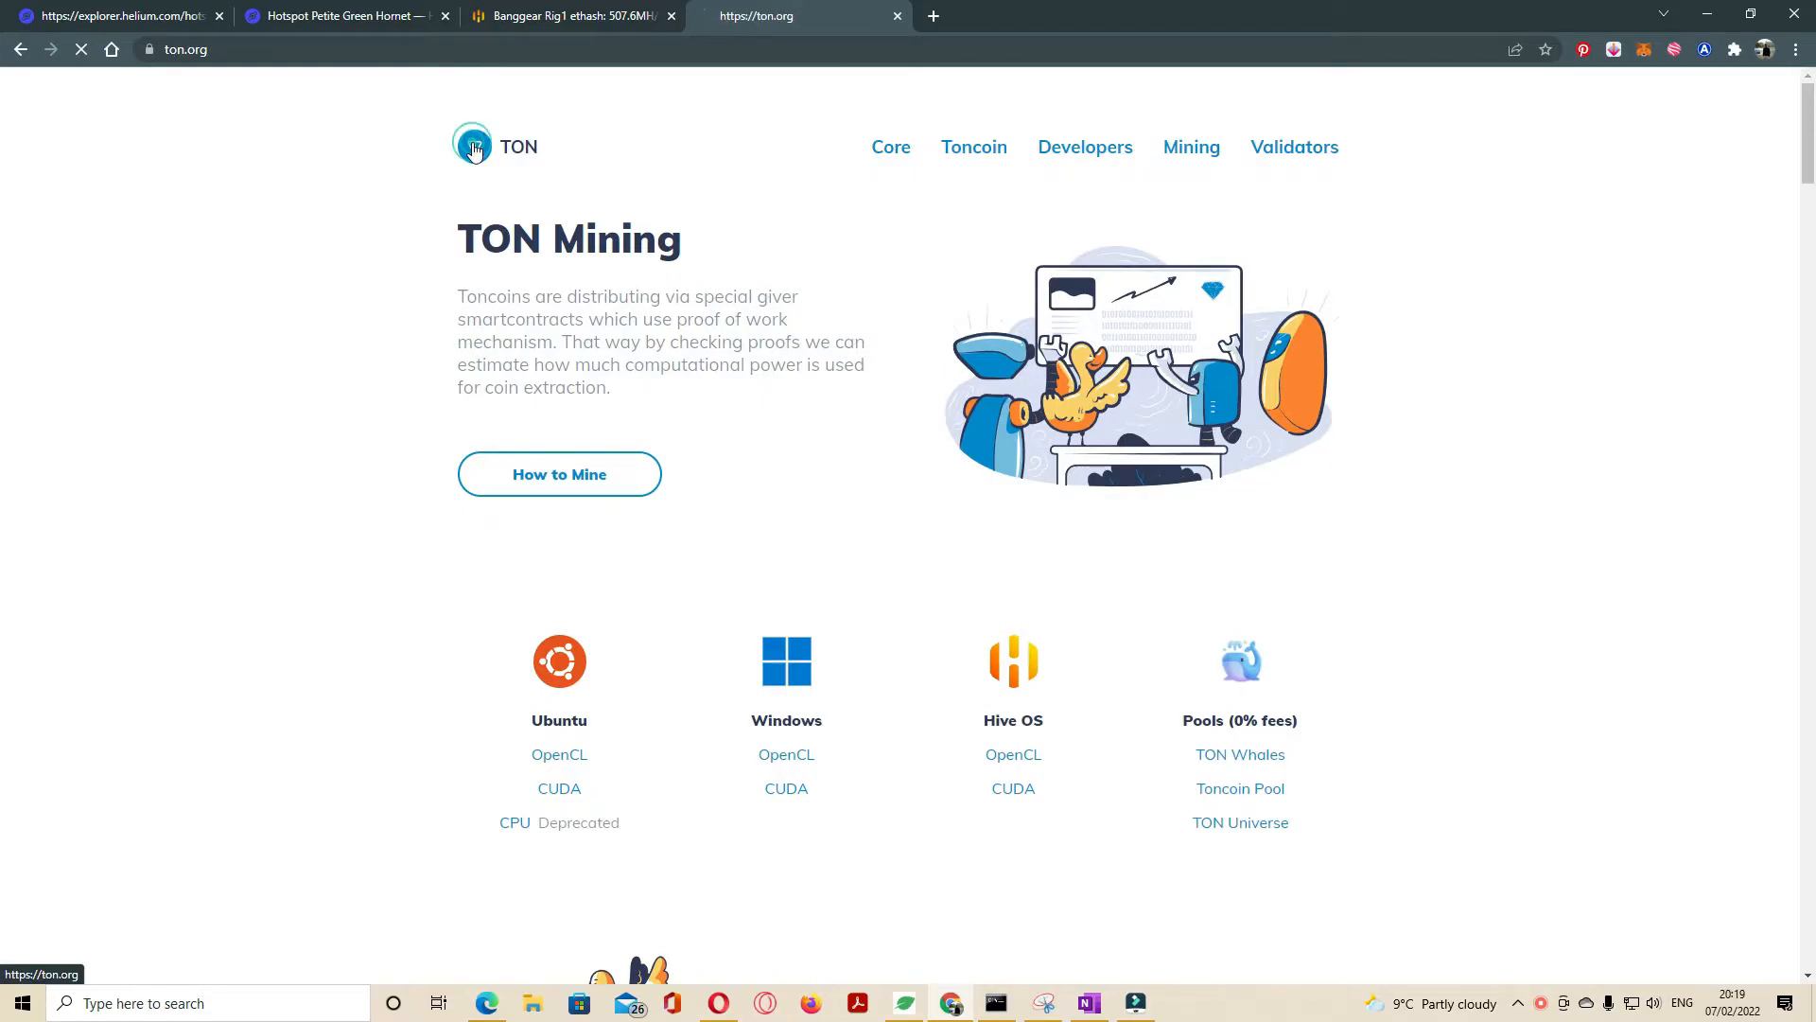
click(473, 147)
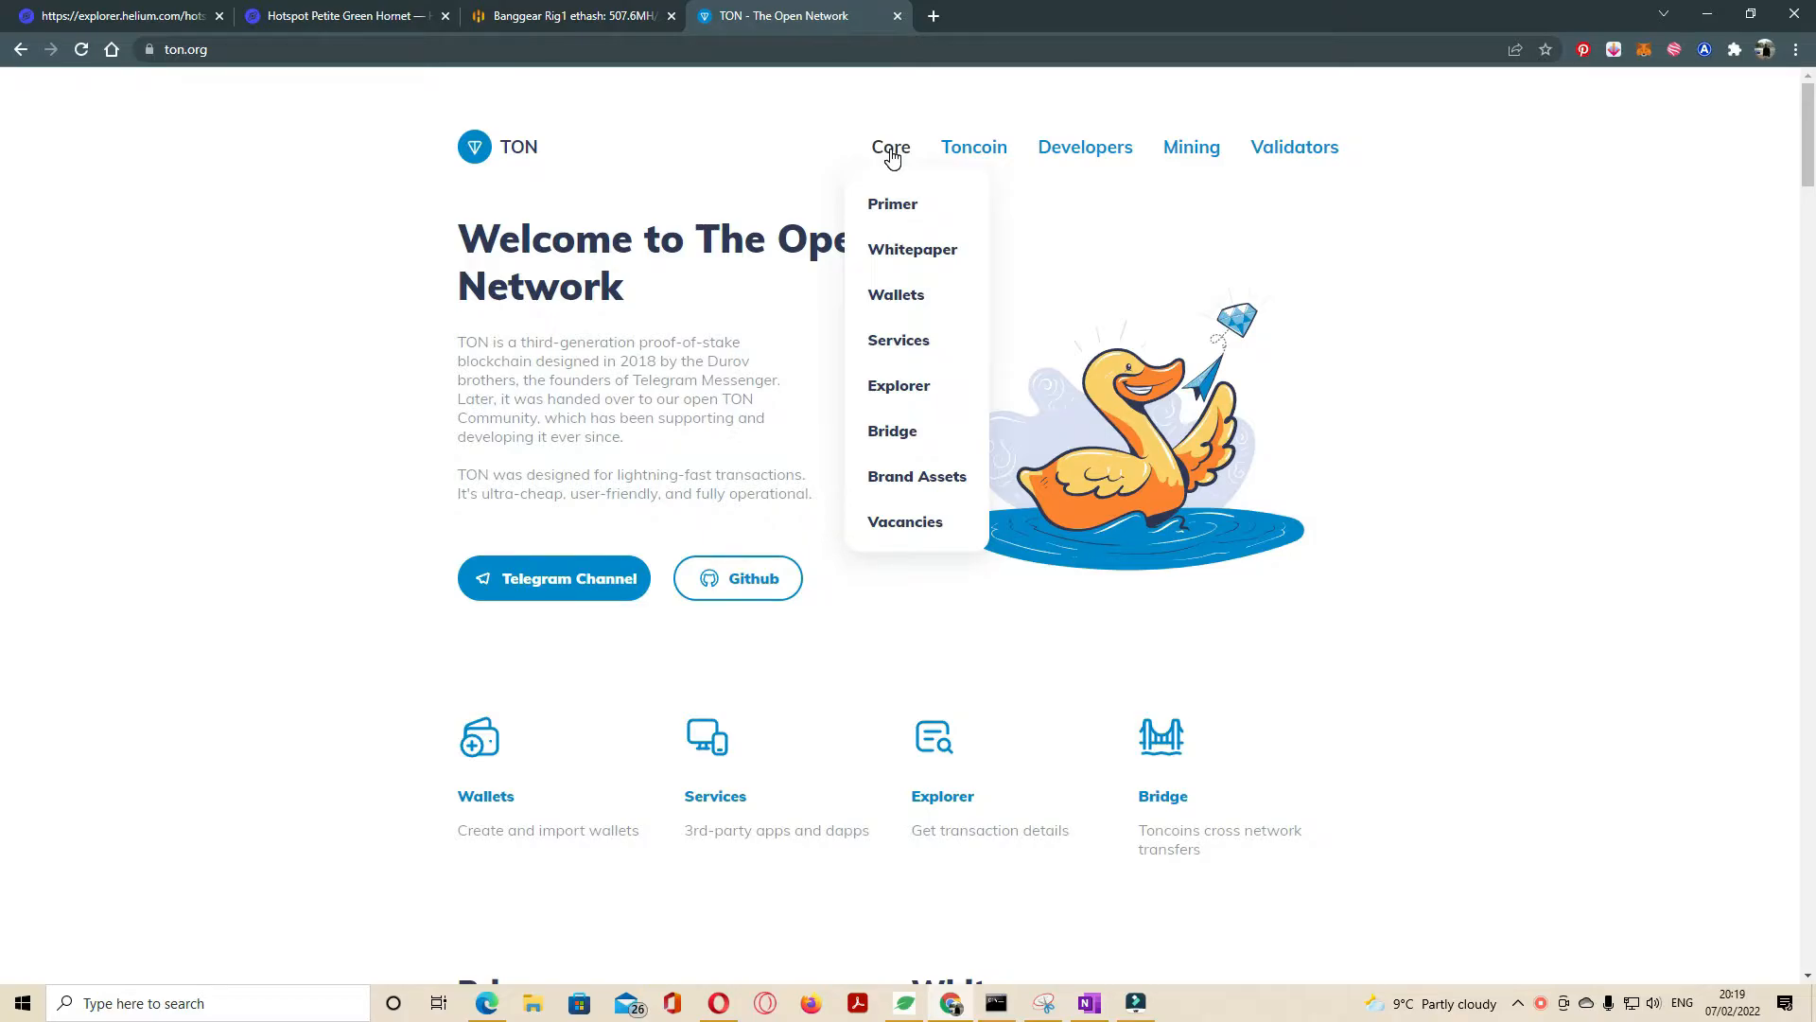
mouse_move(895, 295)
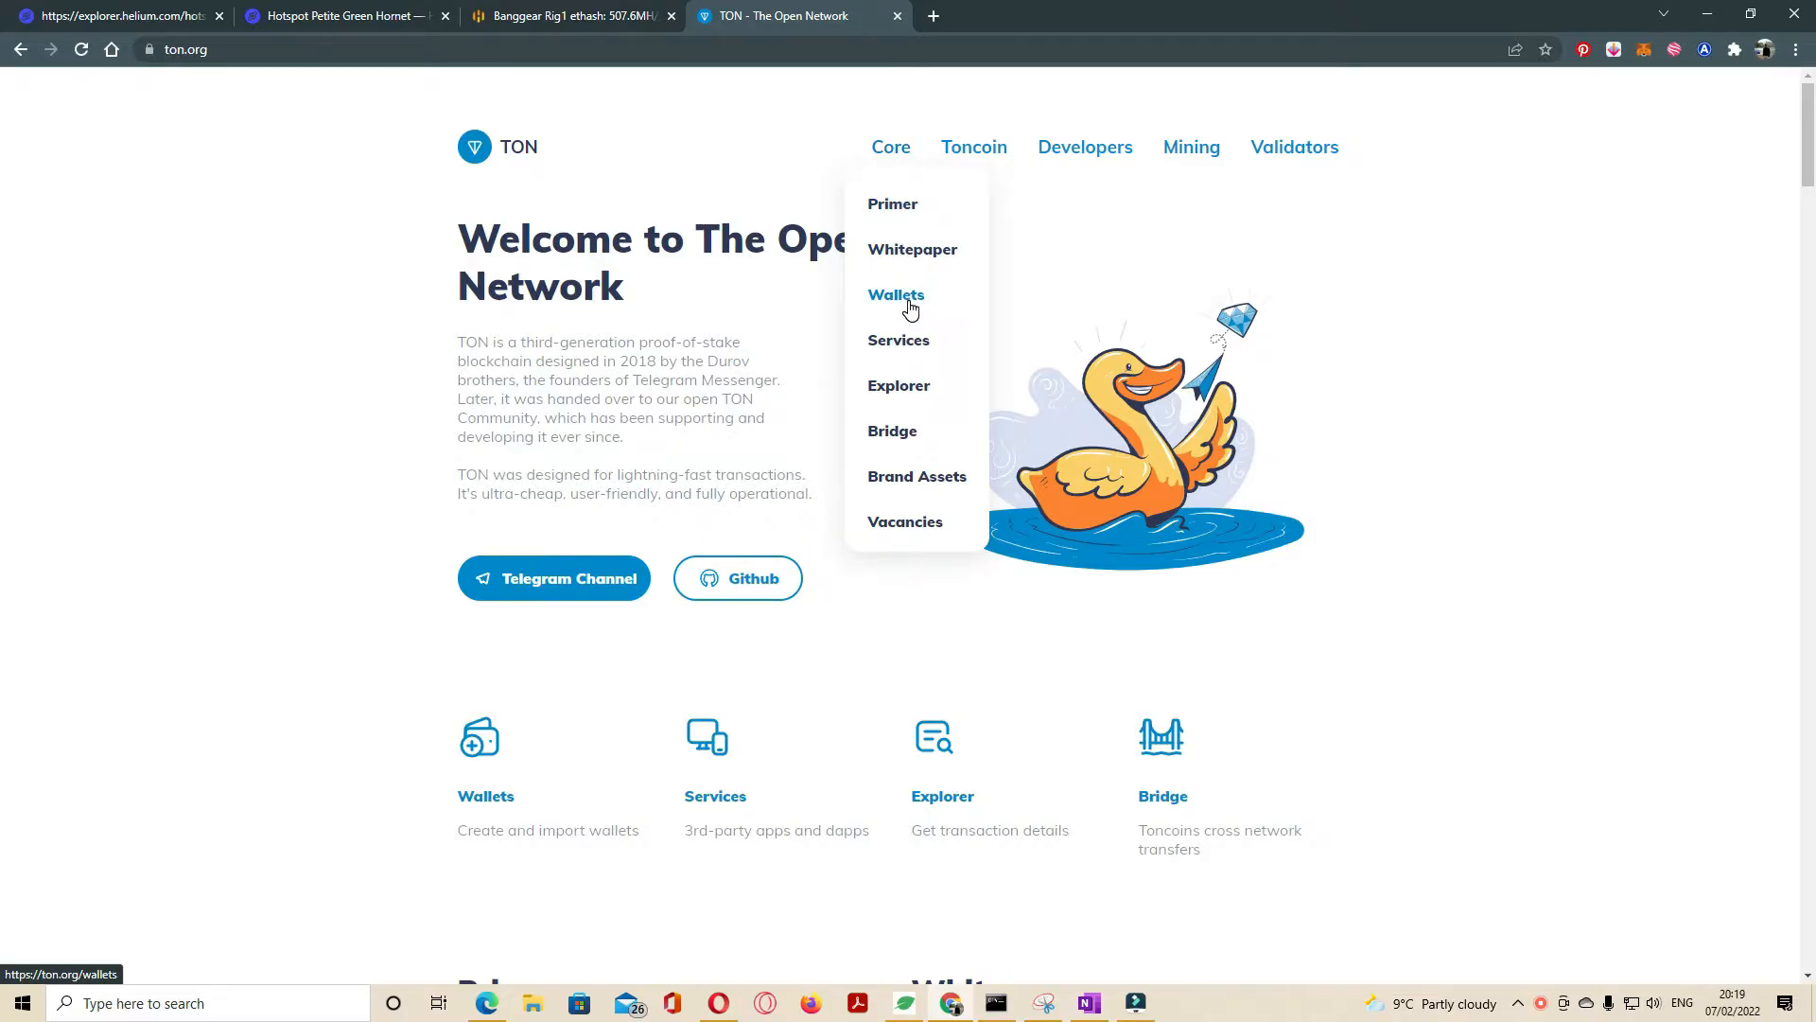
click(895, 295)
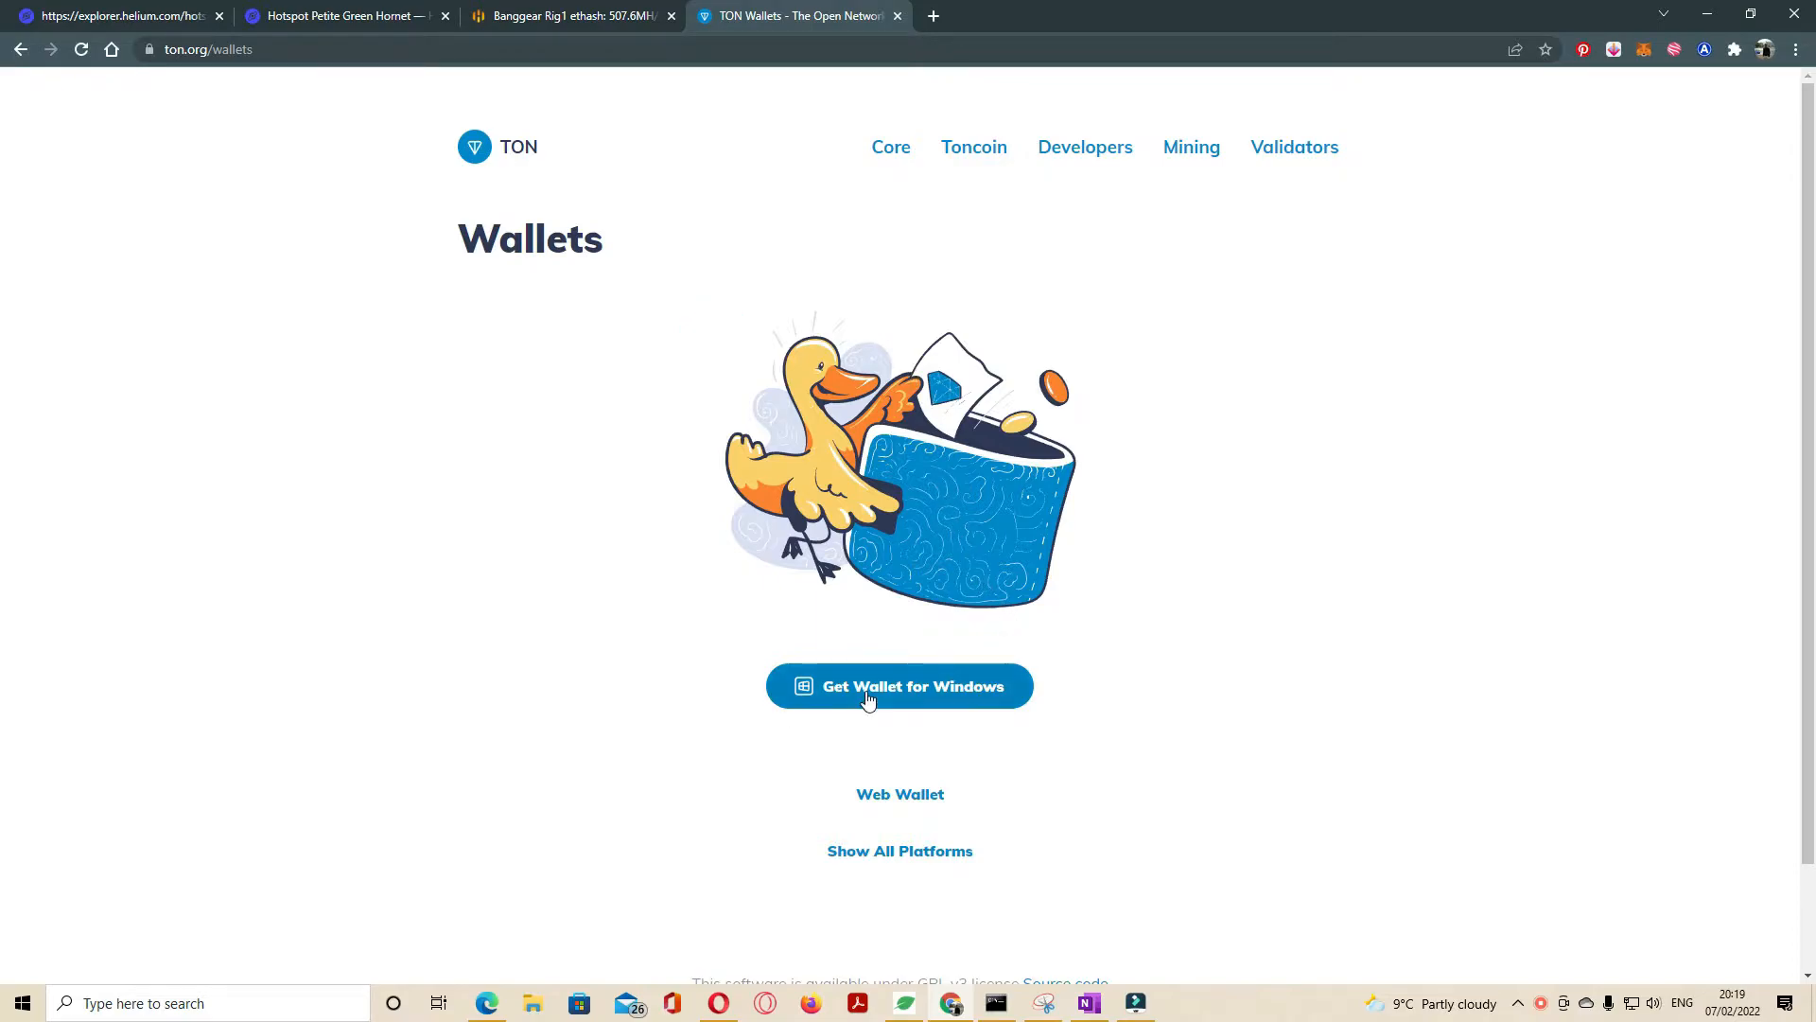
mouse_move(900, 793)
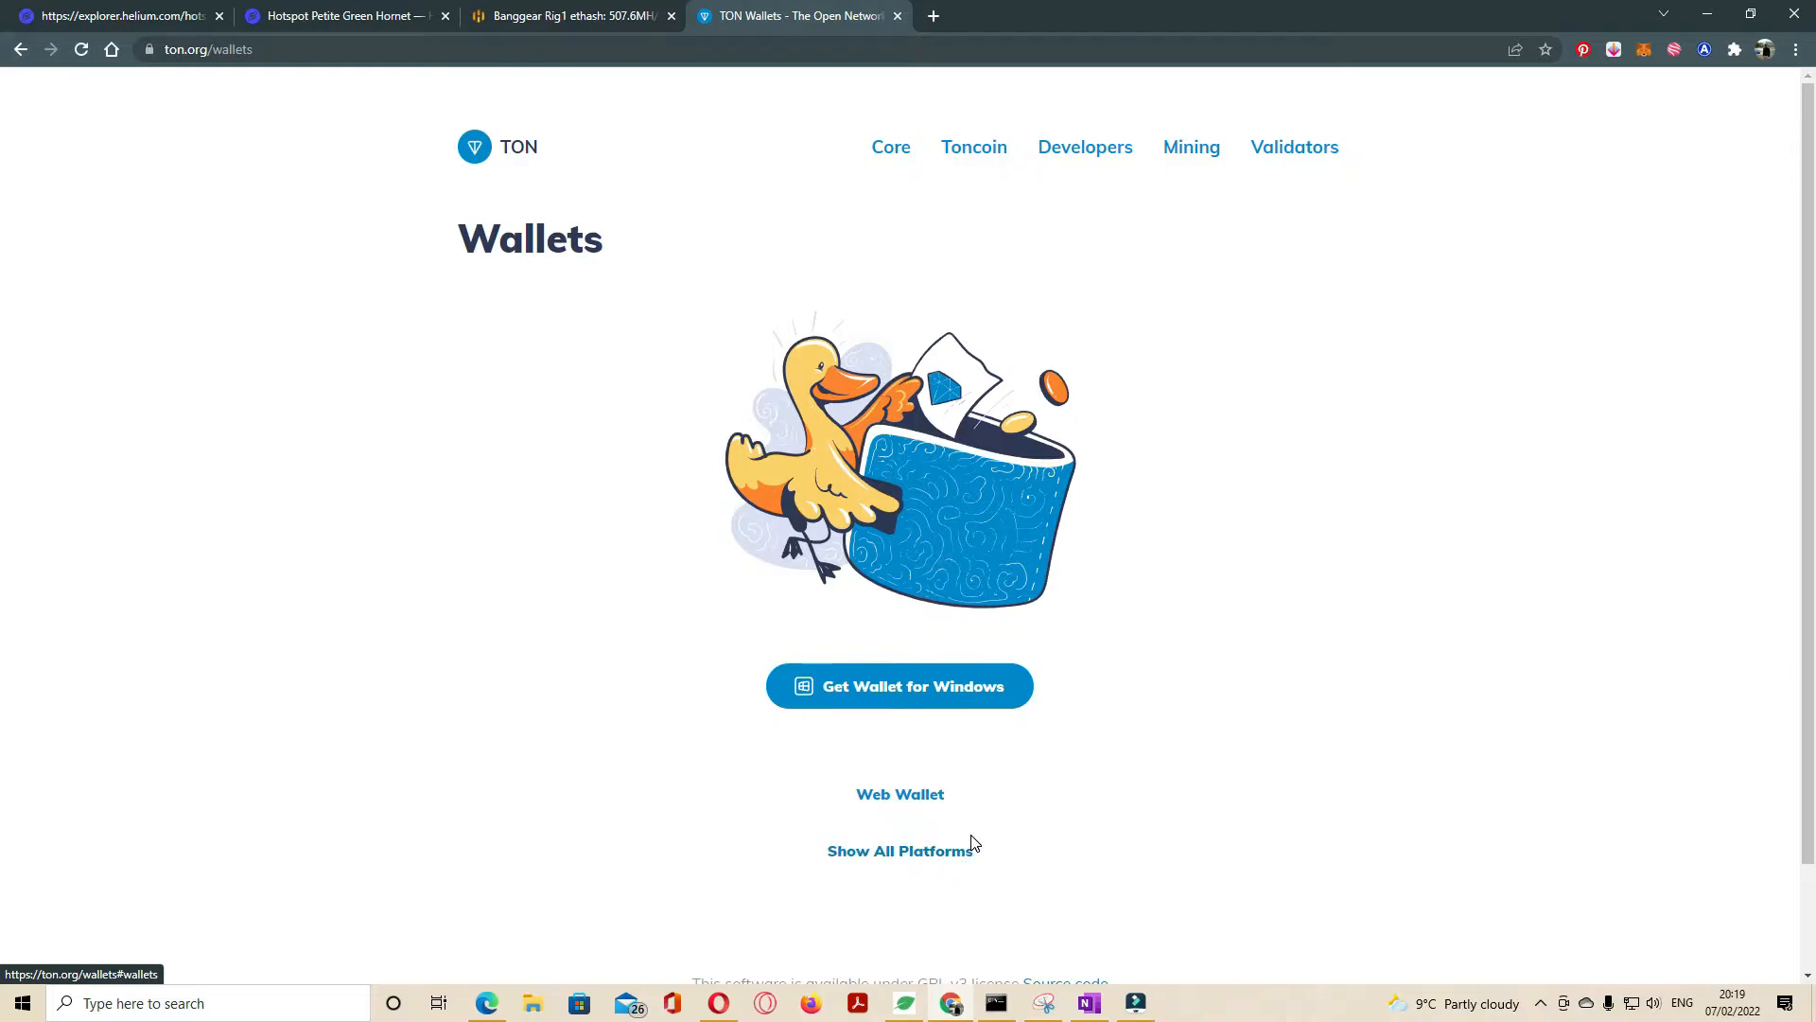
mouse_move(958, 672)
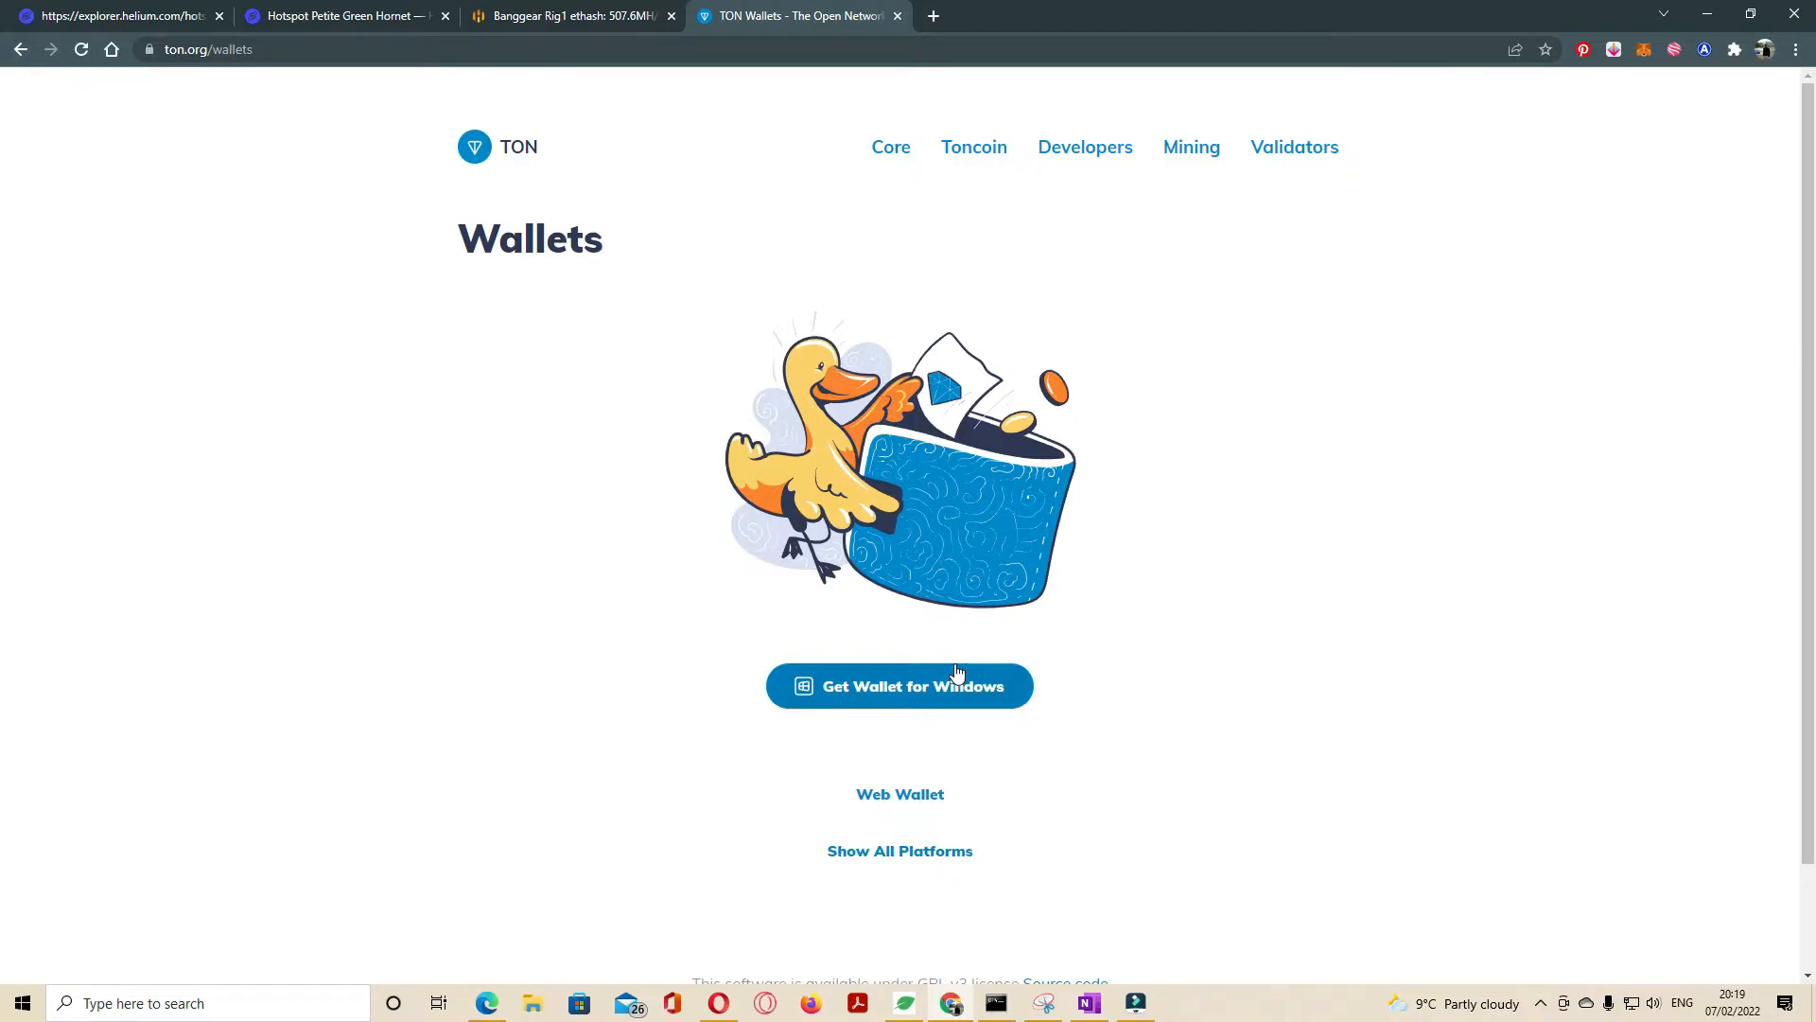
mouse_move(958, 685)
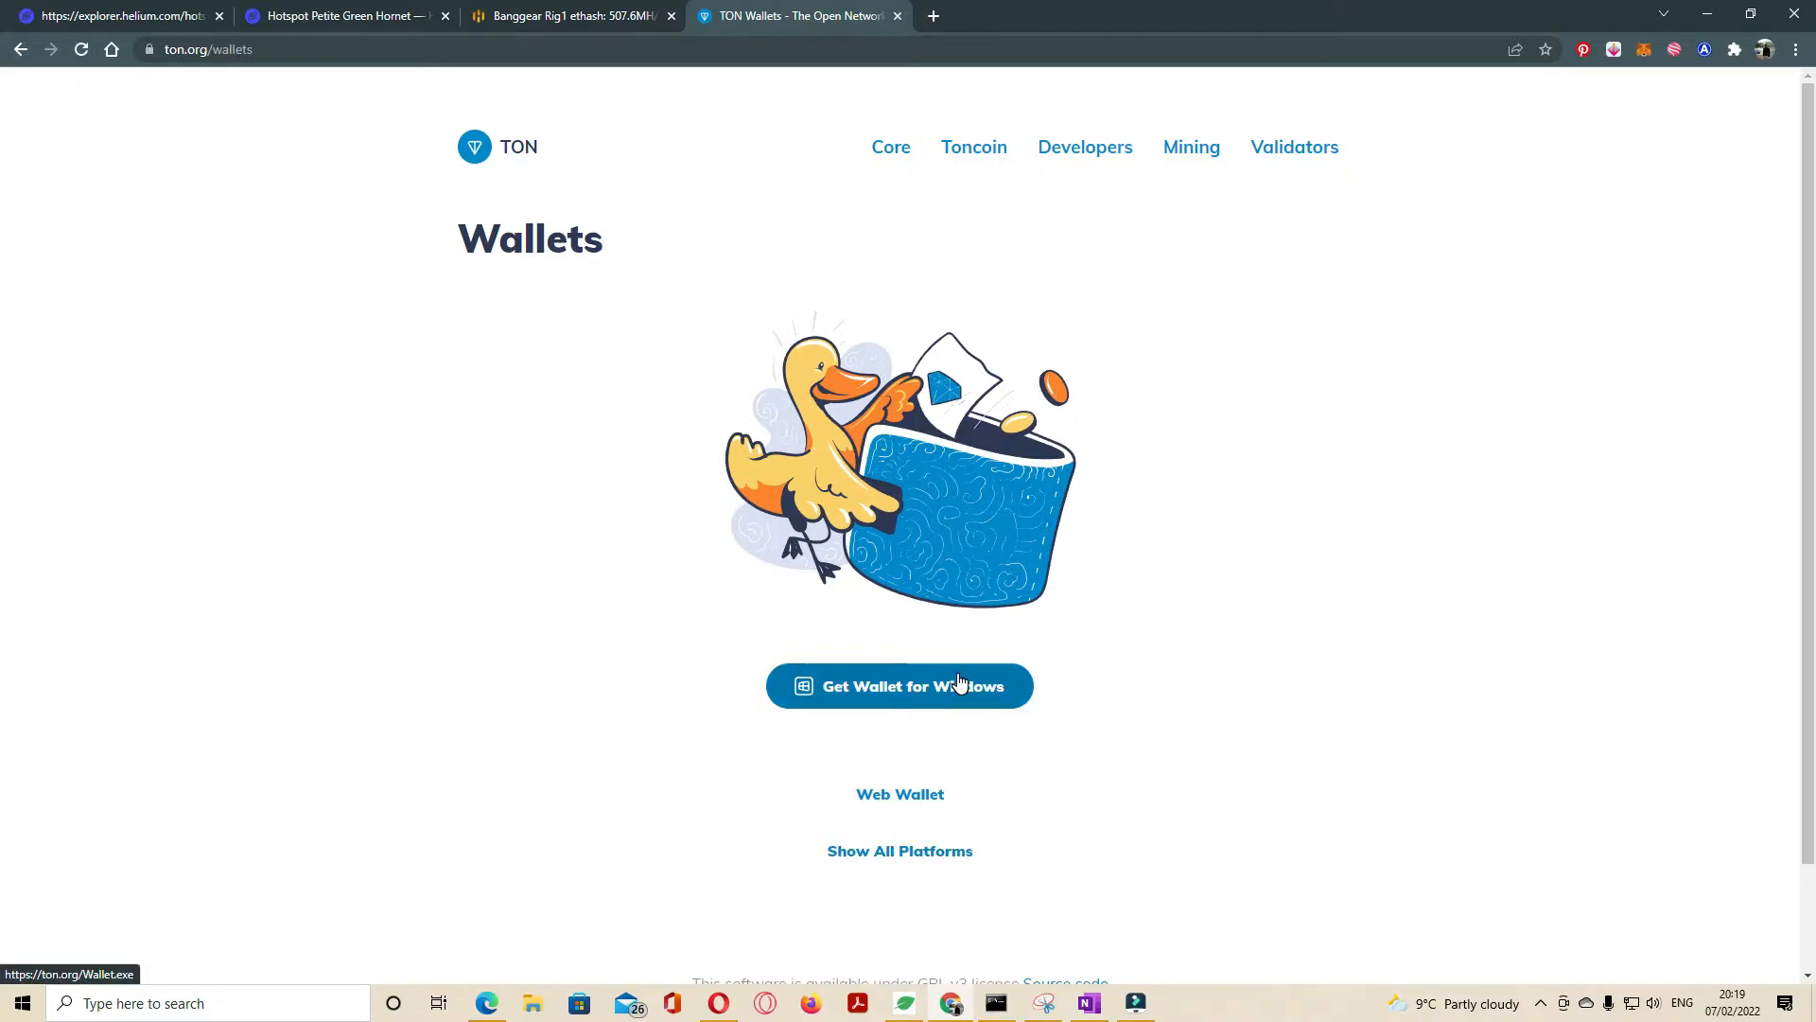
Step: Download the Windows wallet installer into Downloads as Wallet (1).exe
click(899, 685)
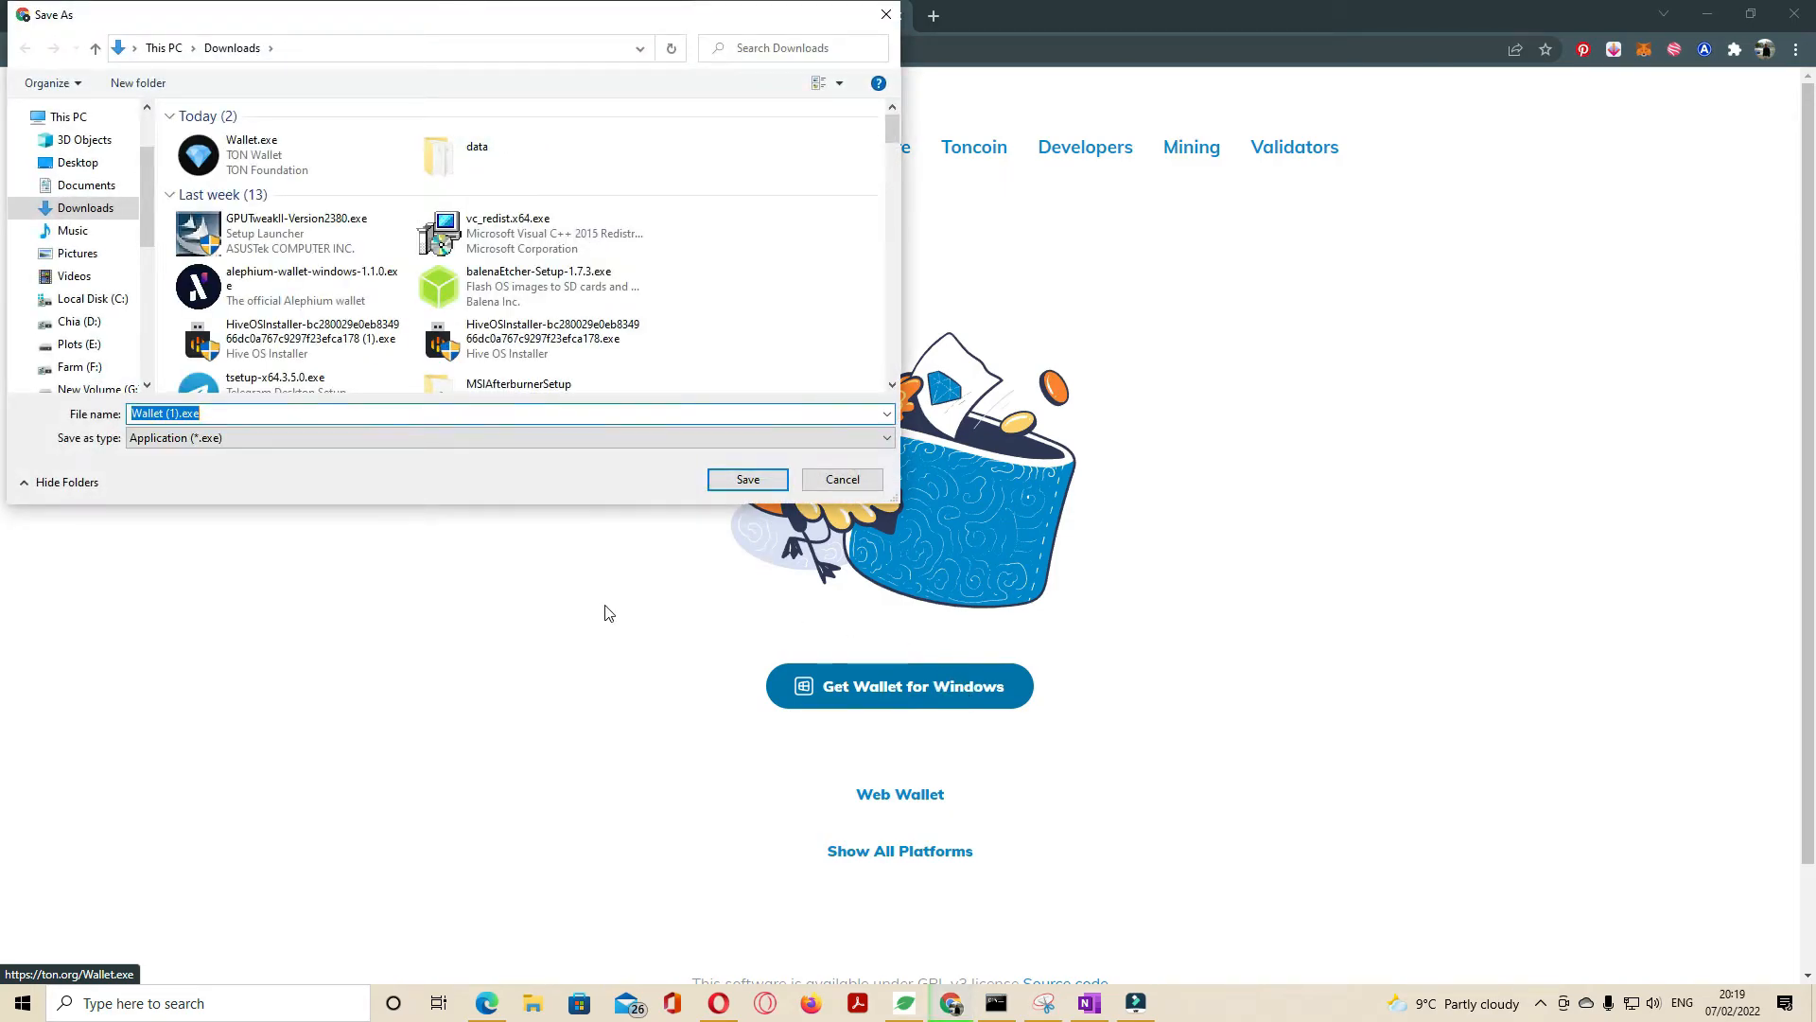
mouse_move(730, 534)
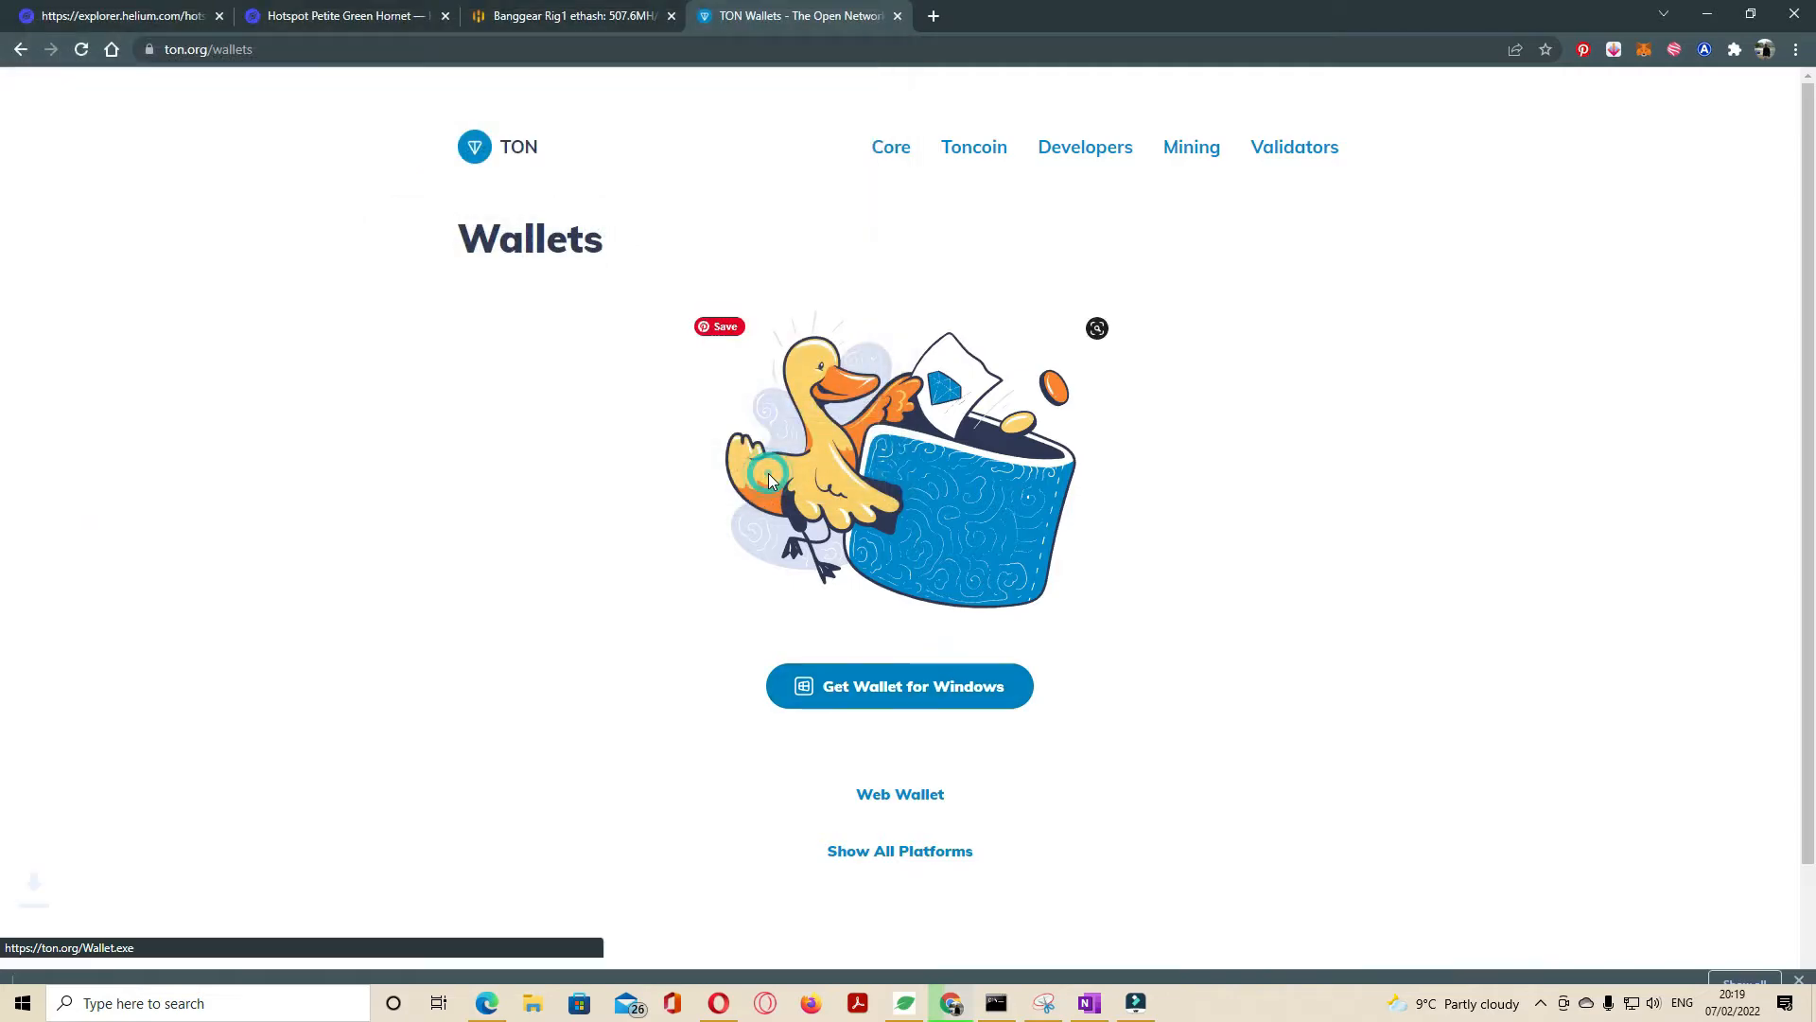
click(899, 685)
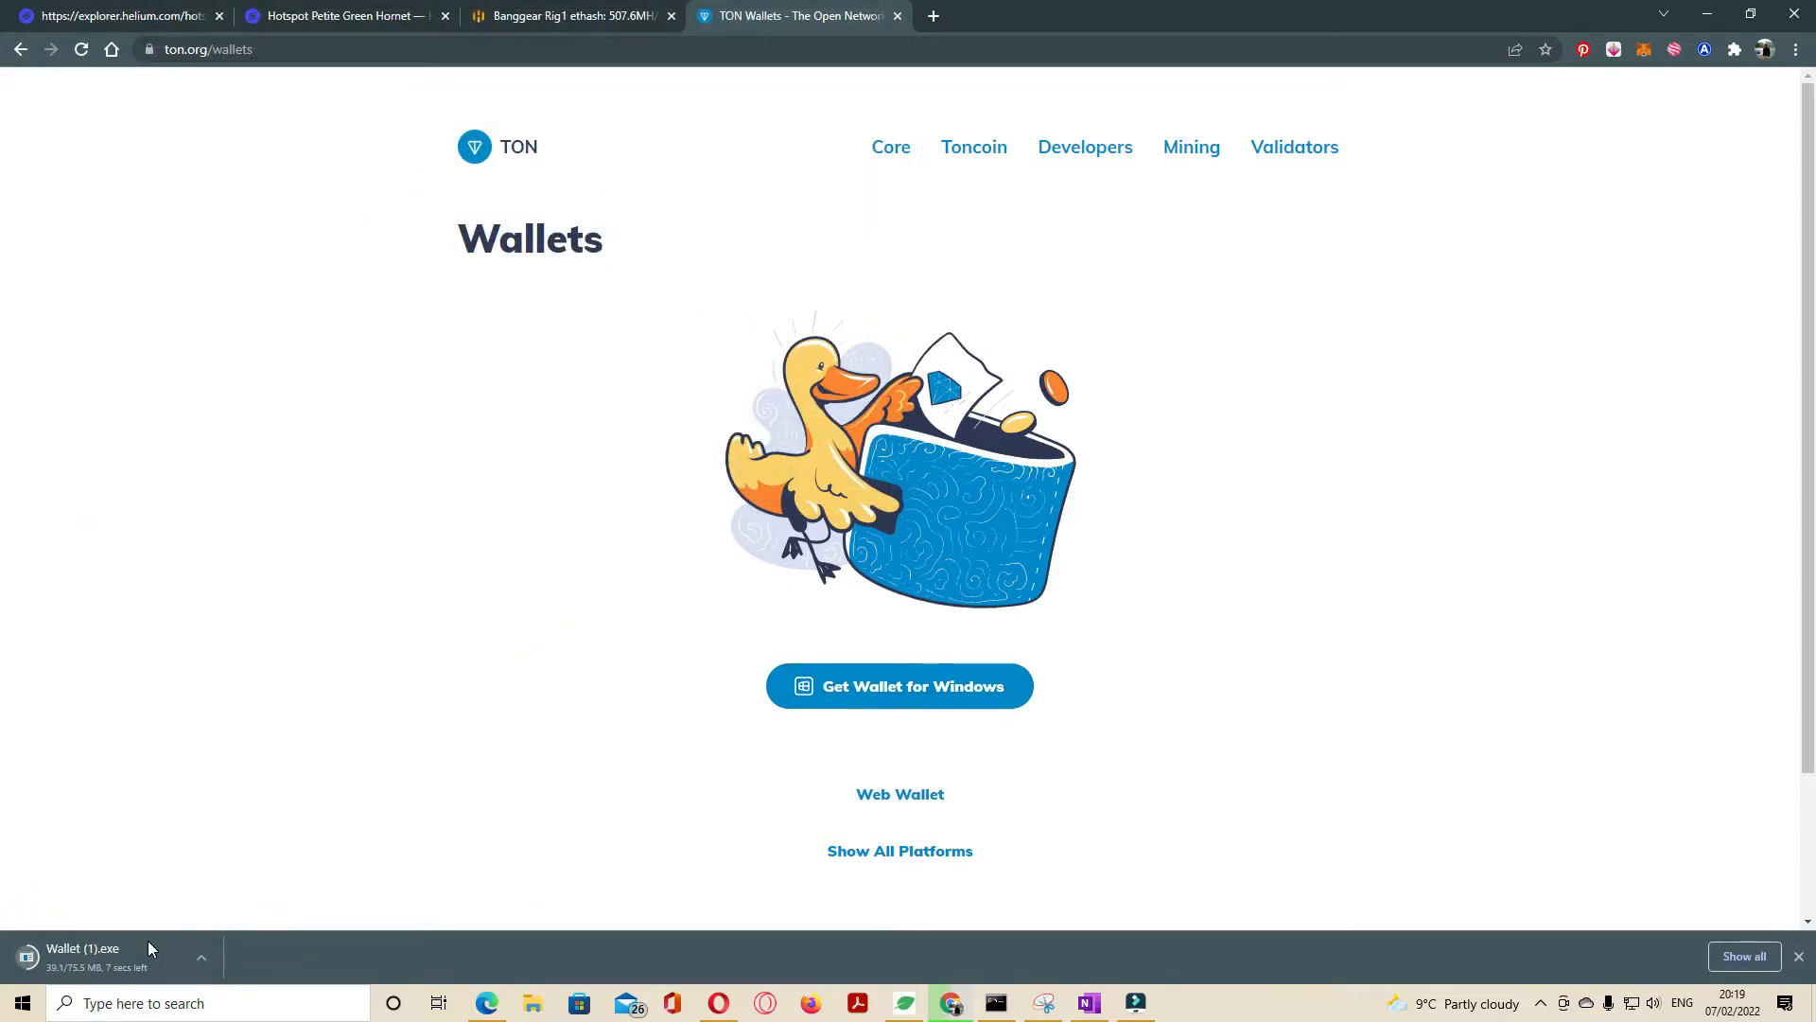
mouse_move(148, 949)
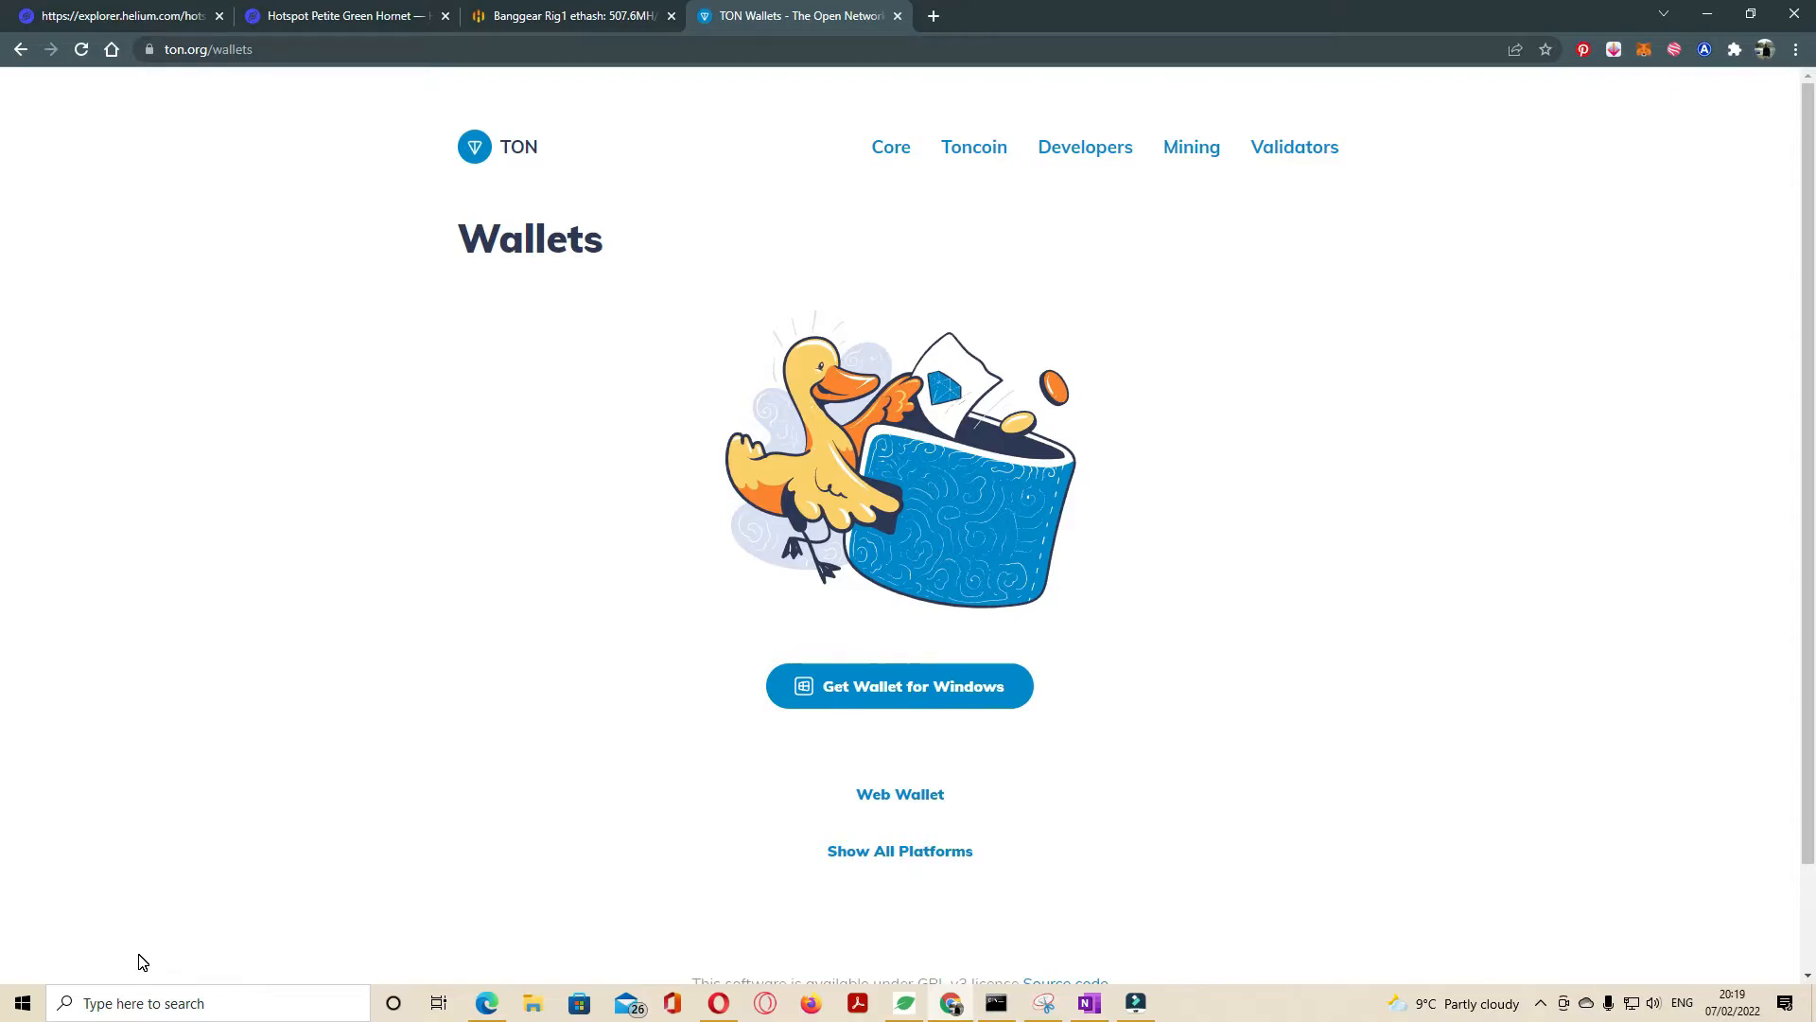
Step: Launch the downloaded TON Wallet app and maximize its welcome window
click(899, 684)
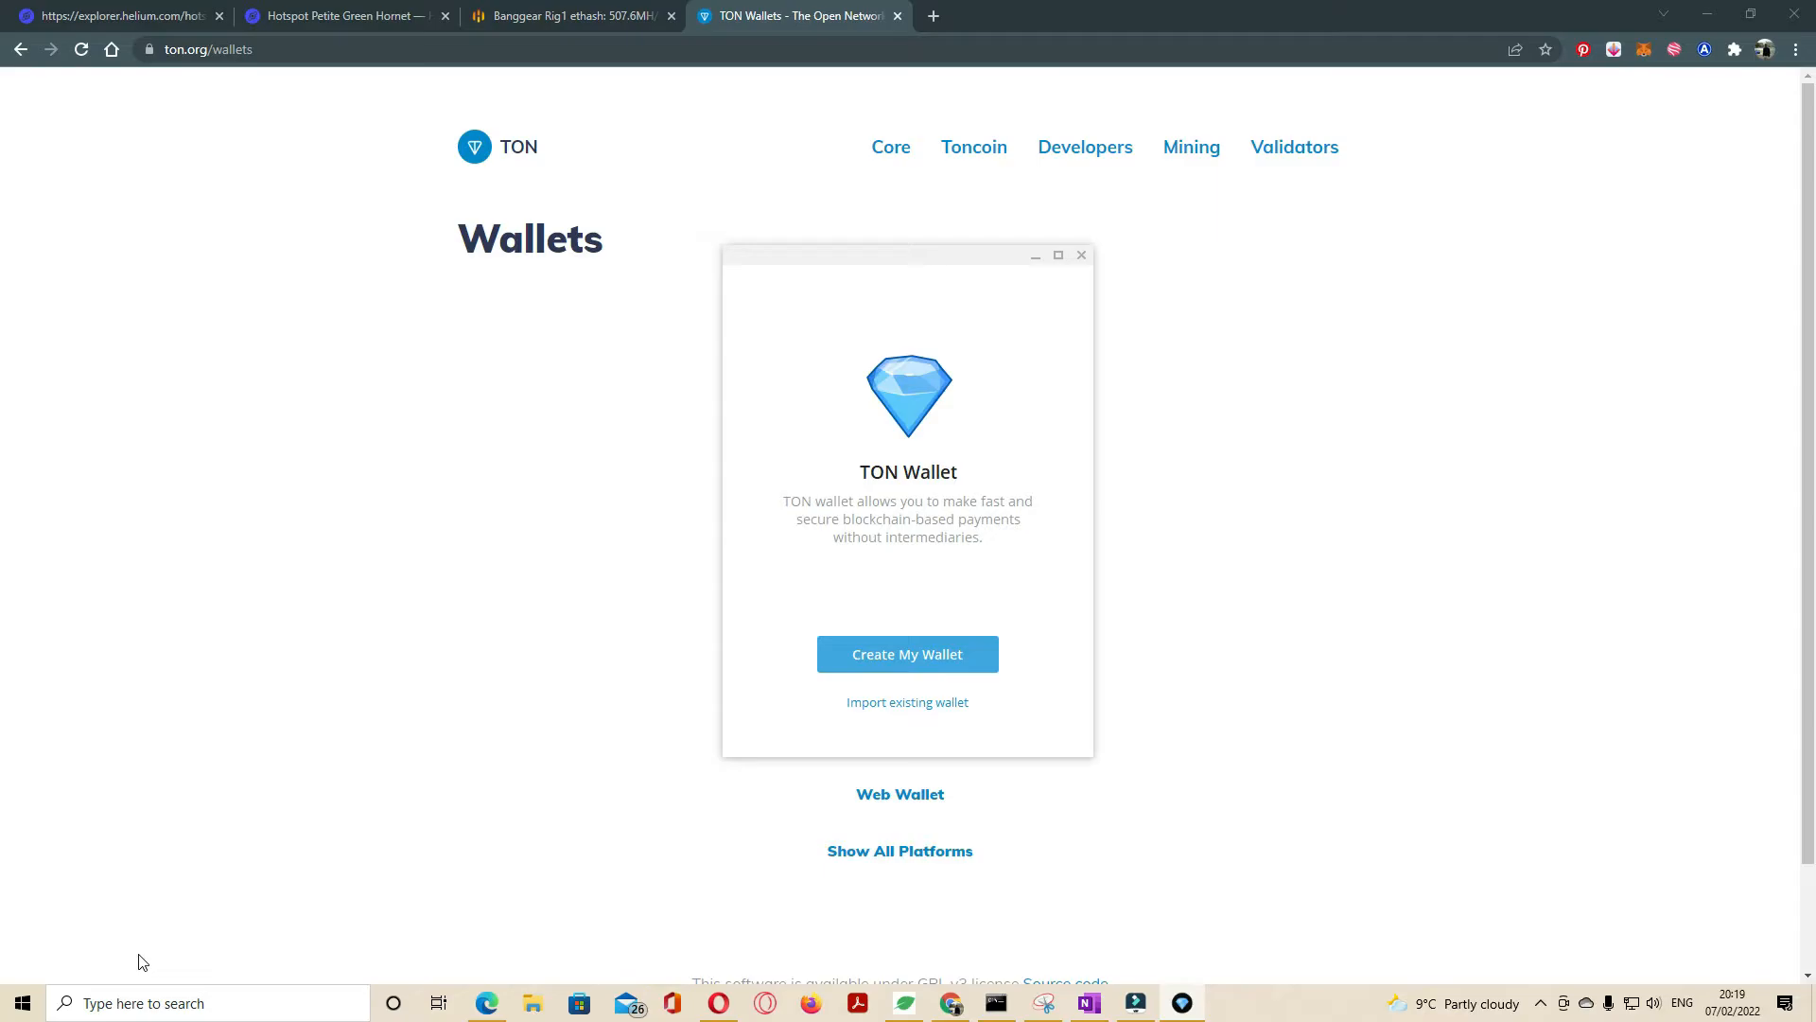
mouse_move(957, 426)
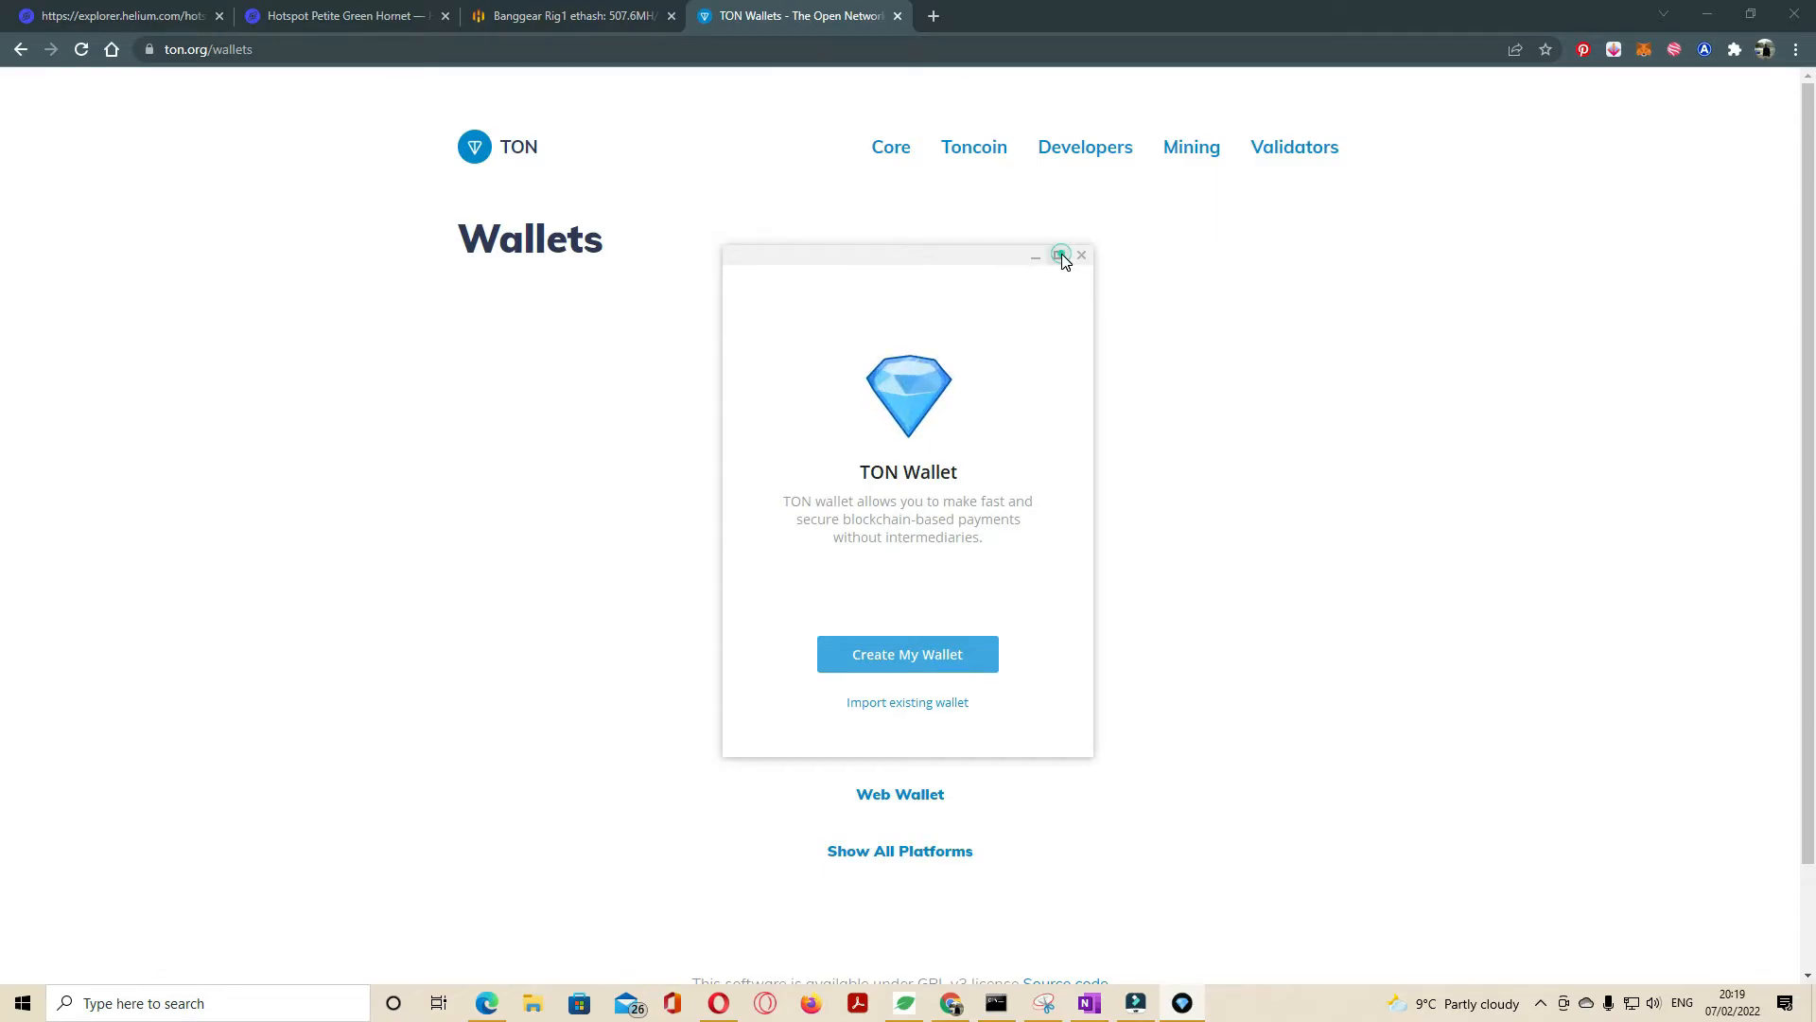
click(1060, 256)
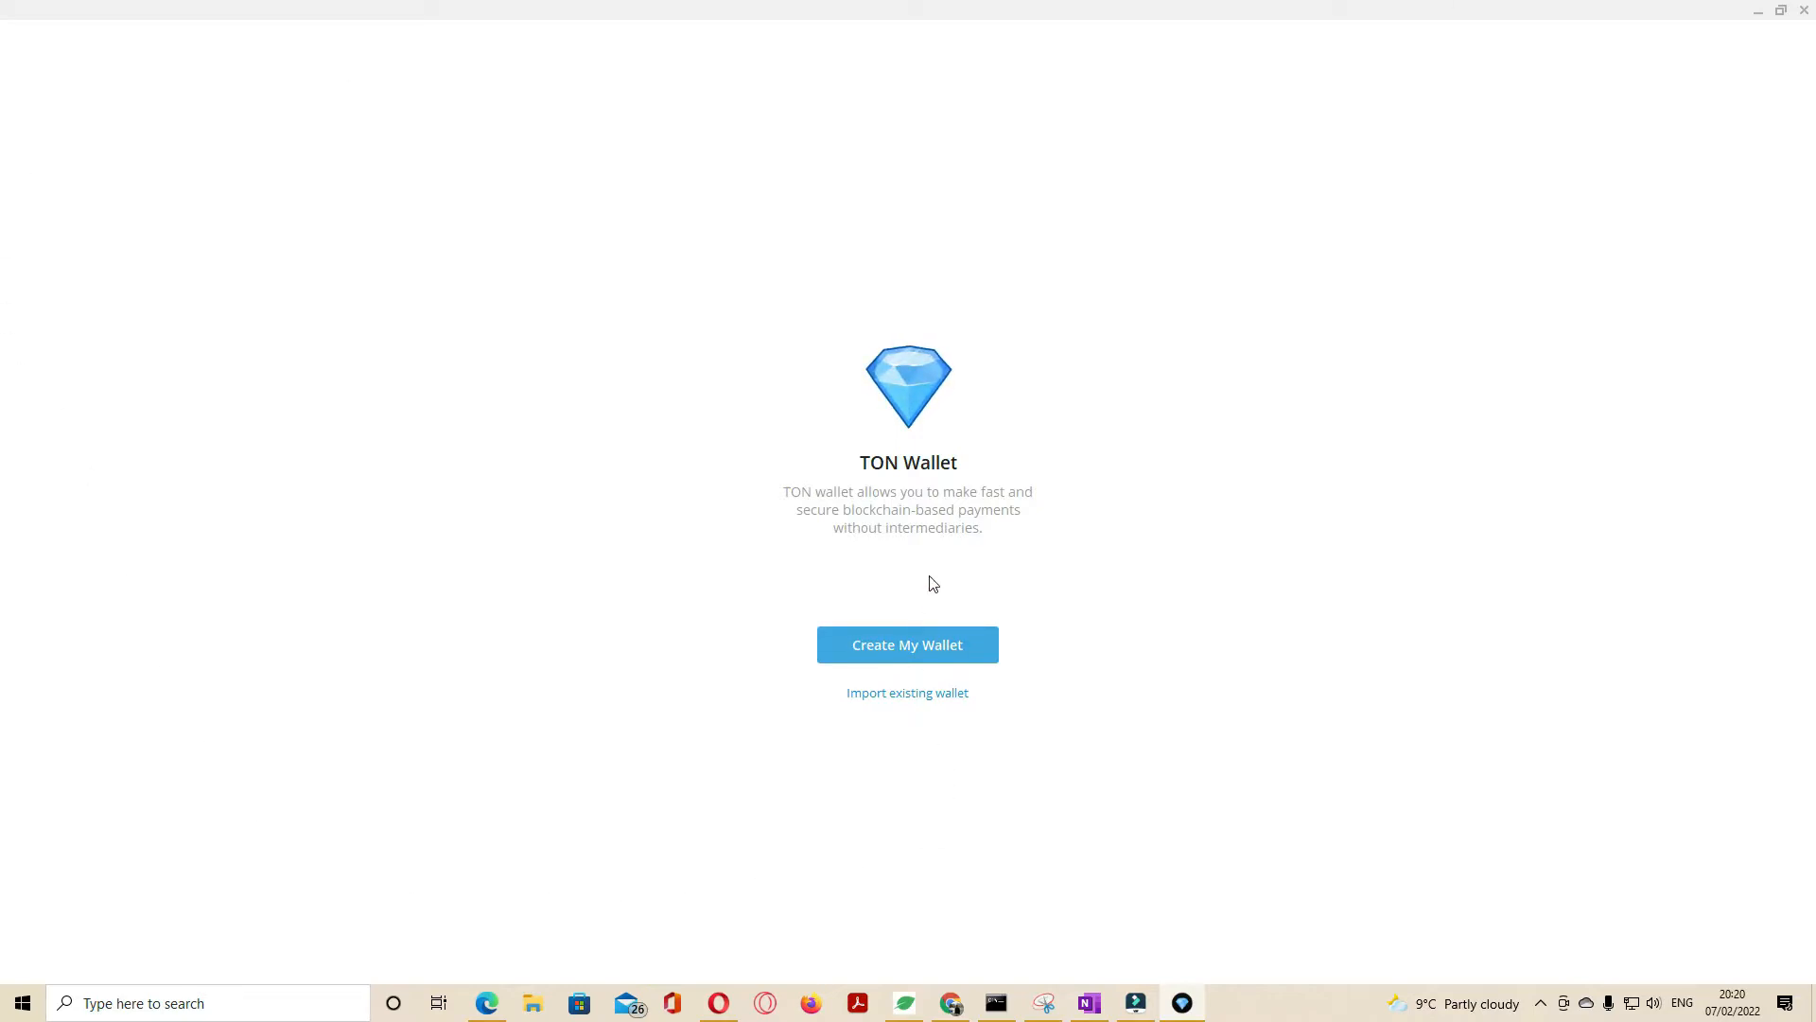
mouse_move(863, 507)
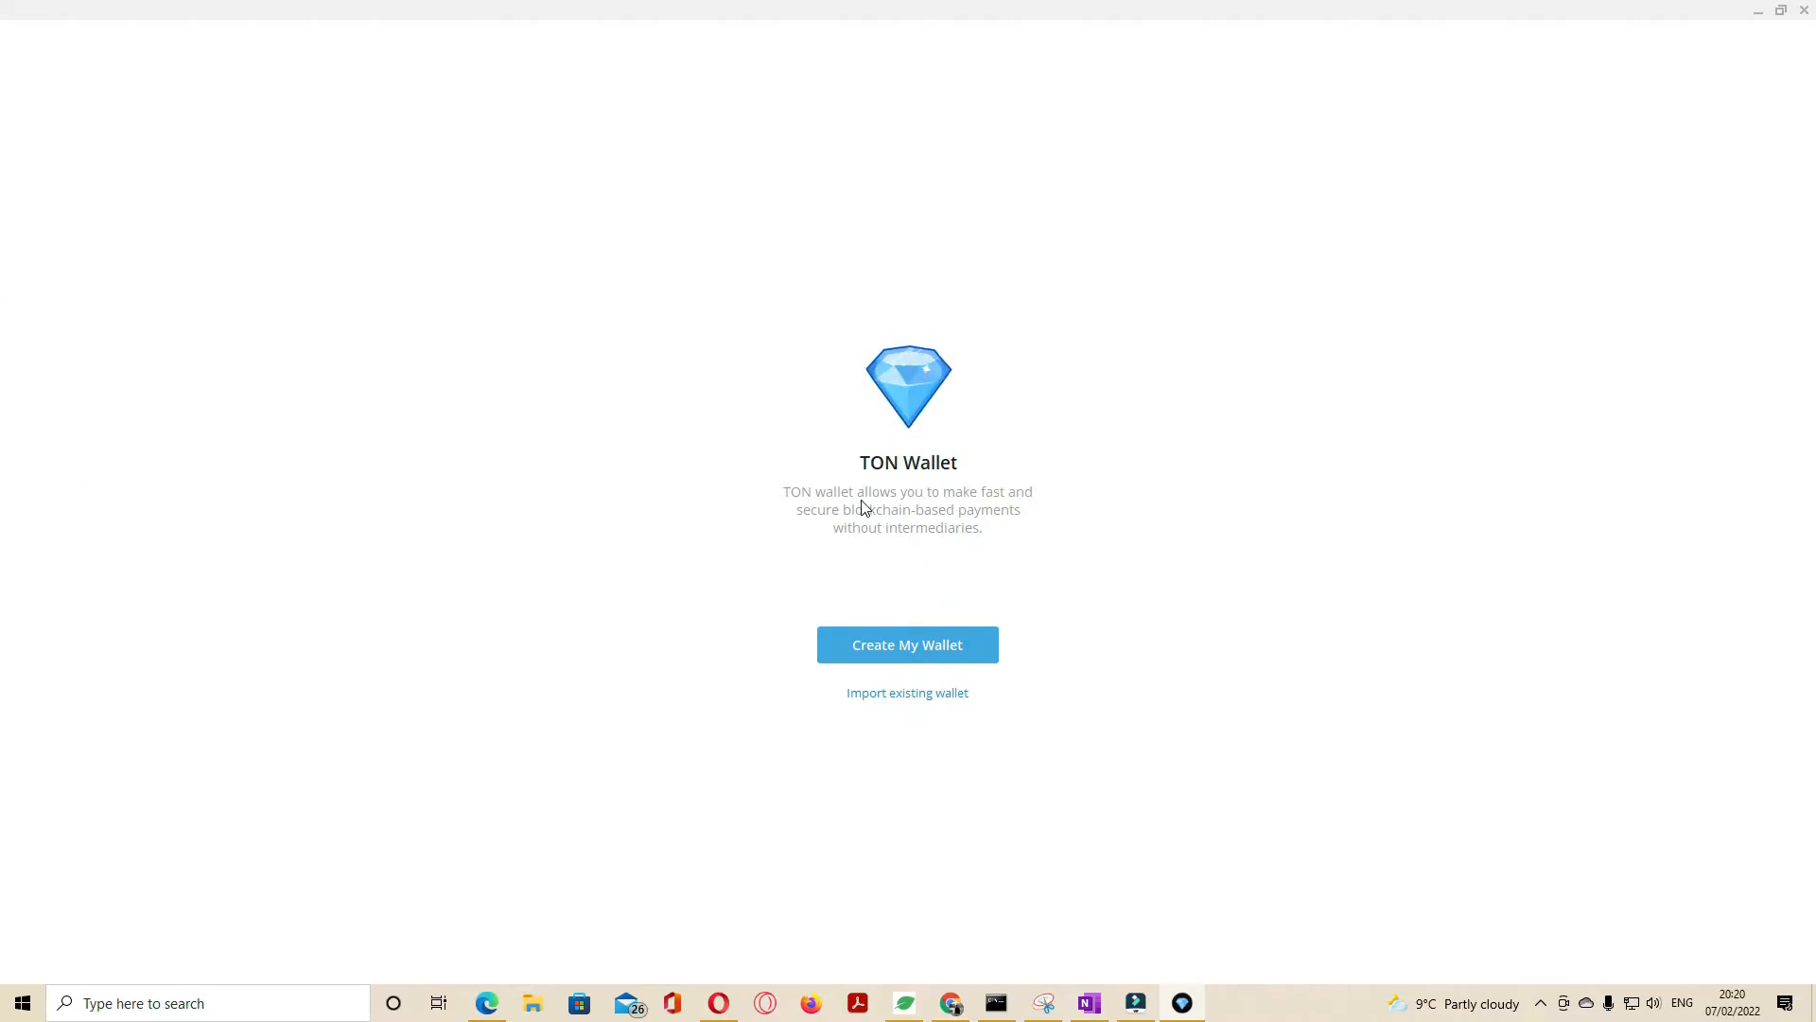
mouse_move(963, 509)
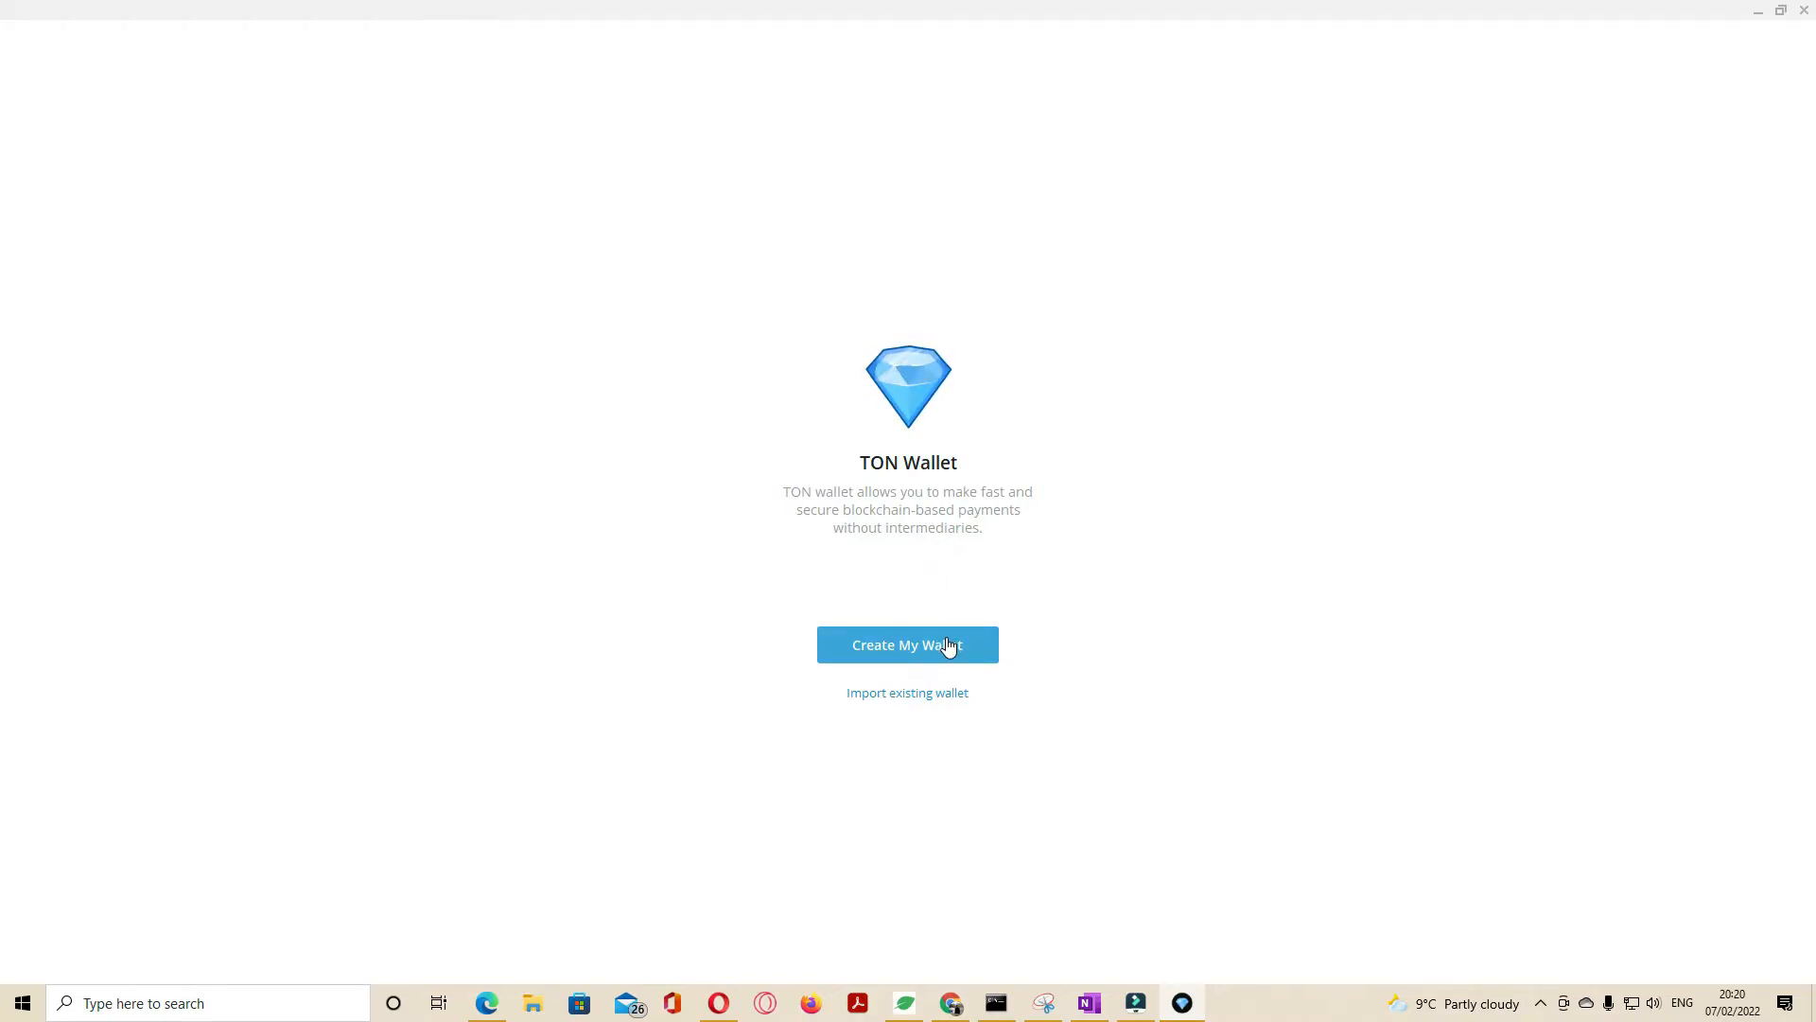
mouse_move(922, 632)
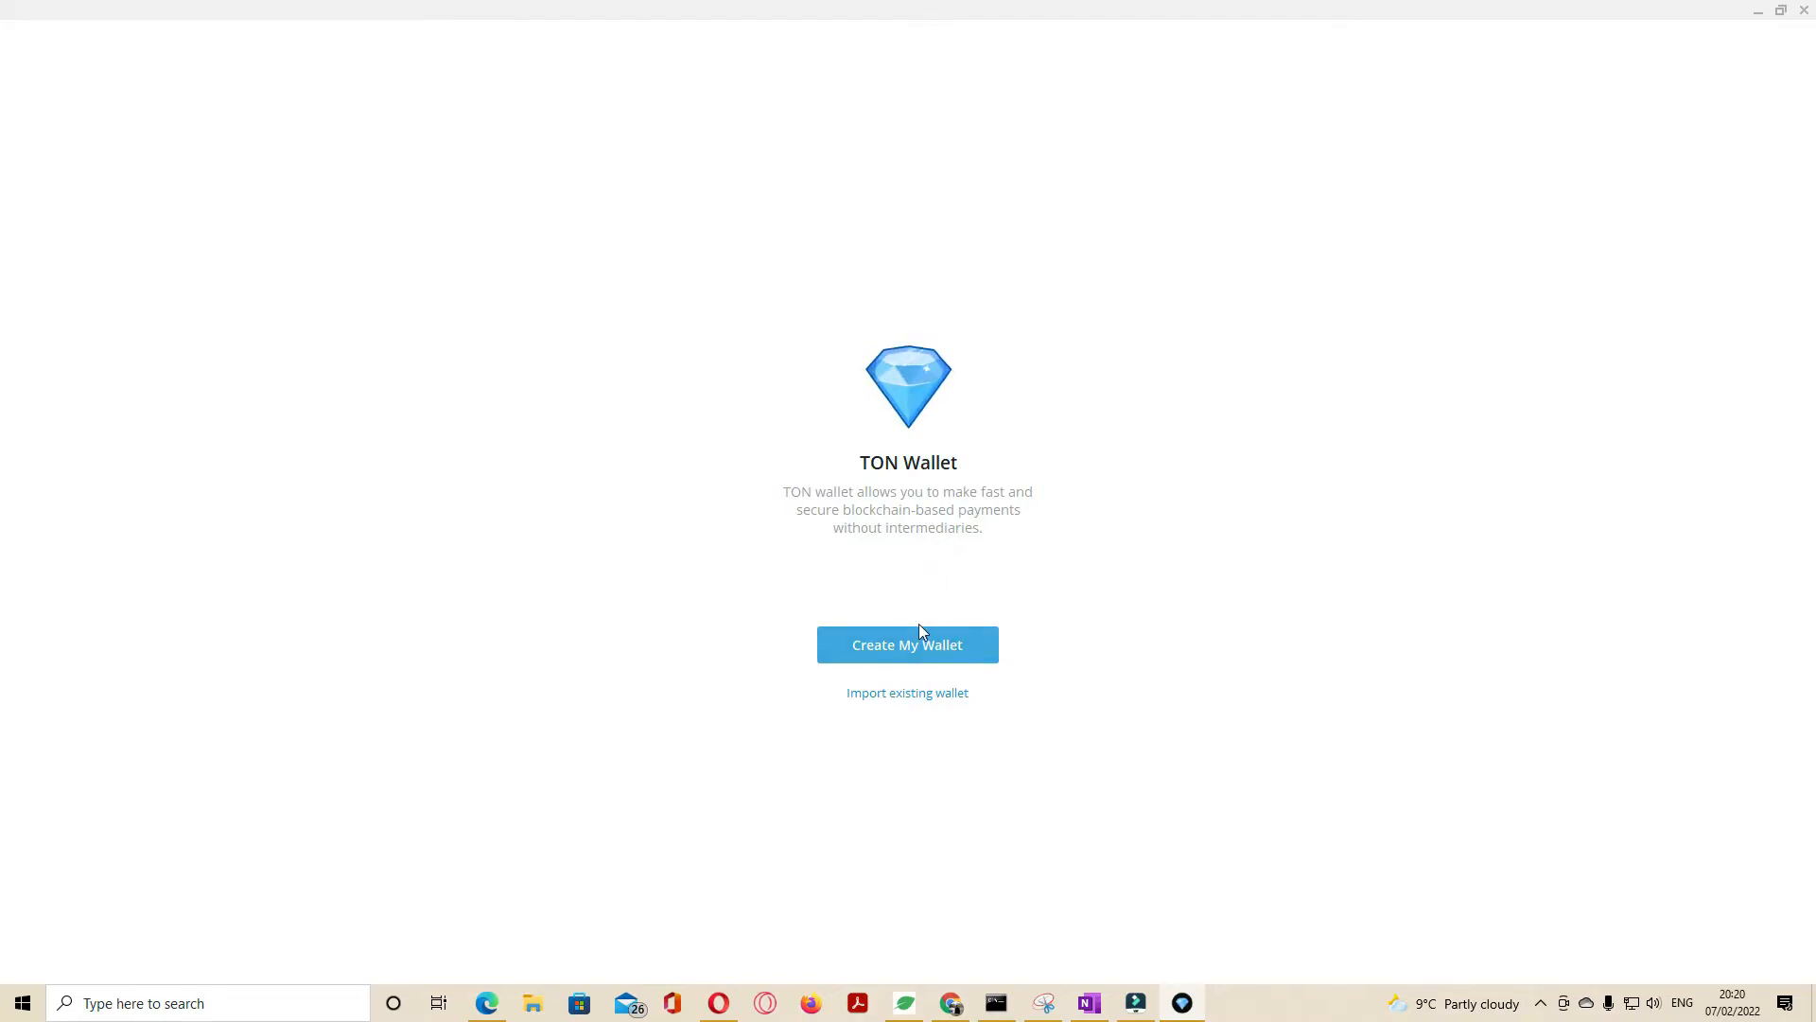
mouse_move(914, 659)
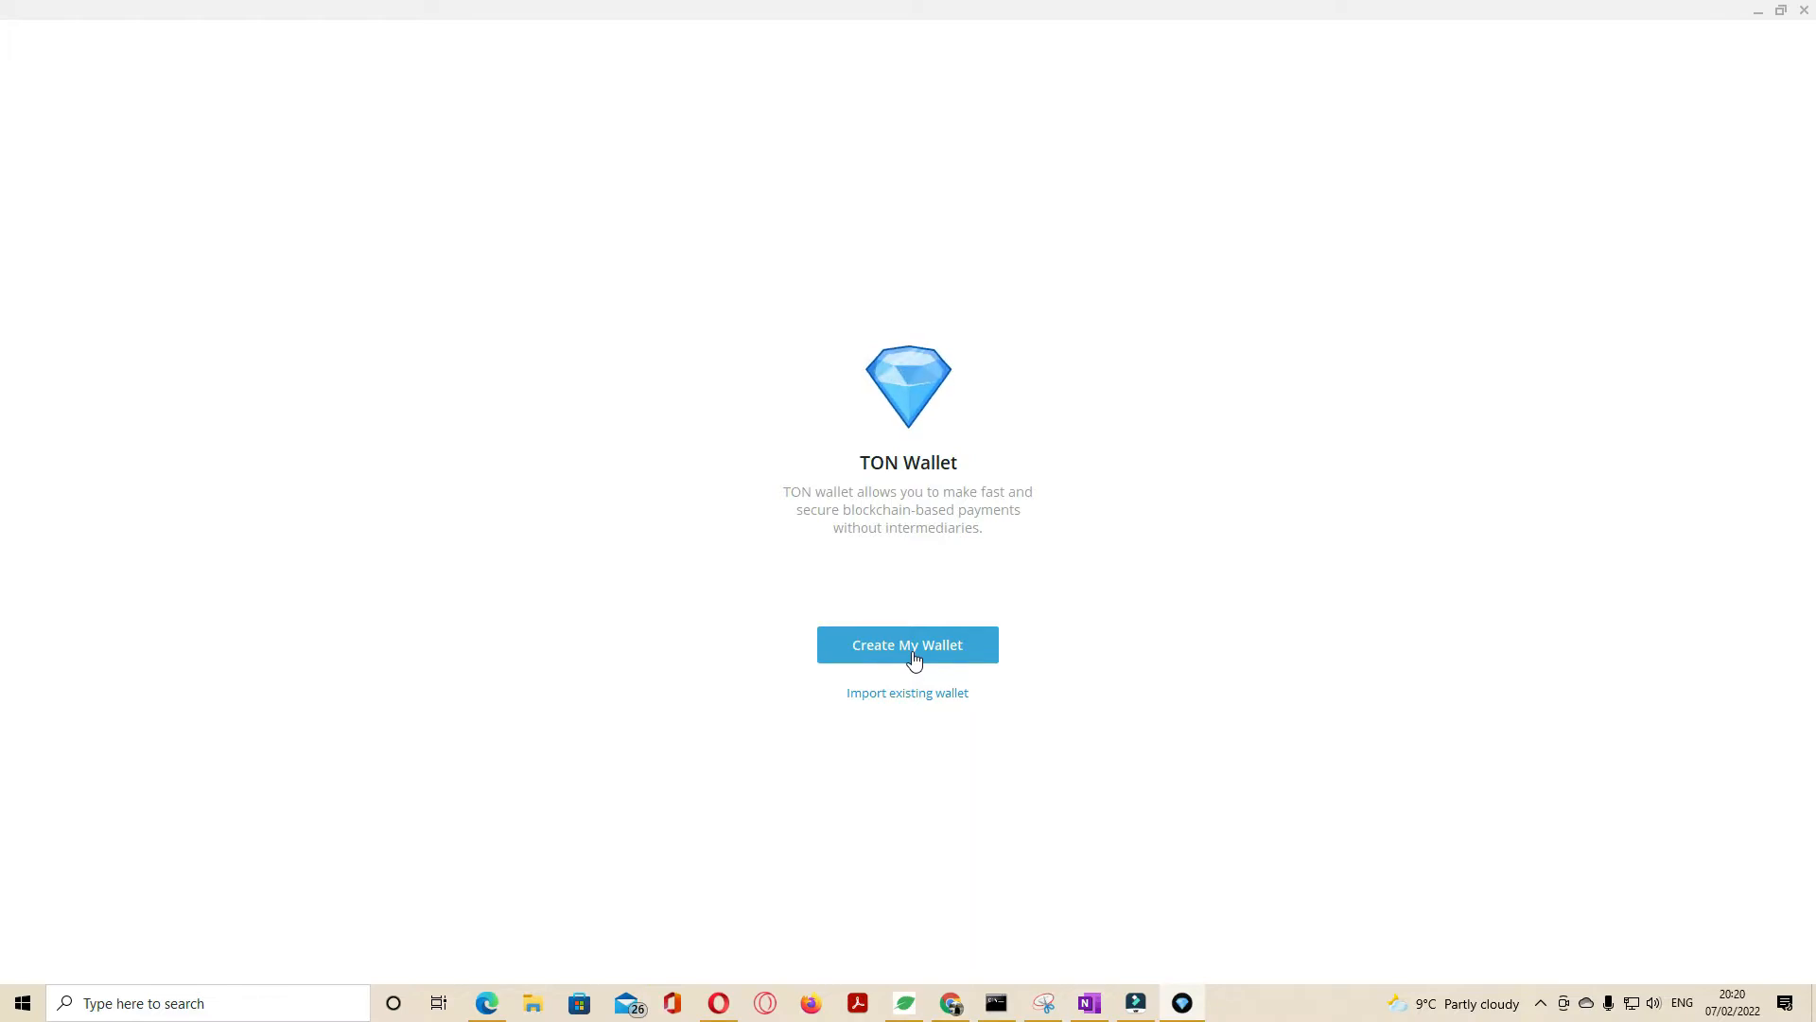
Step: Start a new wallet, continue to the 24 secret words and dismiss the 'Sure done?' warning with OK, SORRY
click(906, 643)
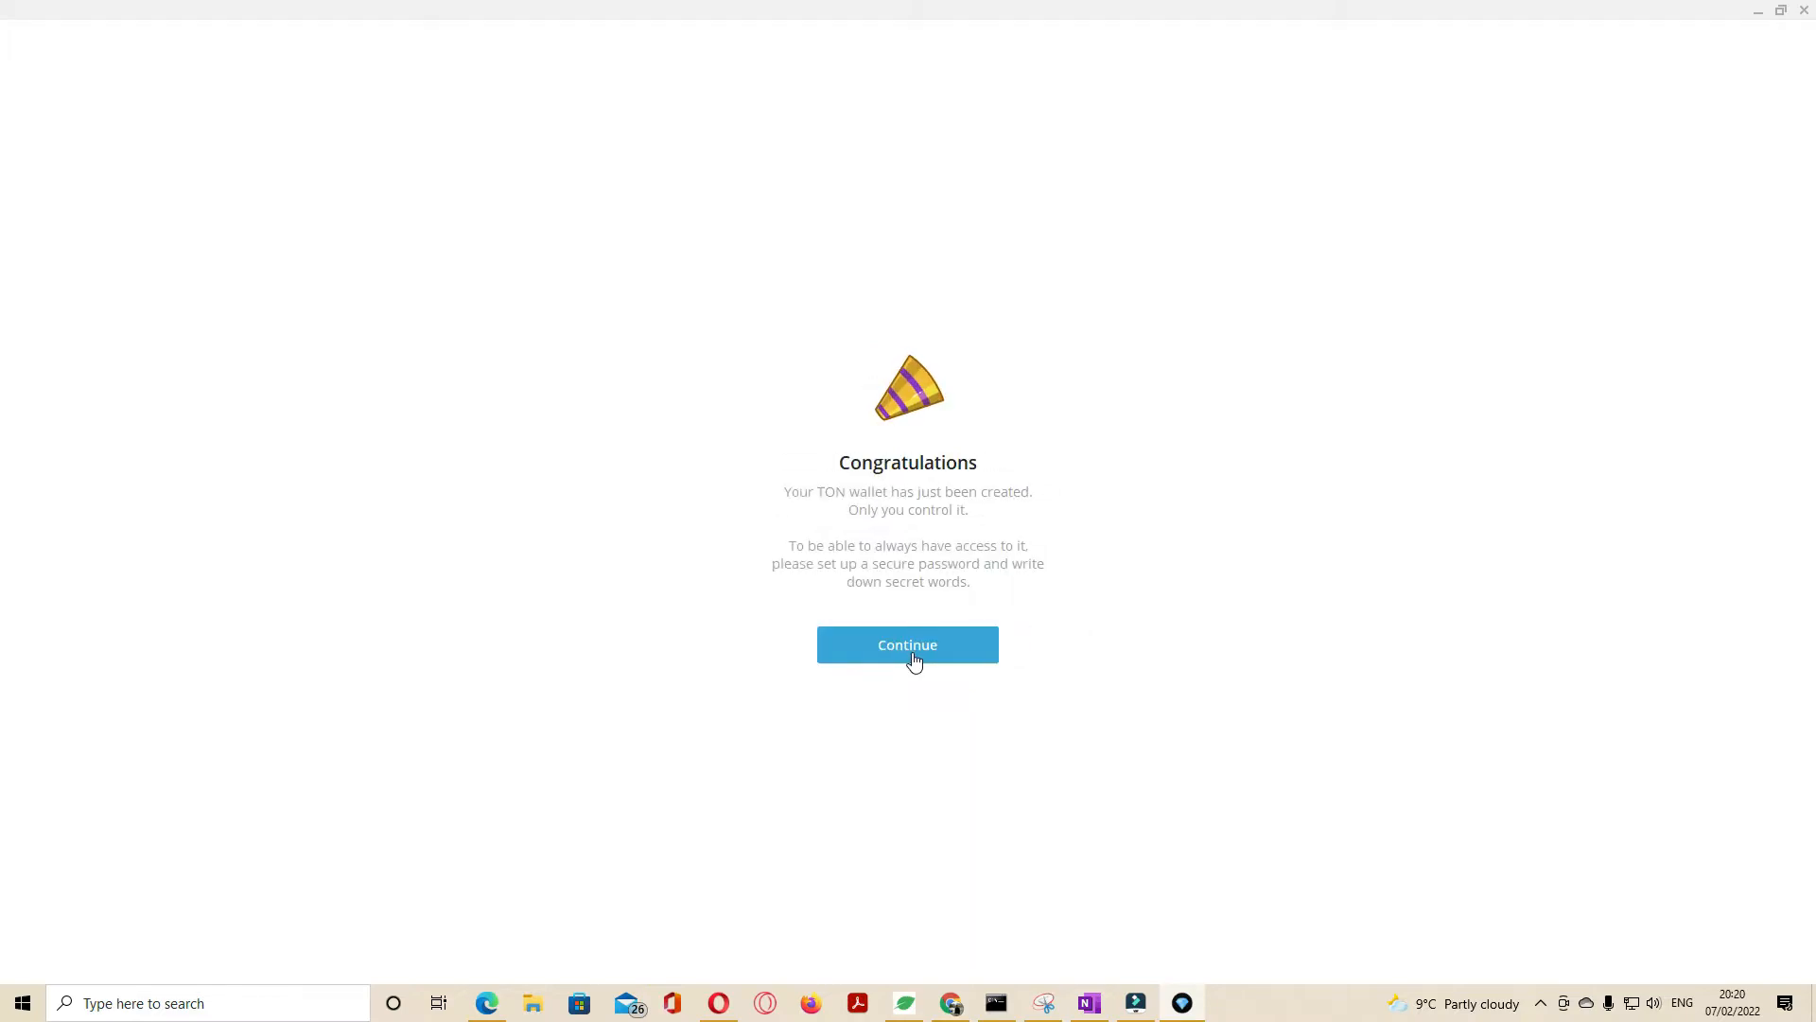
click(906, 643)
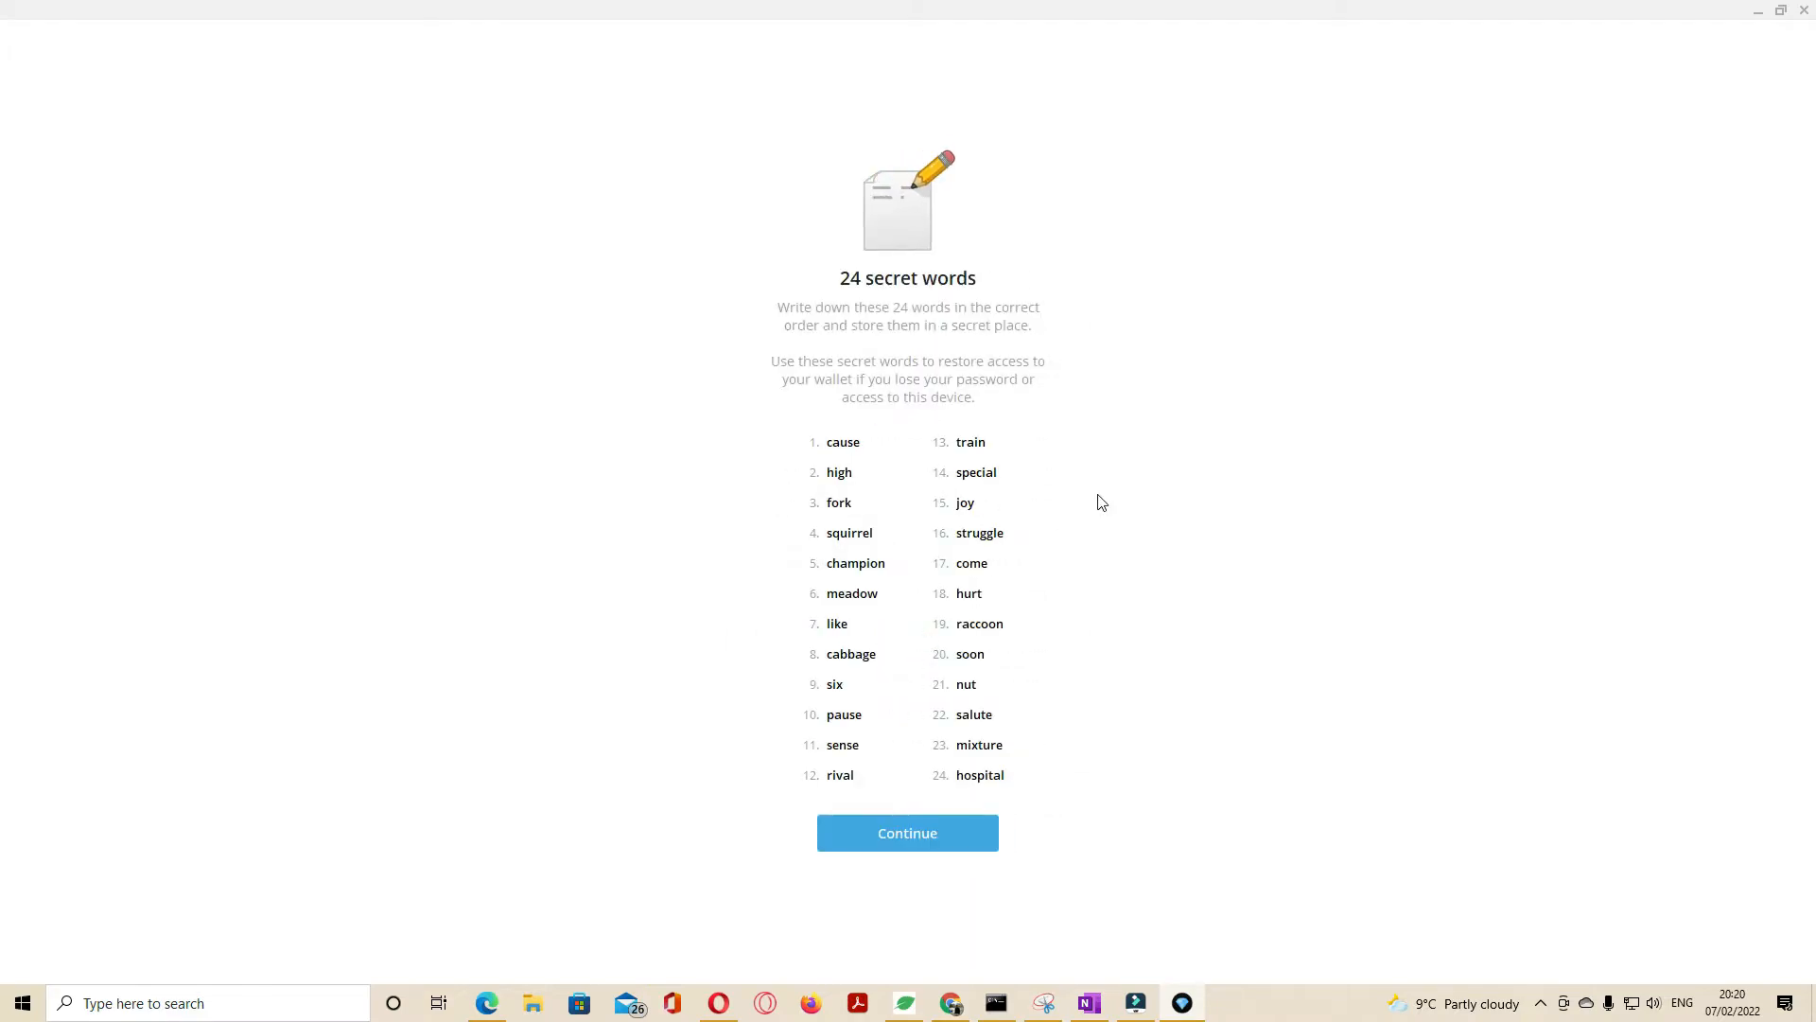
mouse_move(1090, 843)
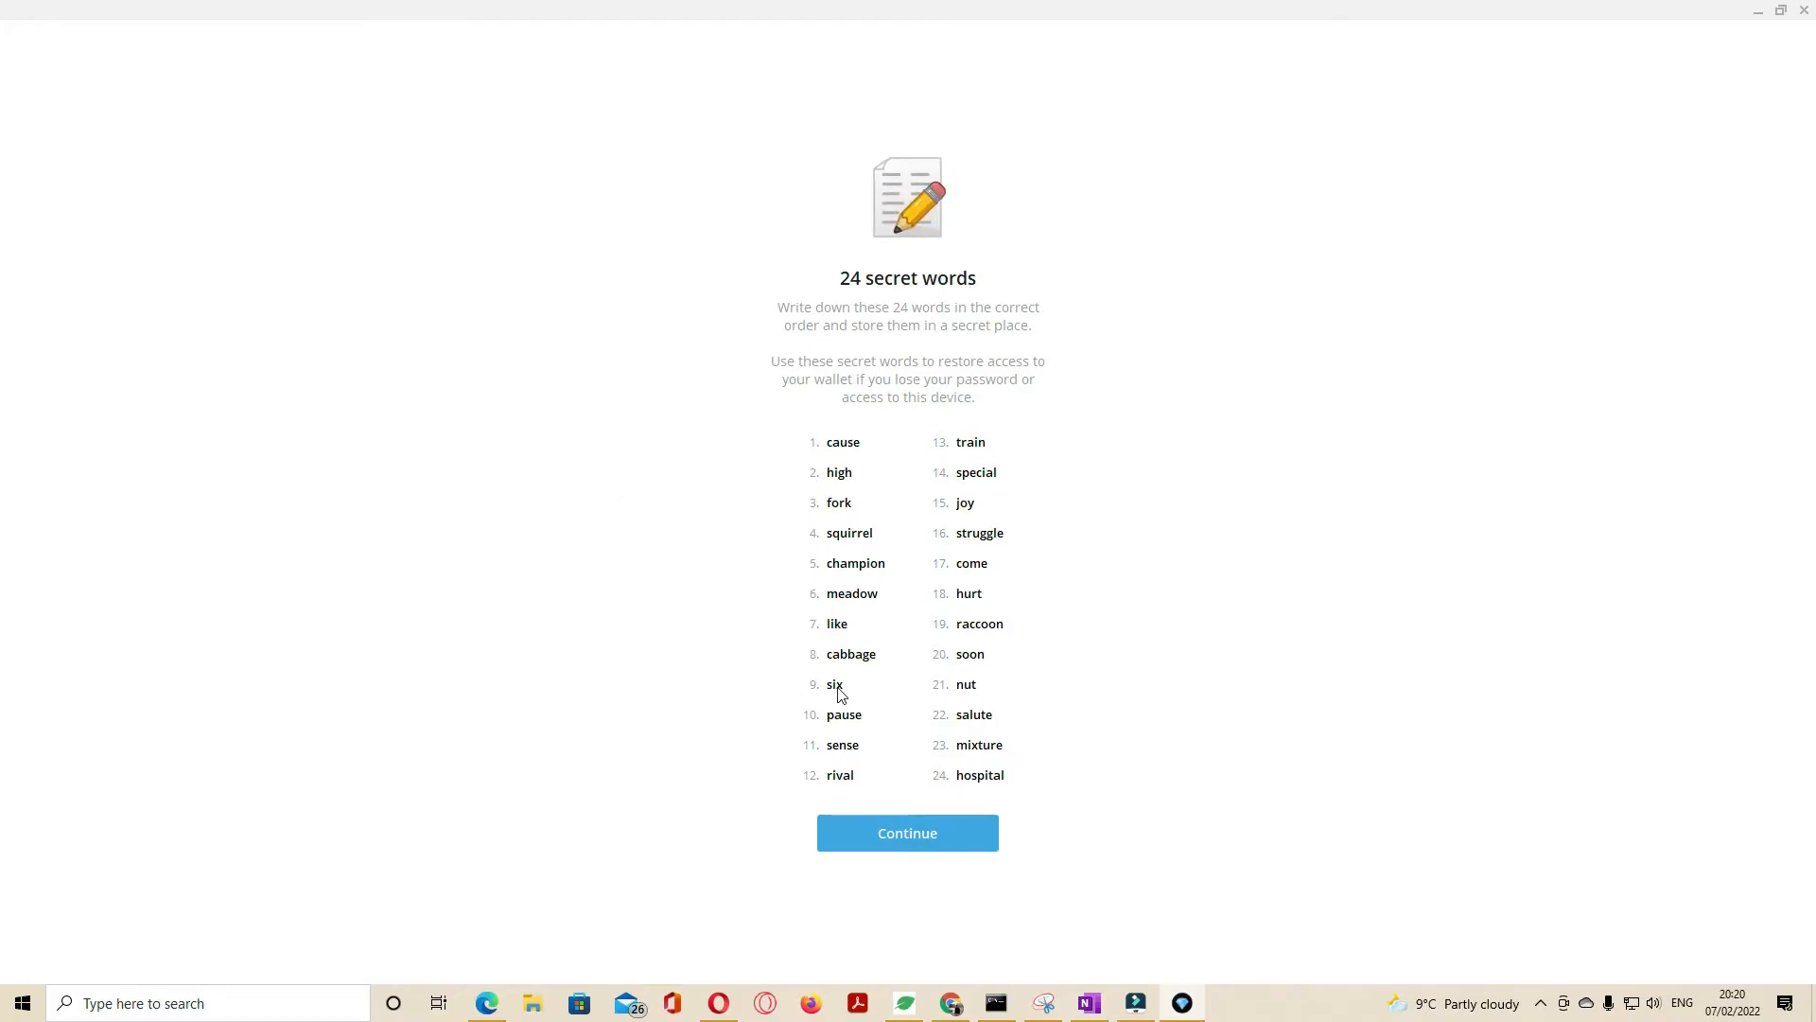
mouse_move(979, 598)
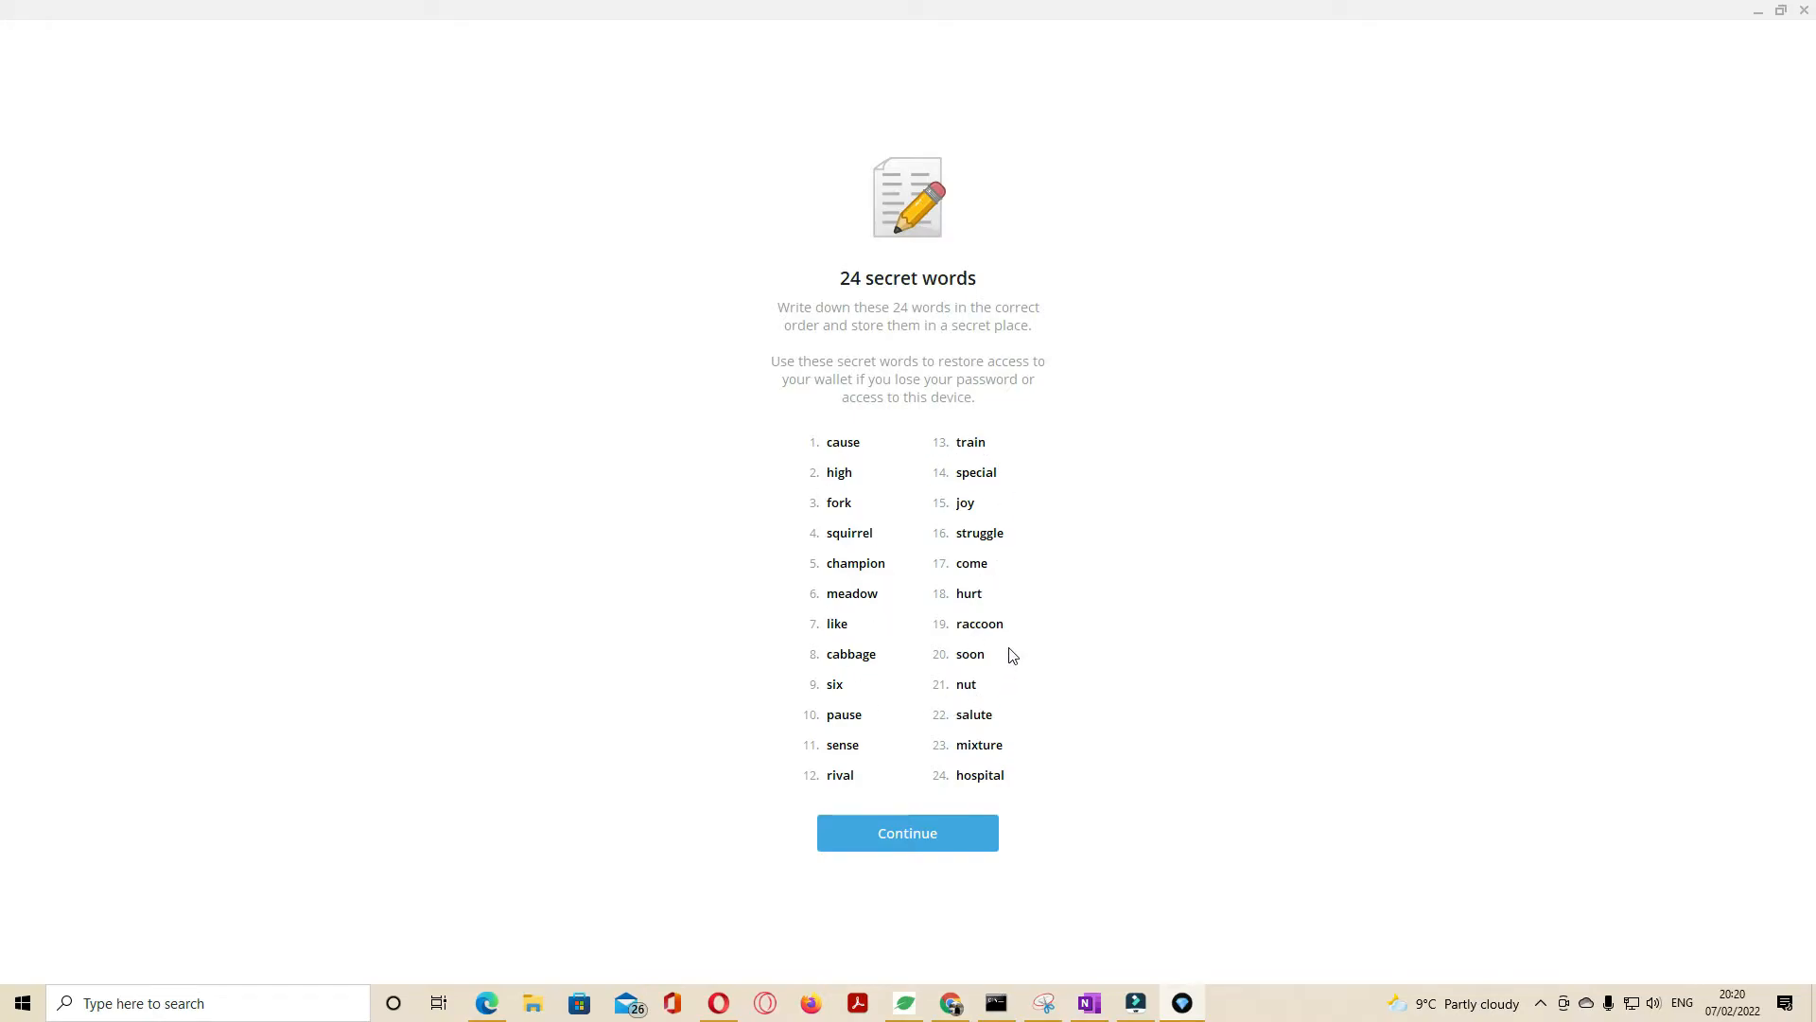
click(906, 832)
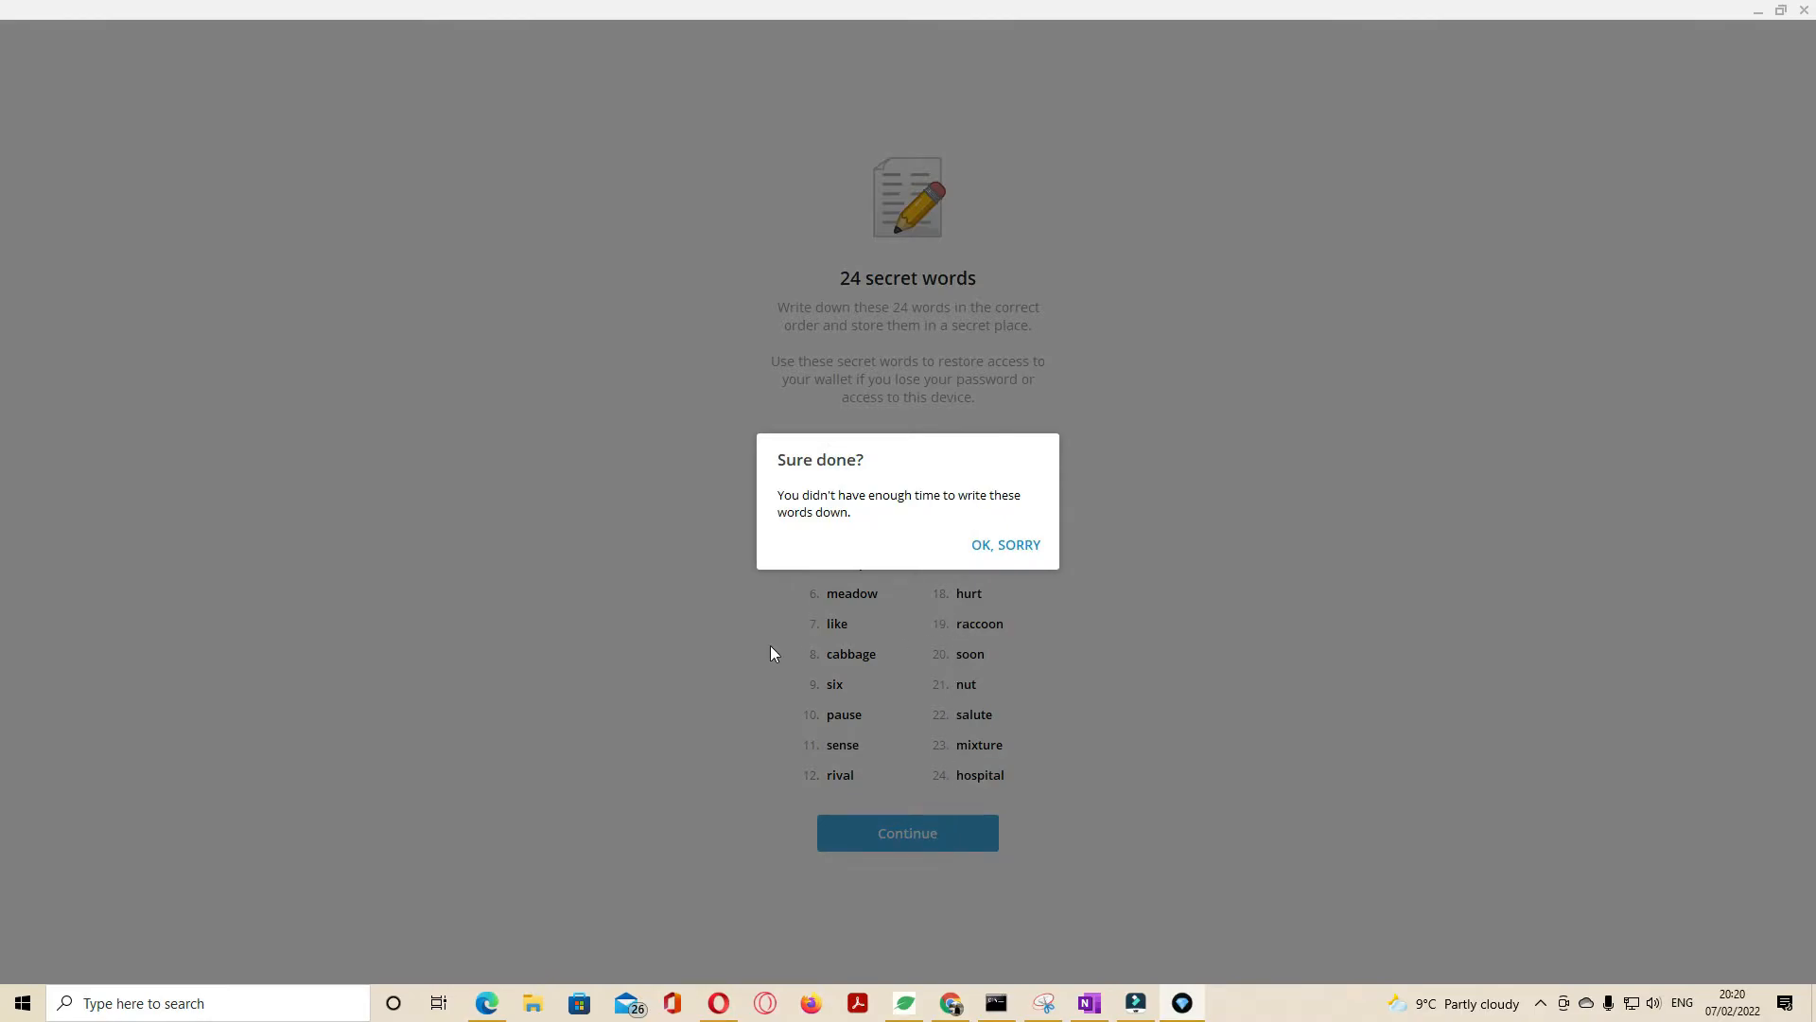
click(1005, 545)
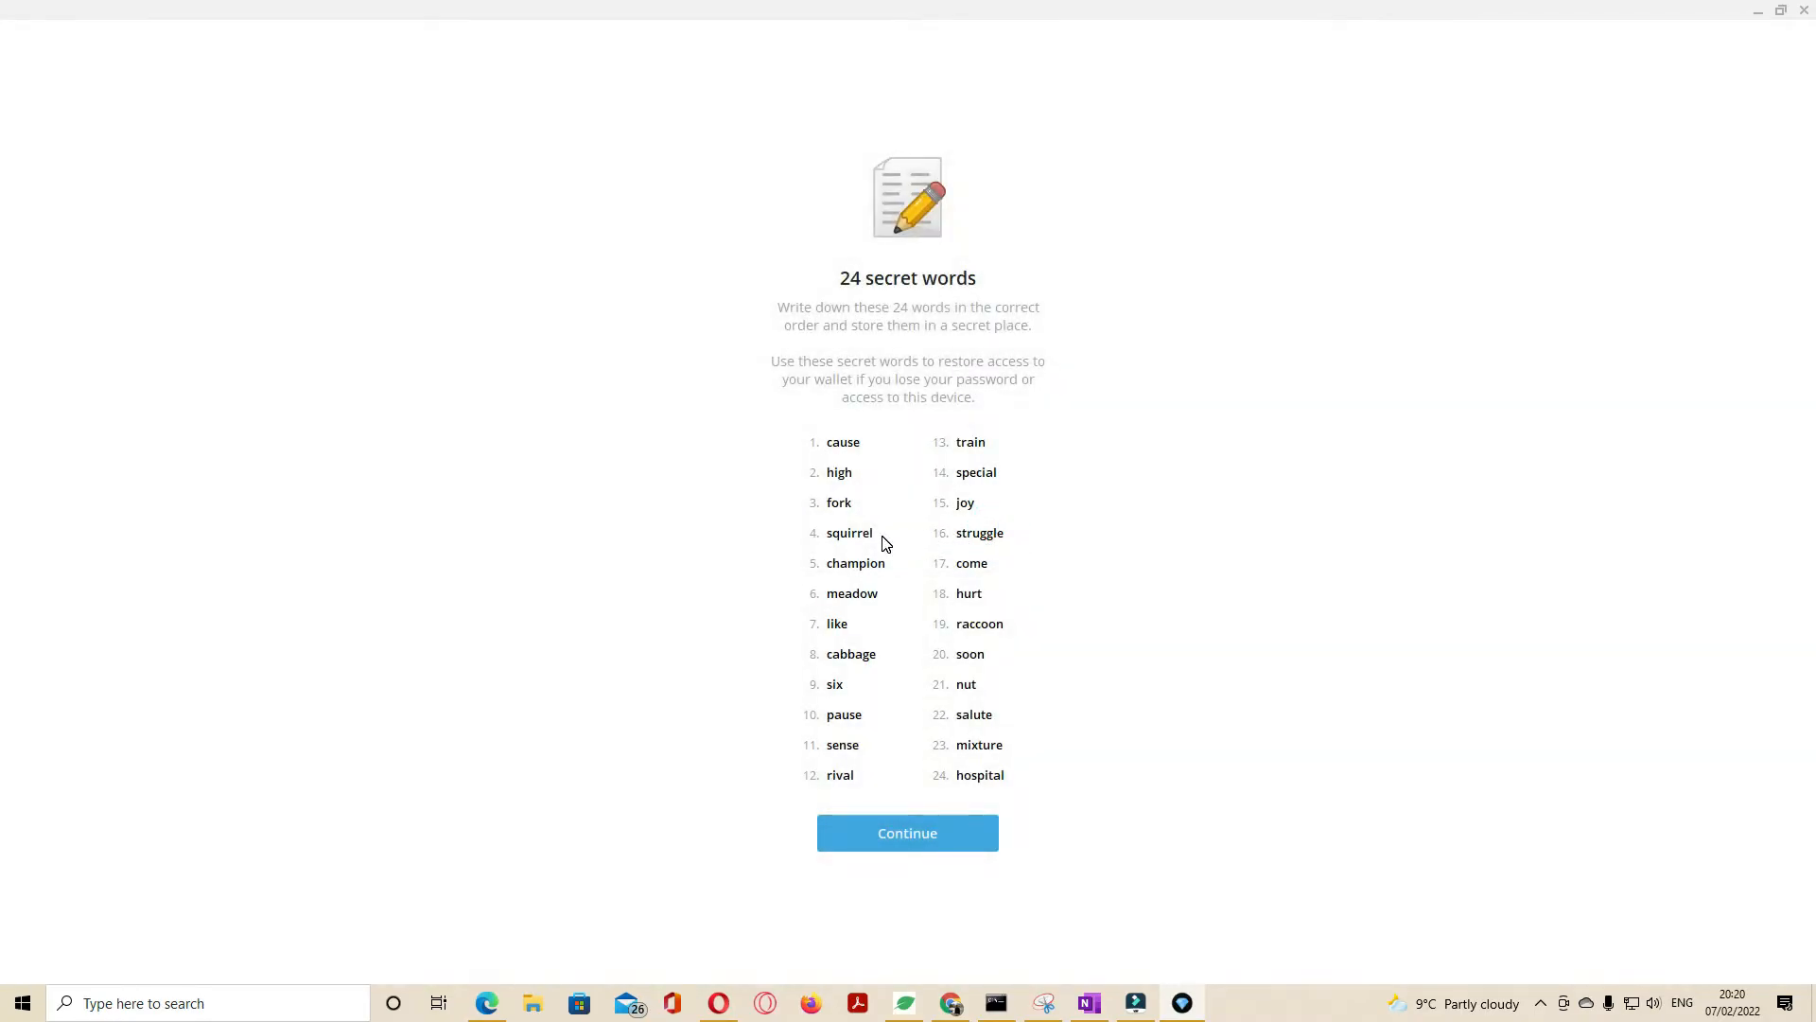
click(836, 444)
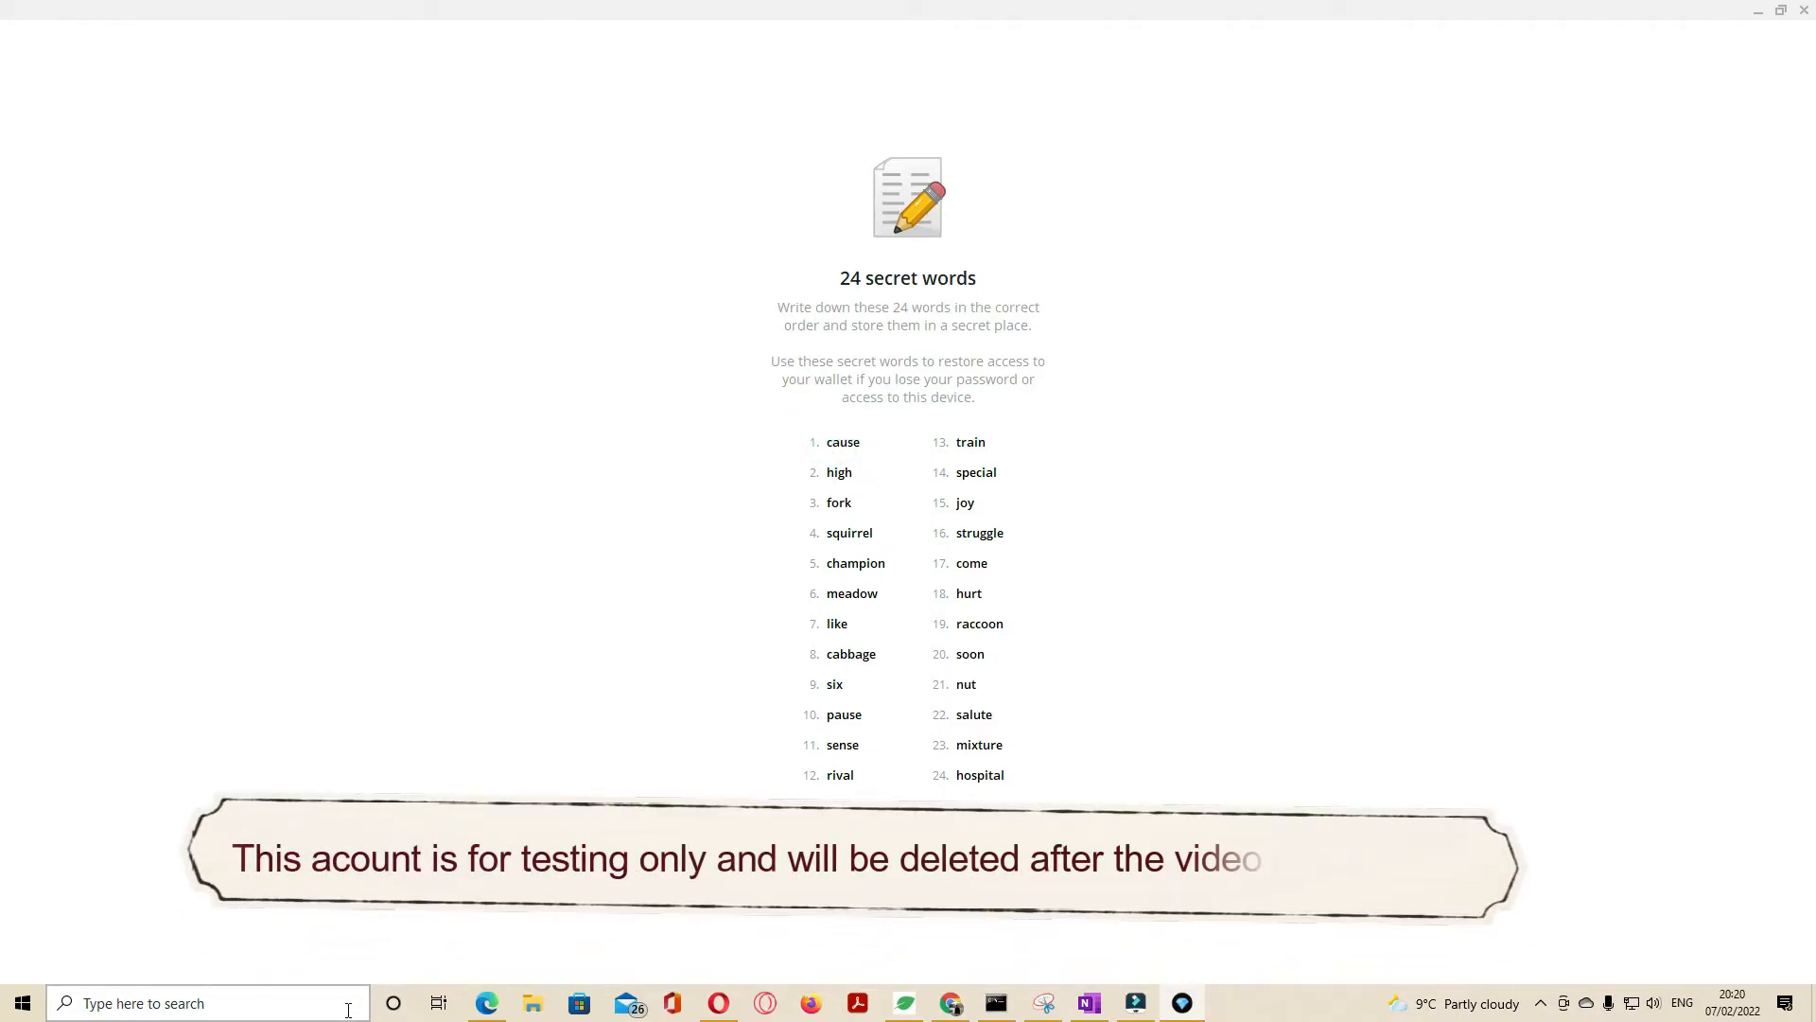
Step: Find Snipping Tool from taskbar search and start a new snip of the secret word list
text(sn)
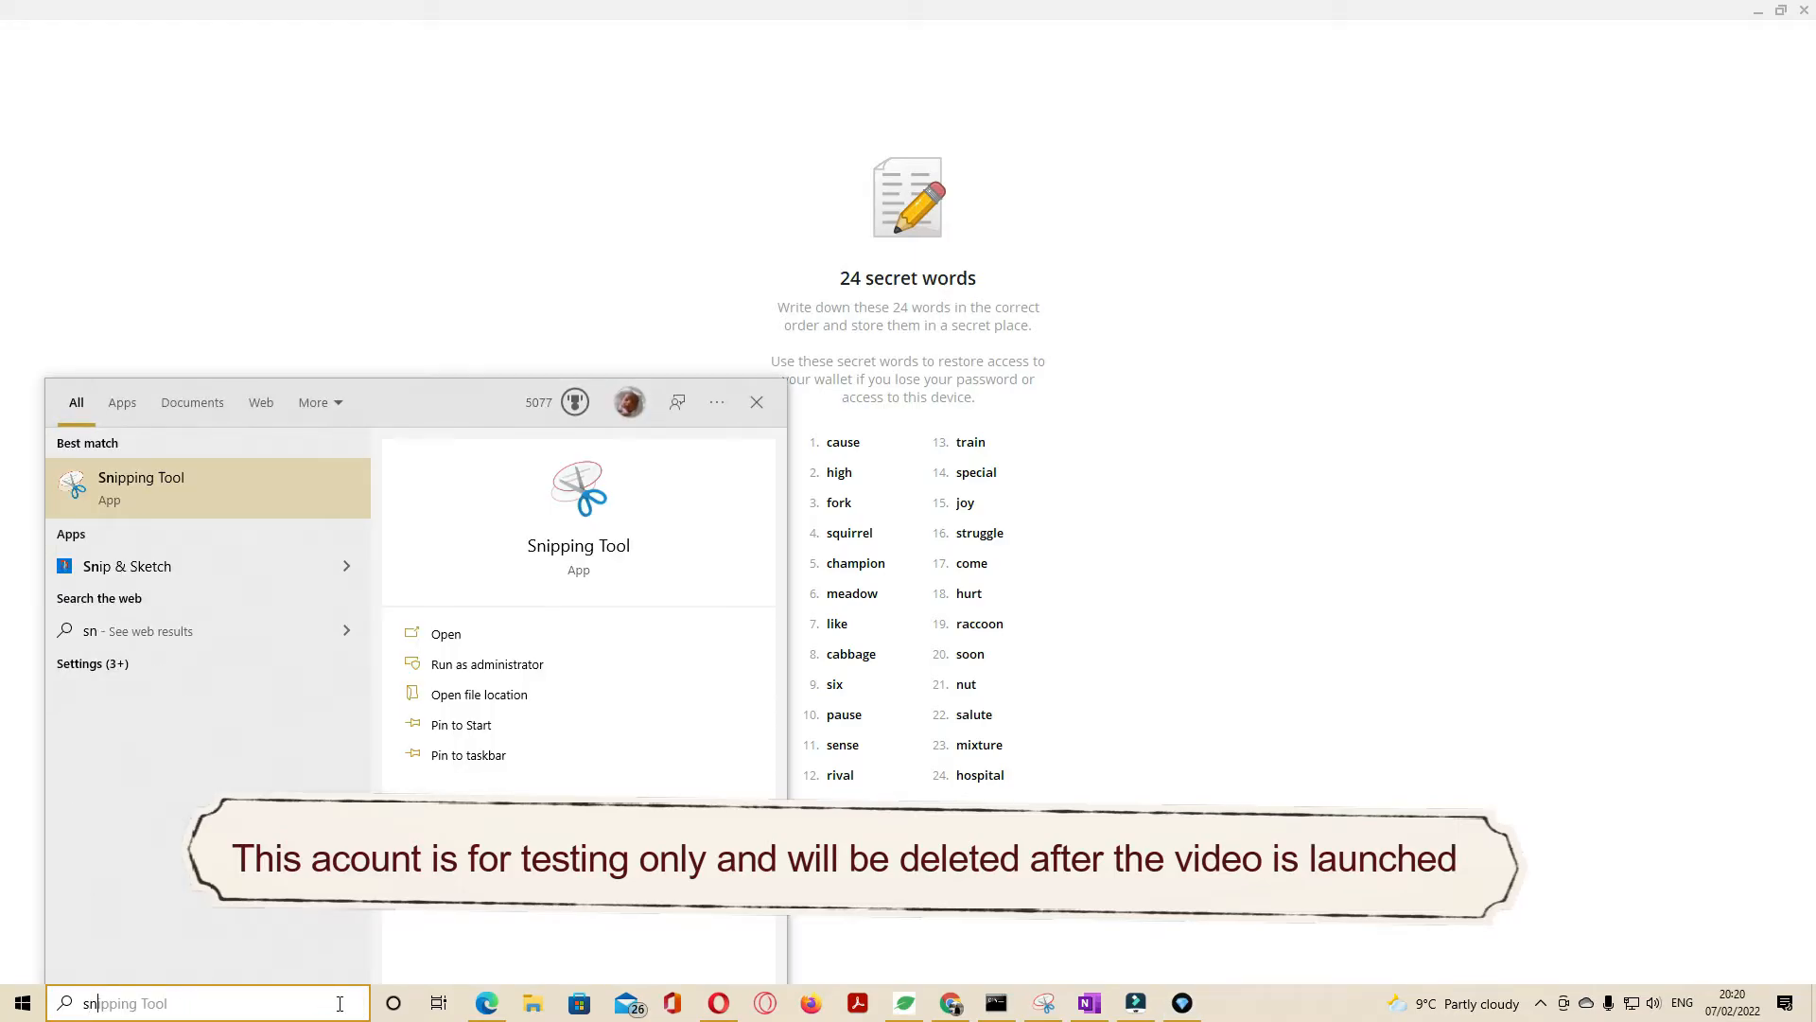
click(444, 634)
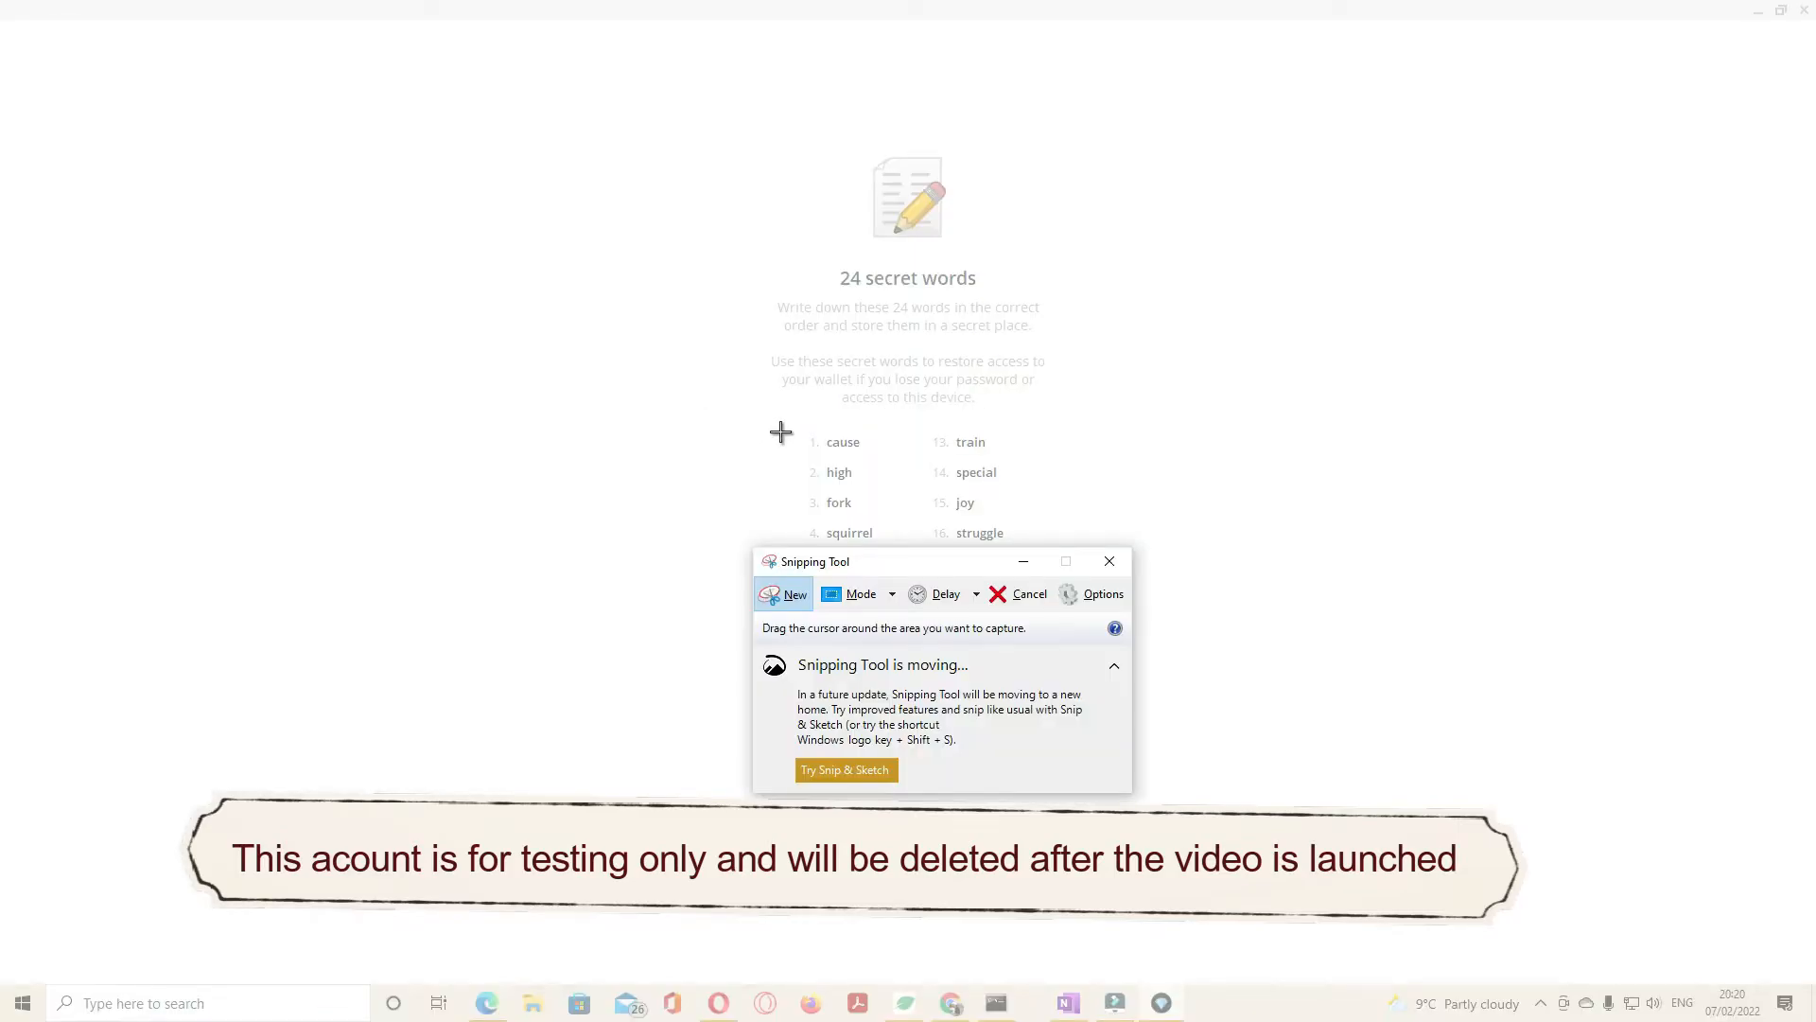
click(787, 594)
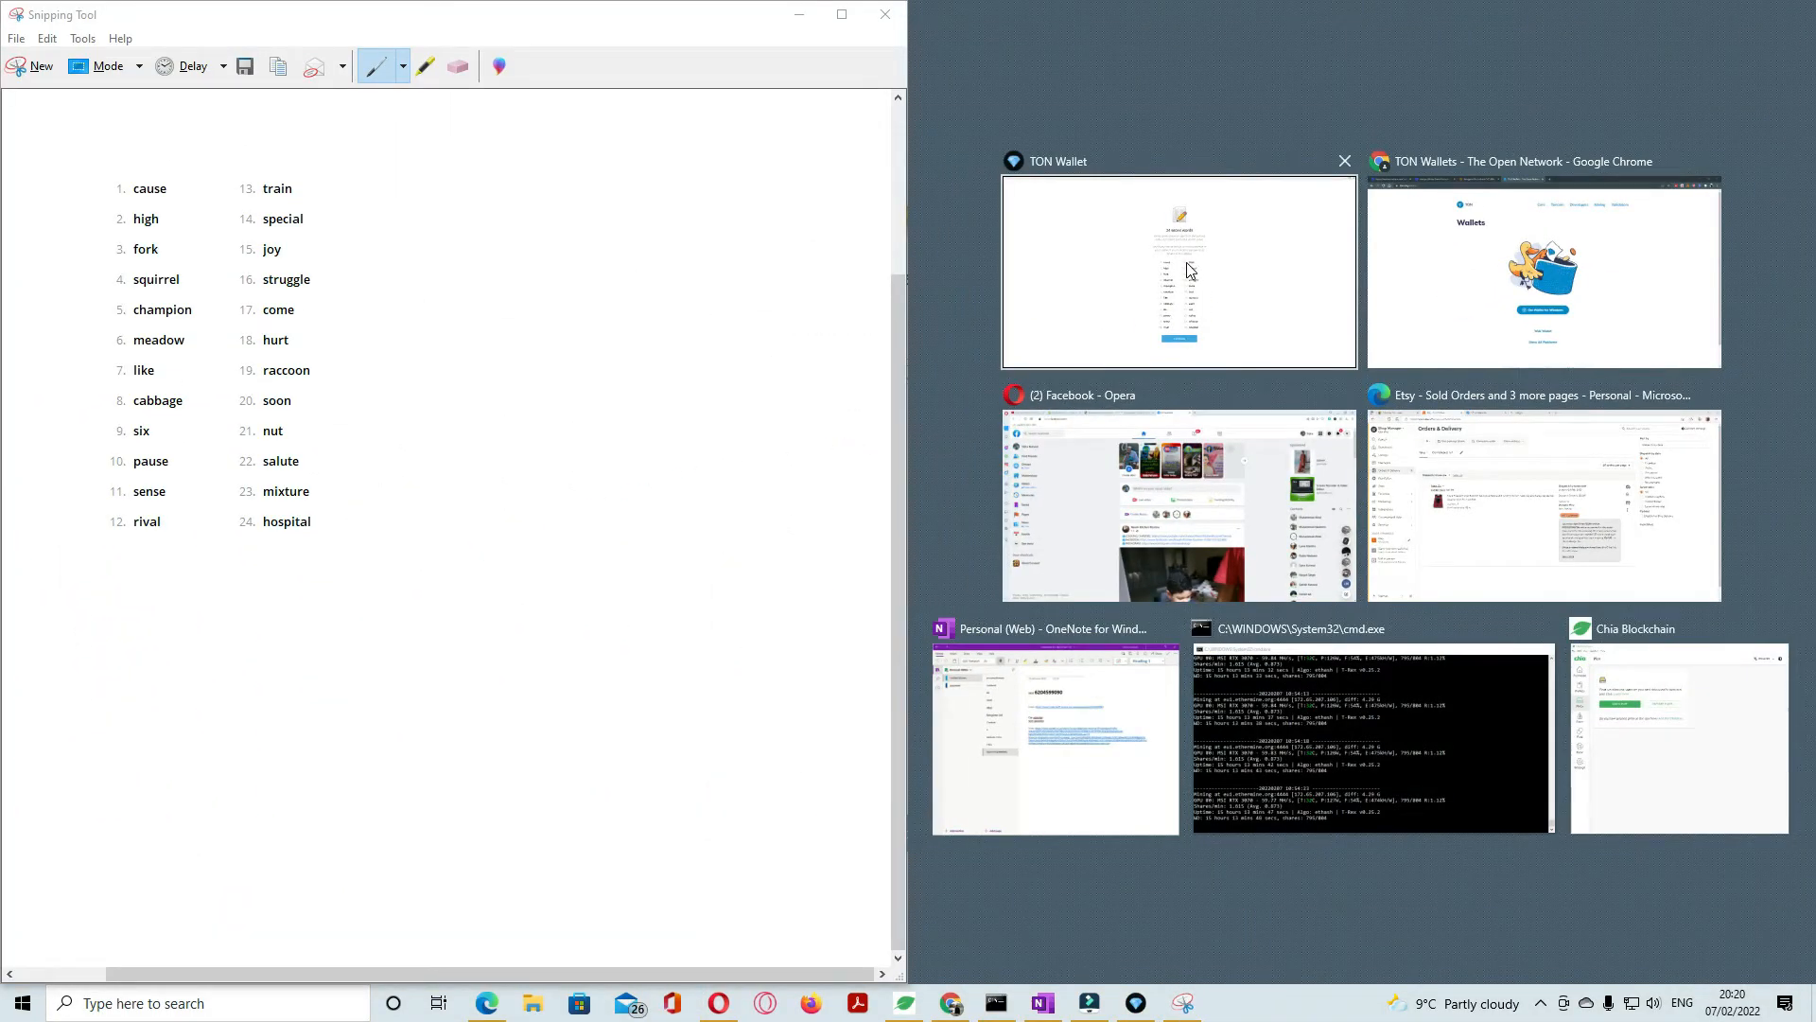
Step: Snap the wallet beside the snip and answer the word check with high and struggle, then continue
click(1179, 272)
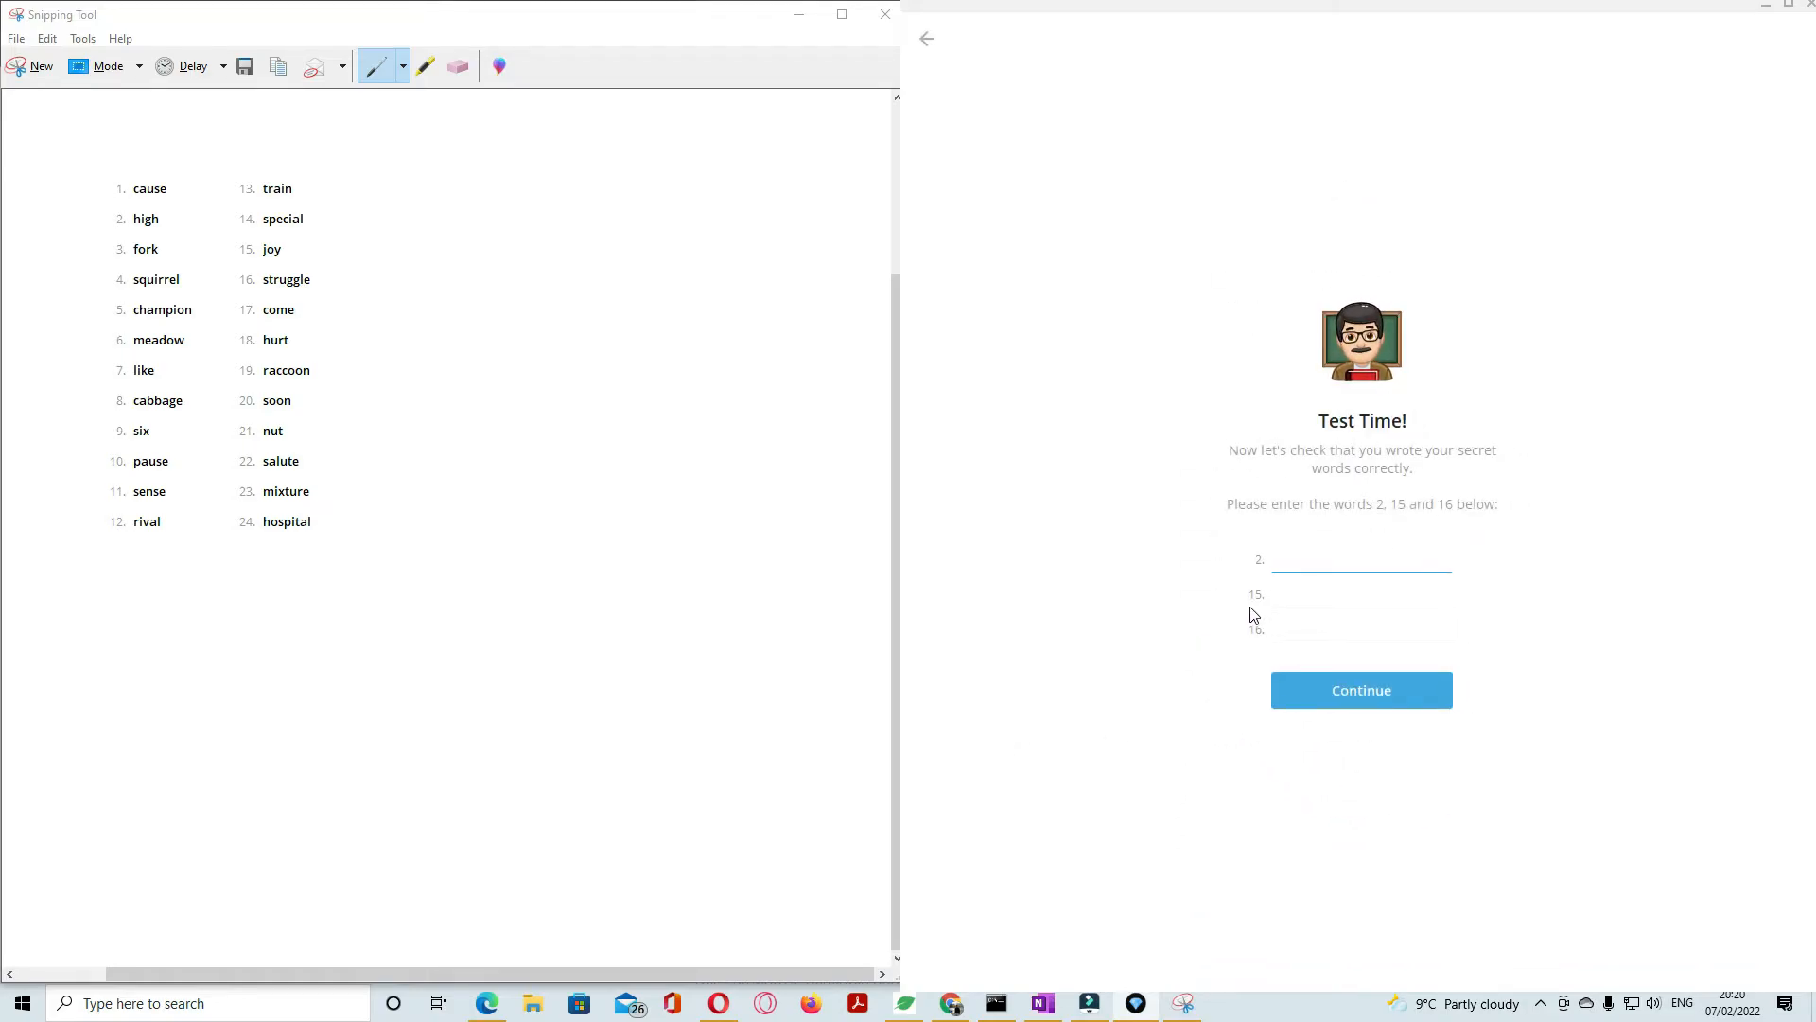
mouse_move(1380, 535)
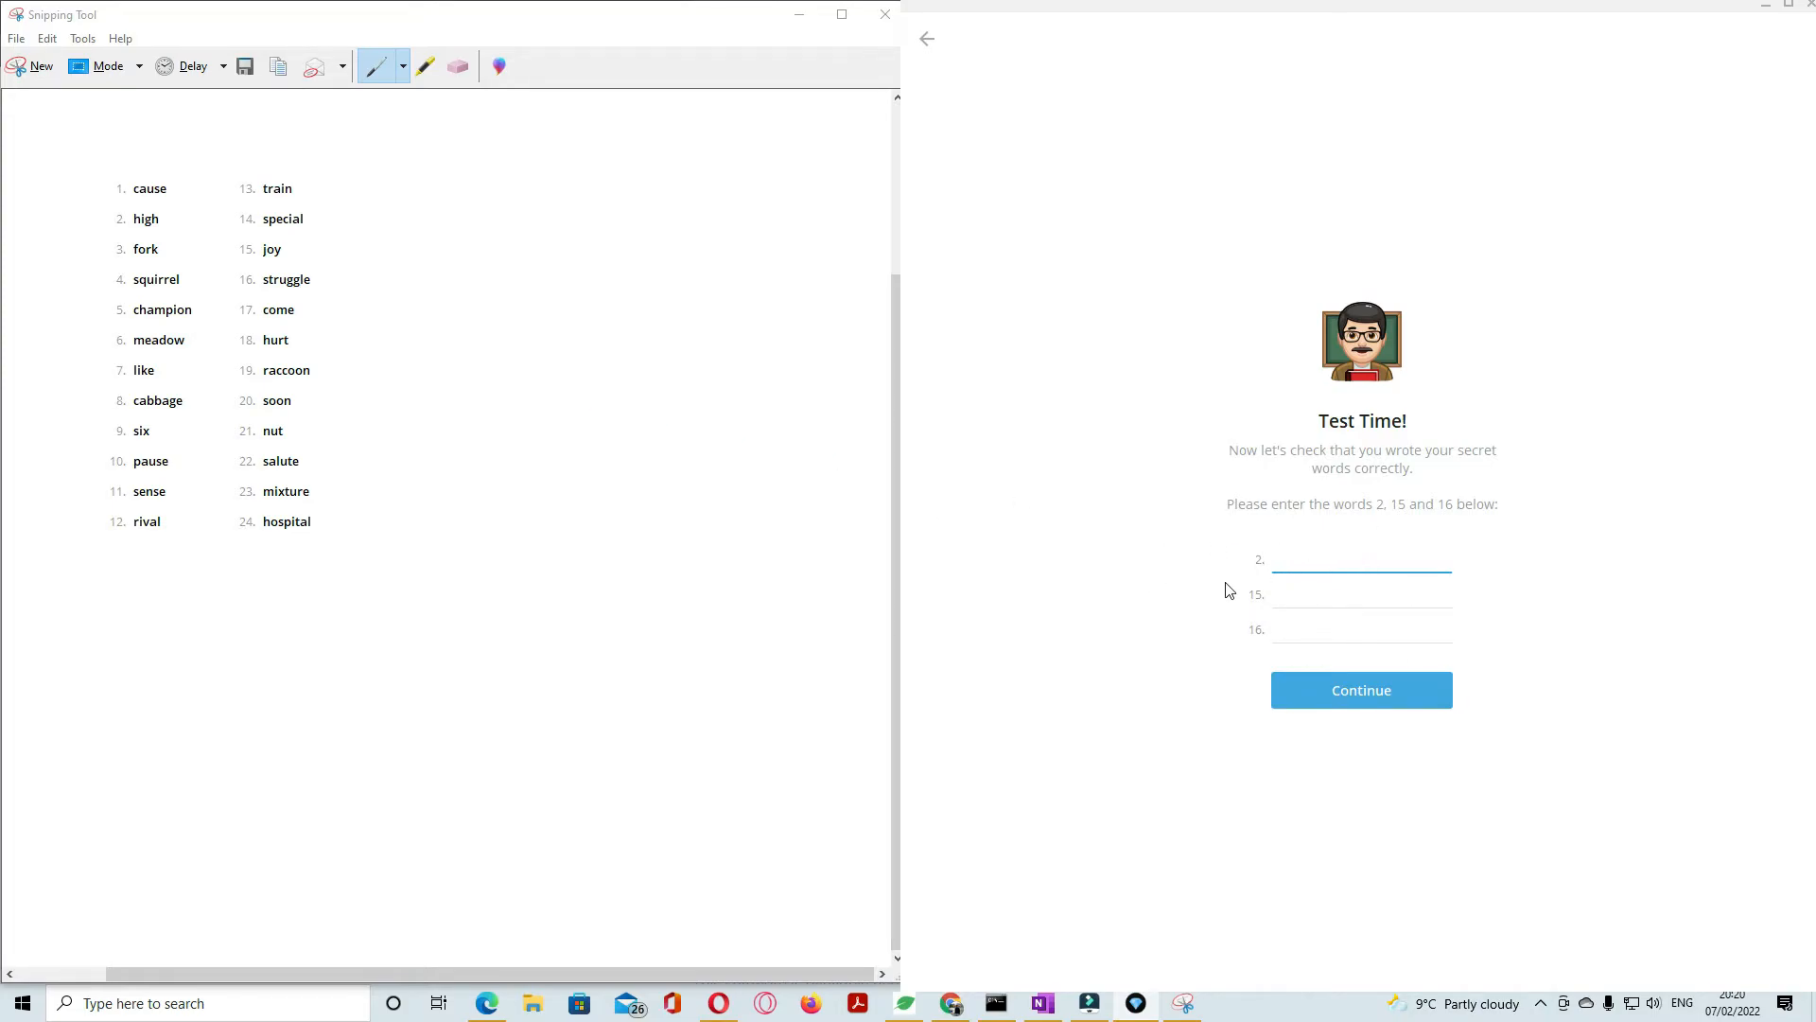
text(high)
click(1362, 594)
text(joy)
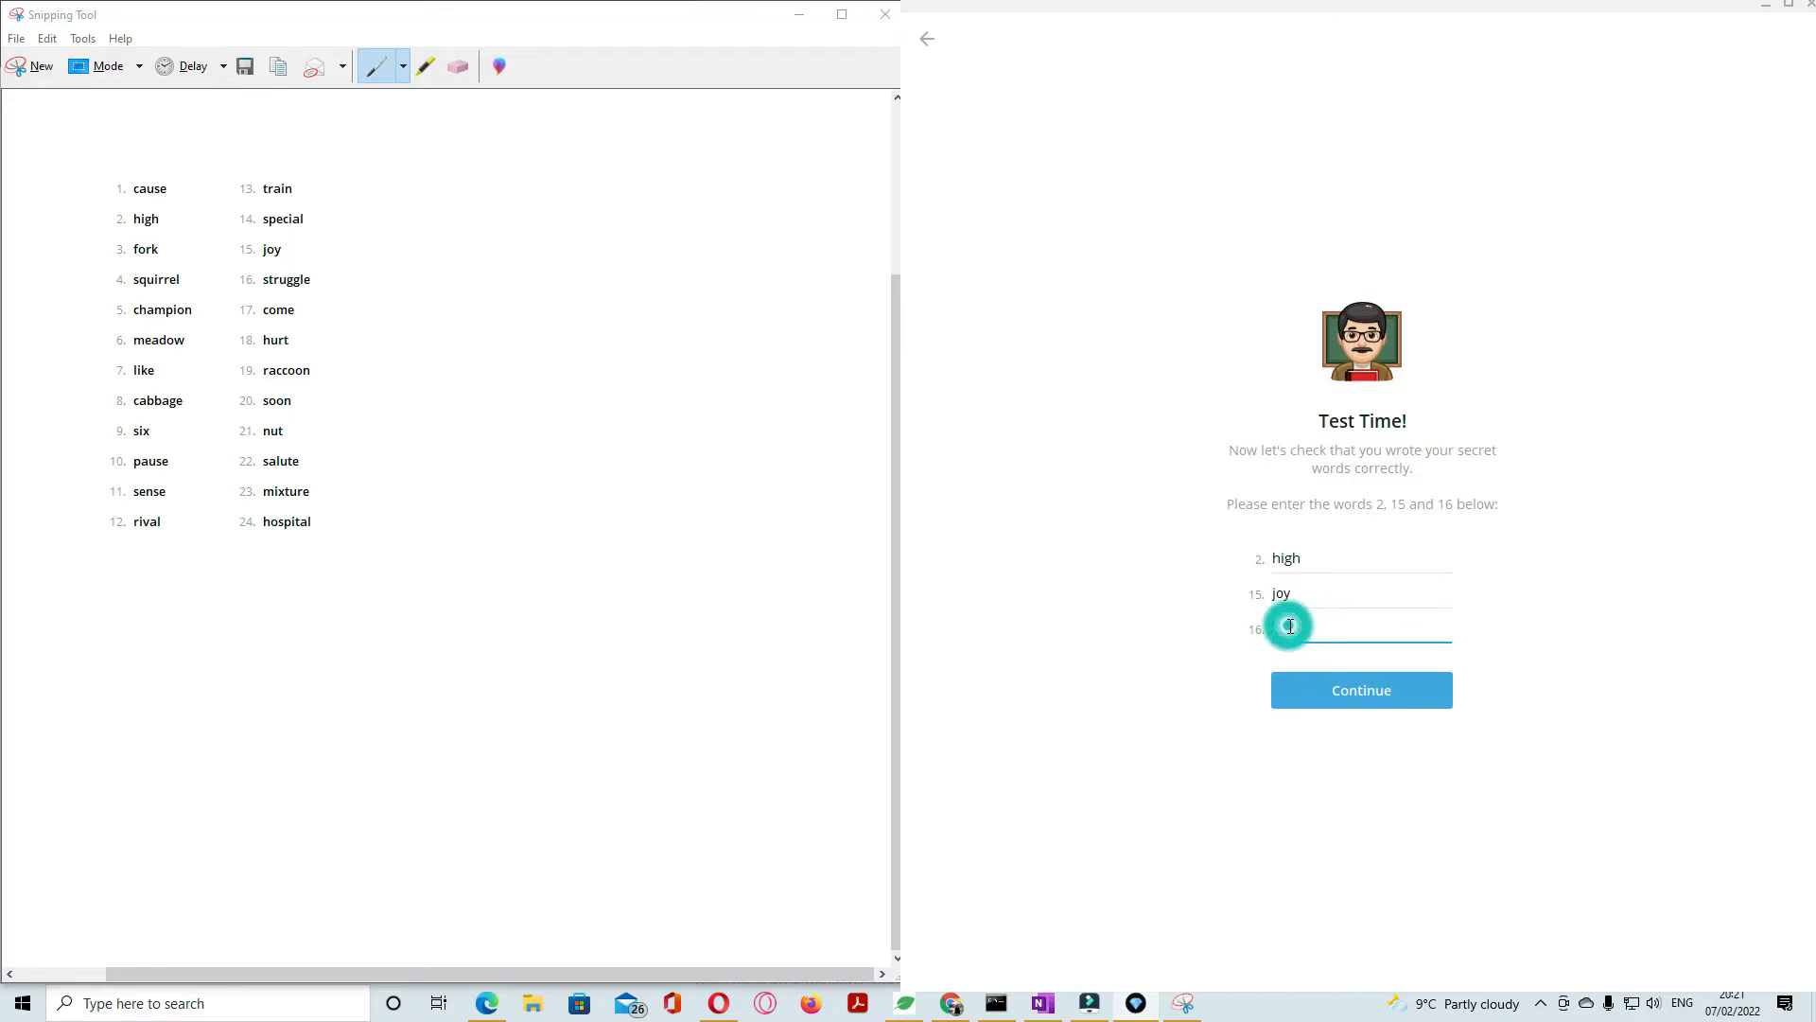
text(s)
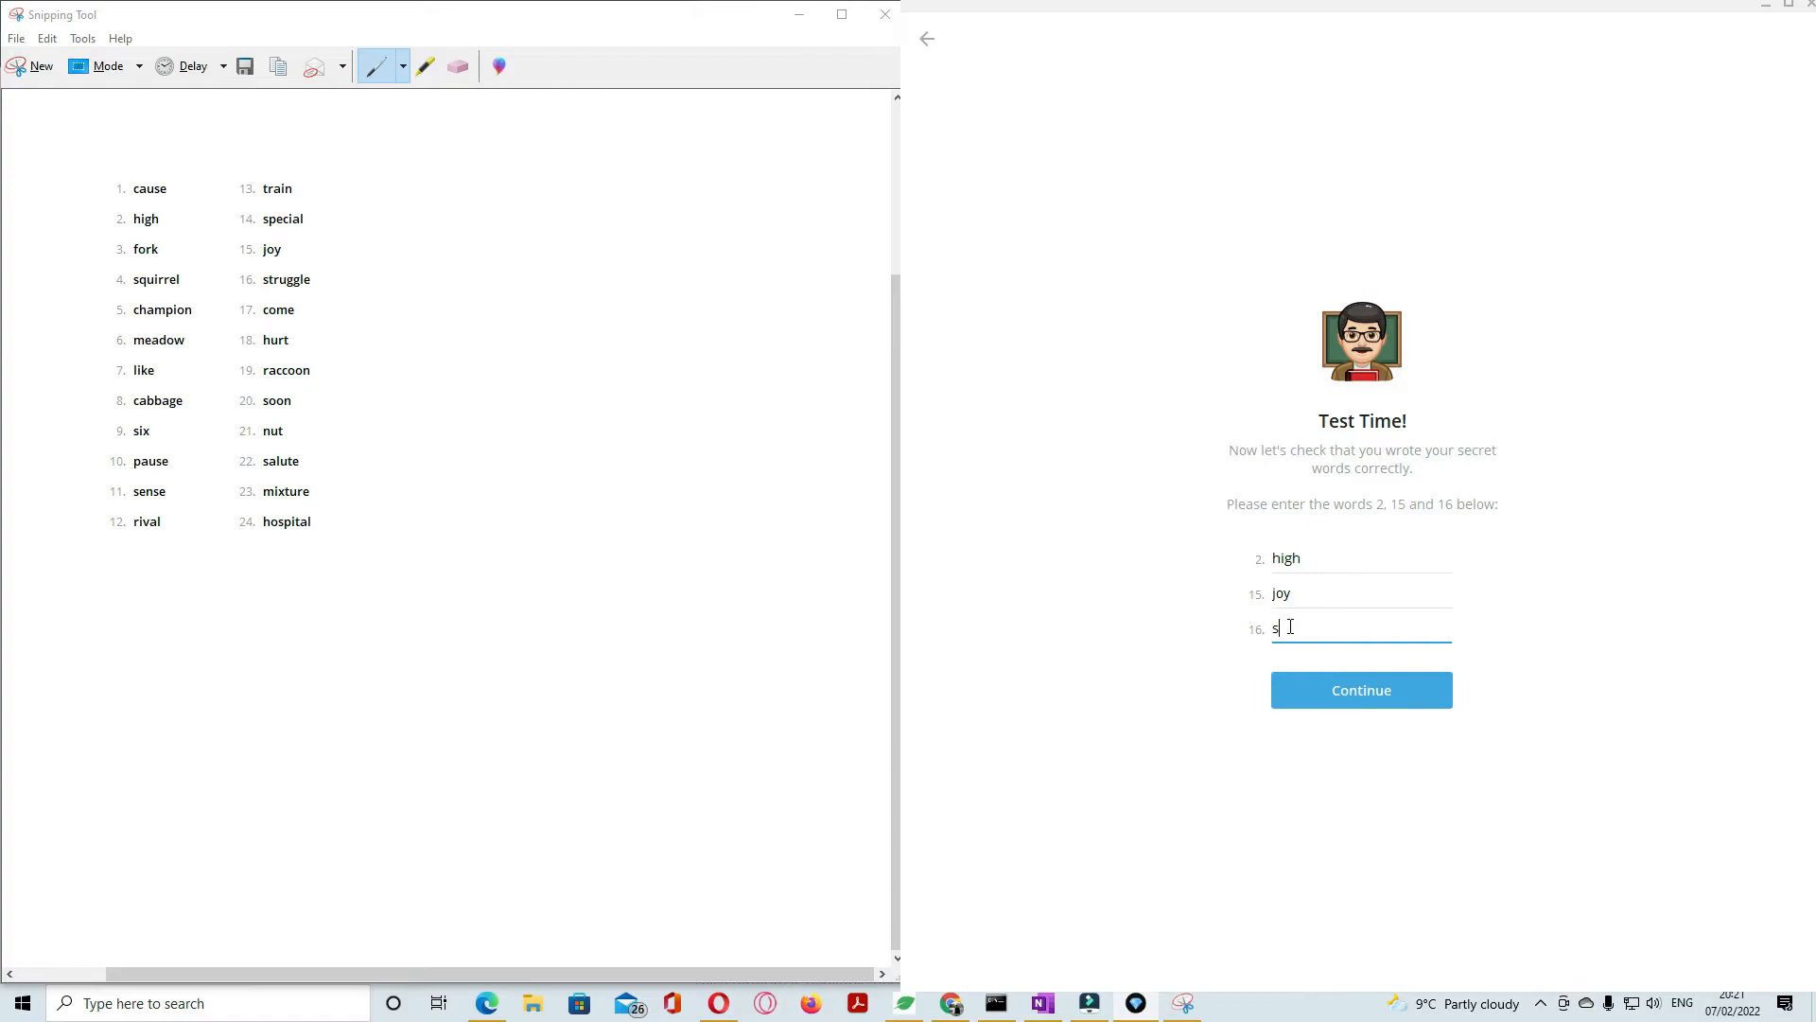
text(trug)
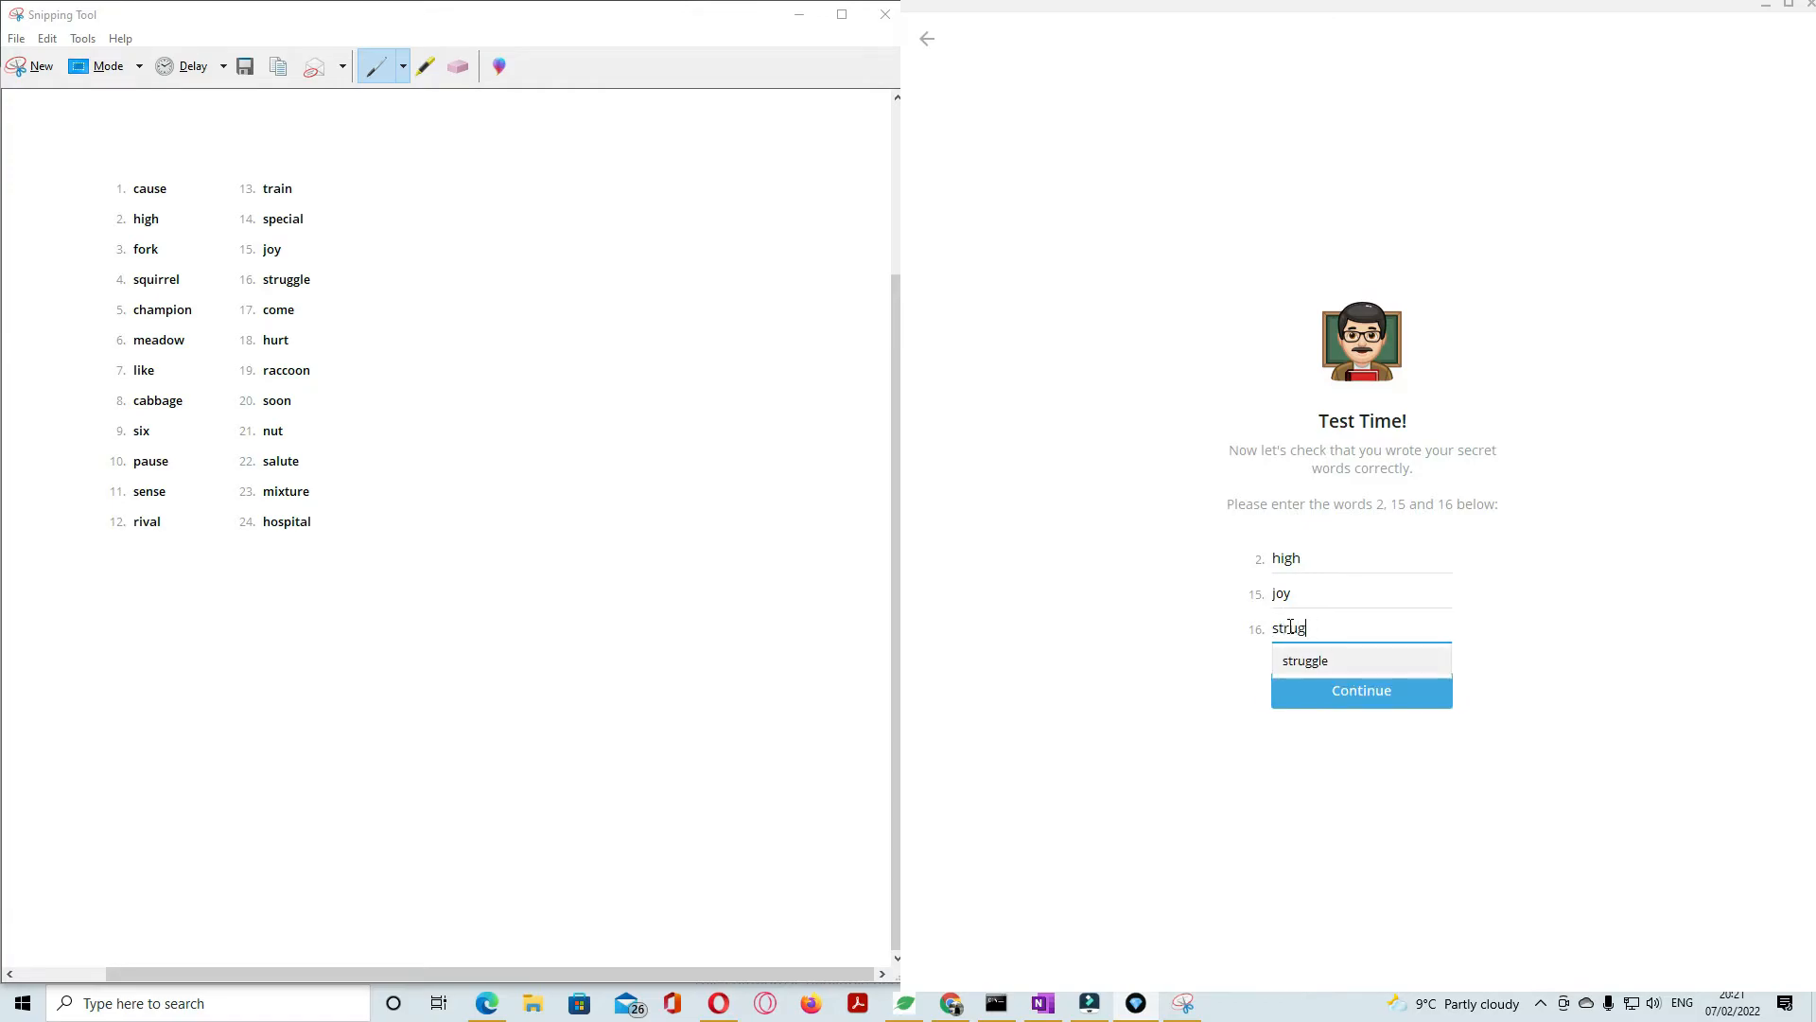
text(l)
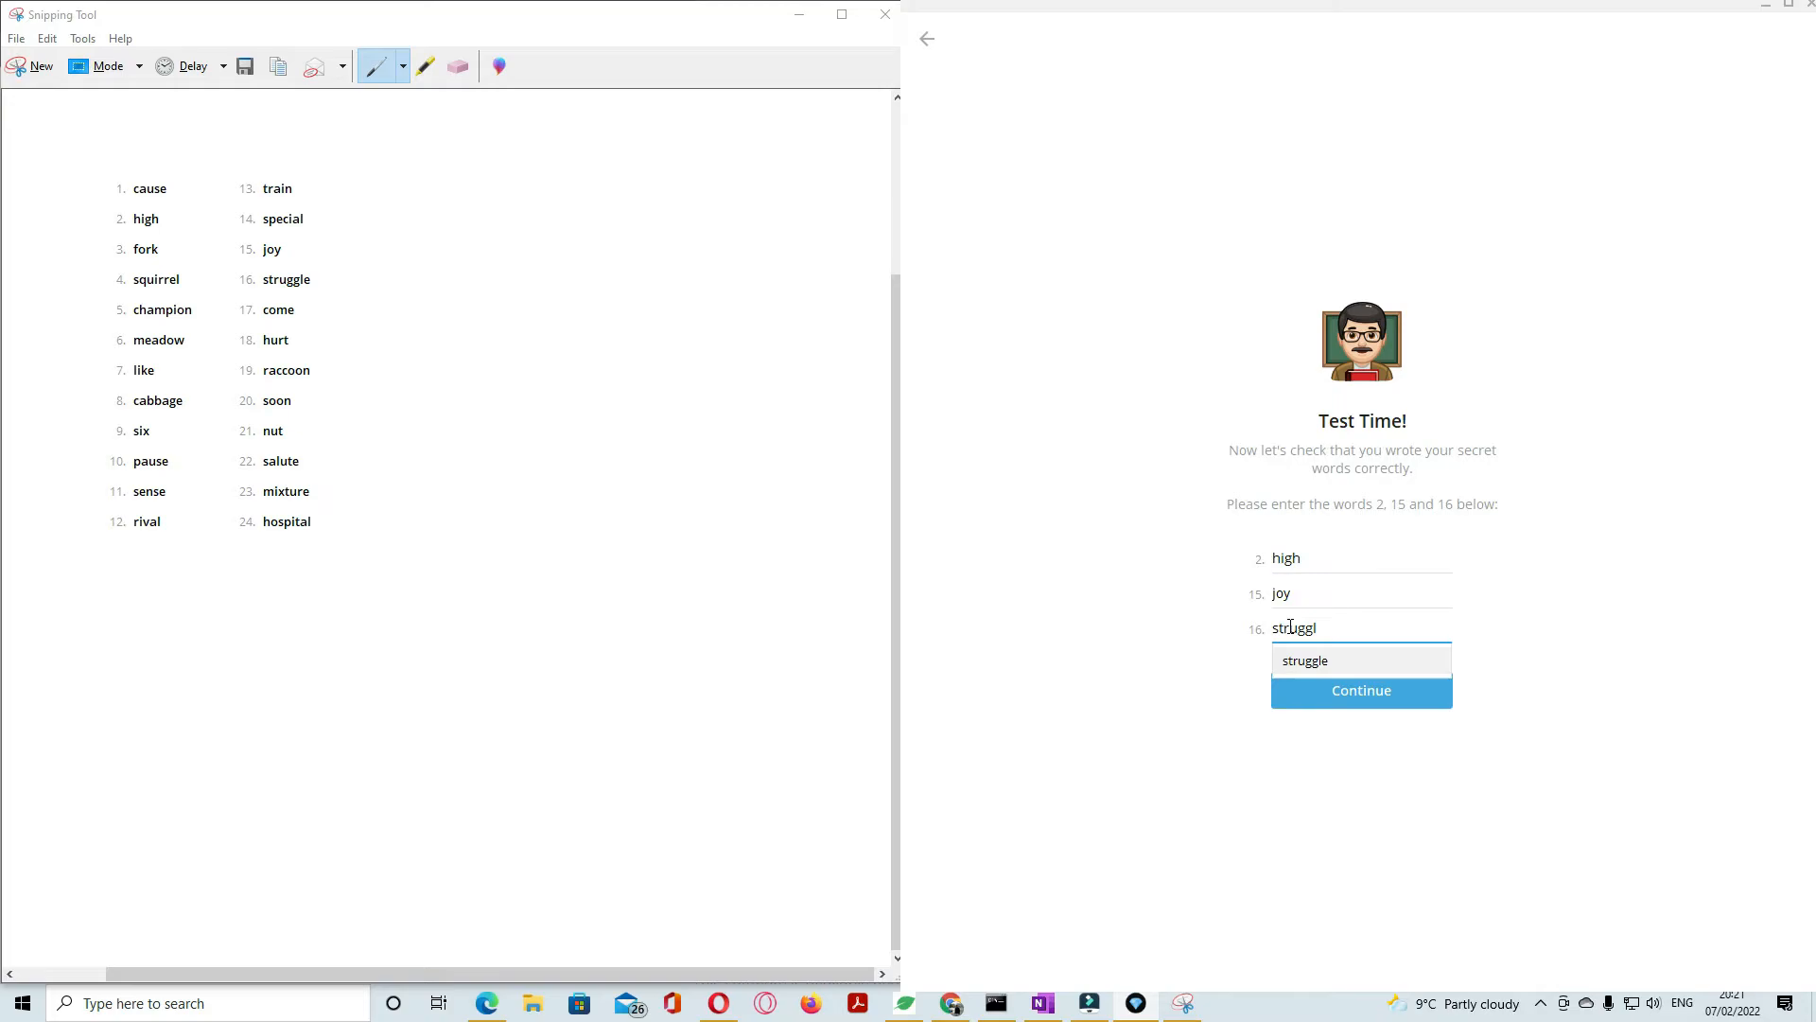
click(1361, 691)
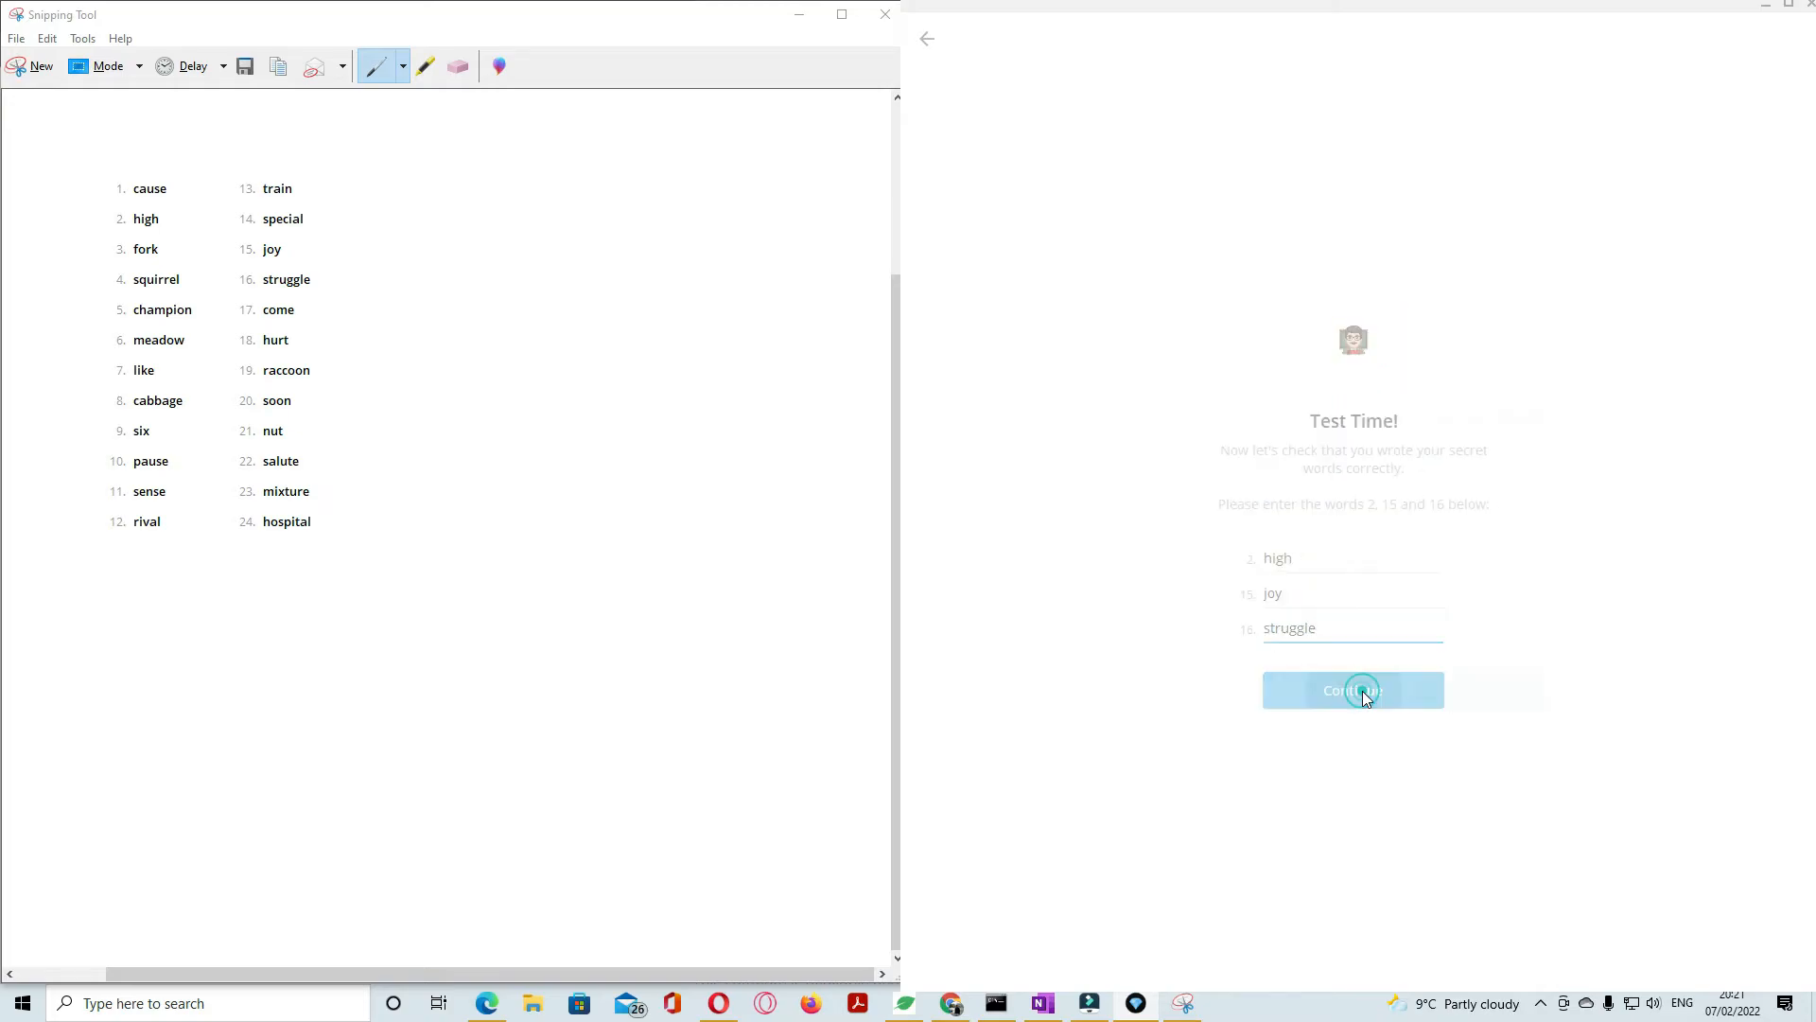
click(1353, 689)
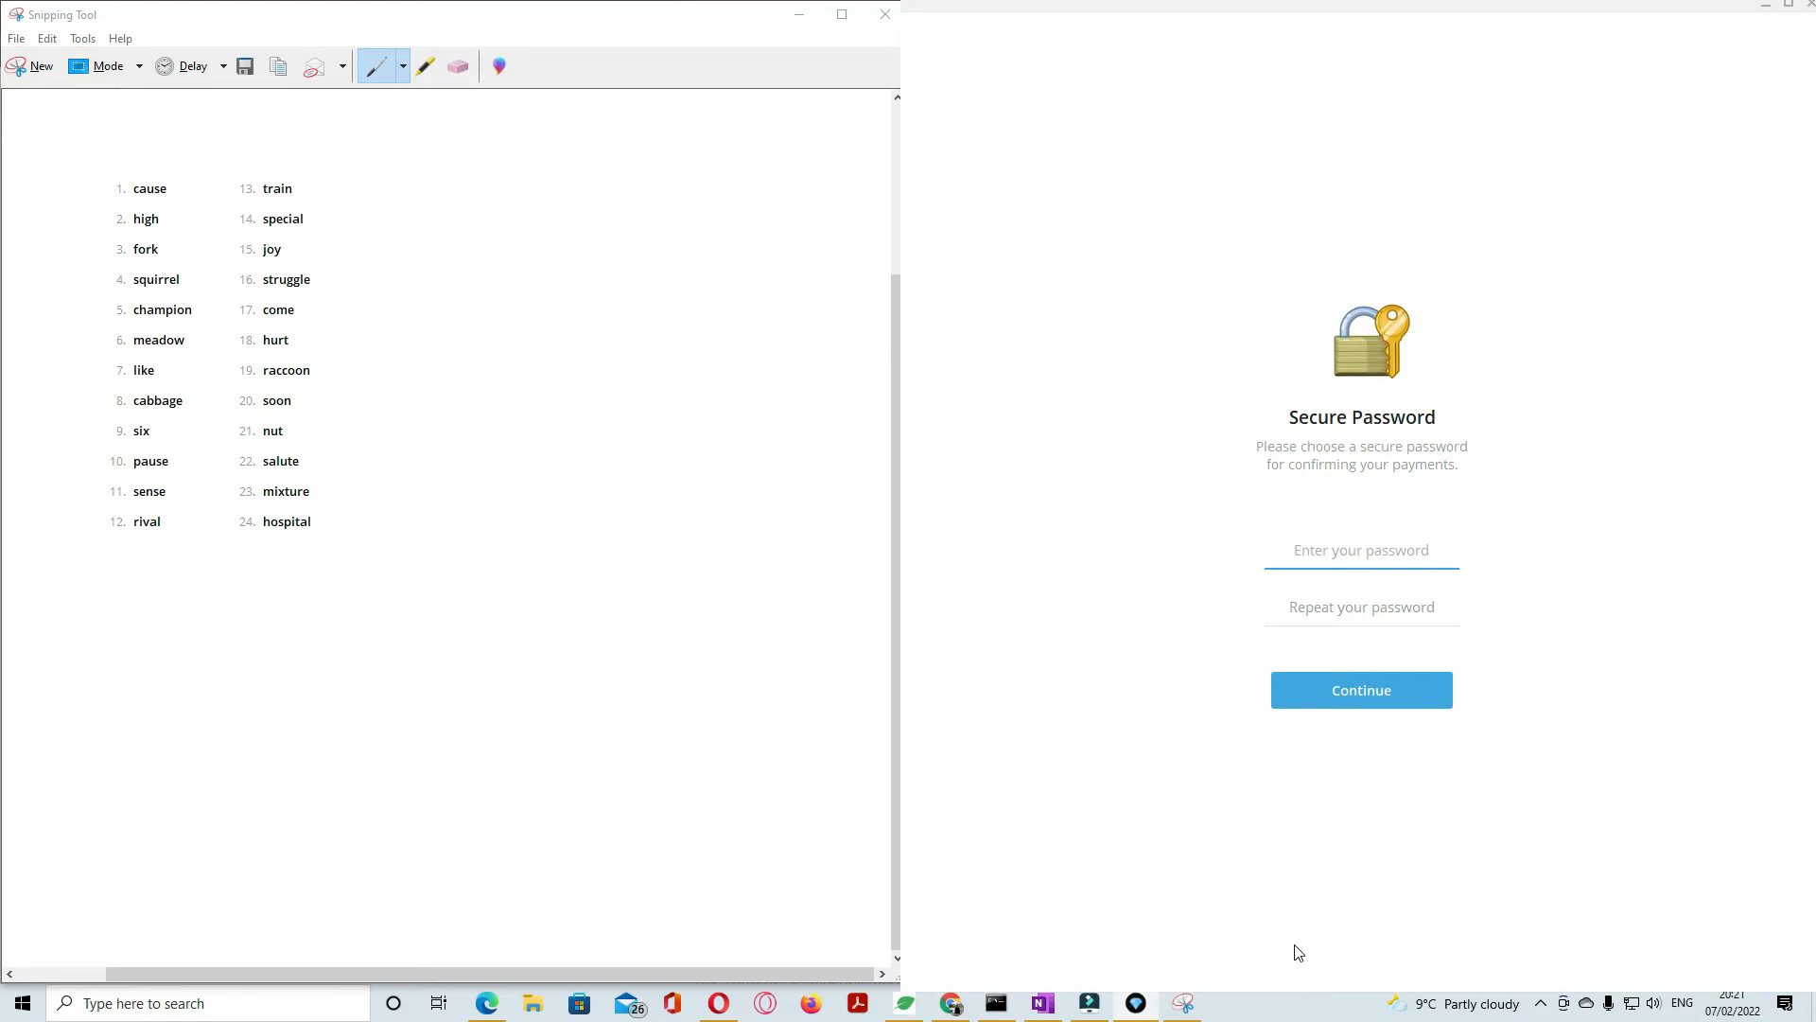
Step: Enter the wallet password, repeat it and continue to the Ready to go screen
click(1361, 548)
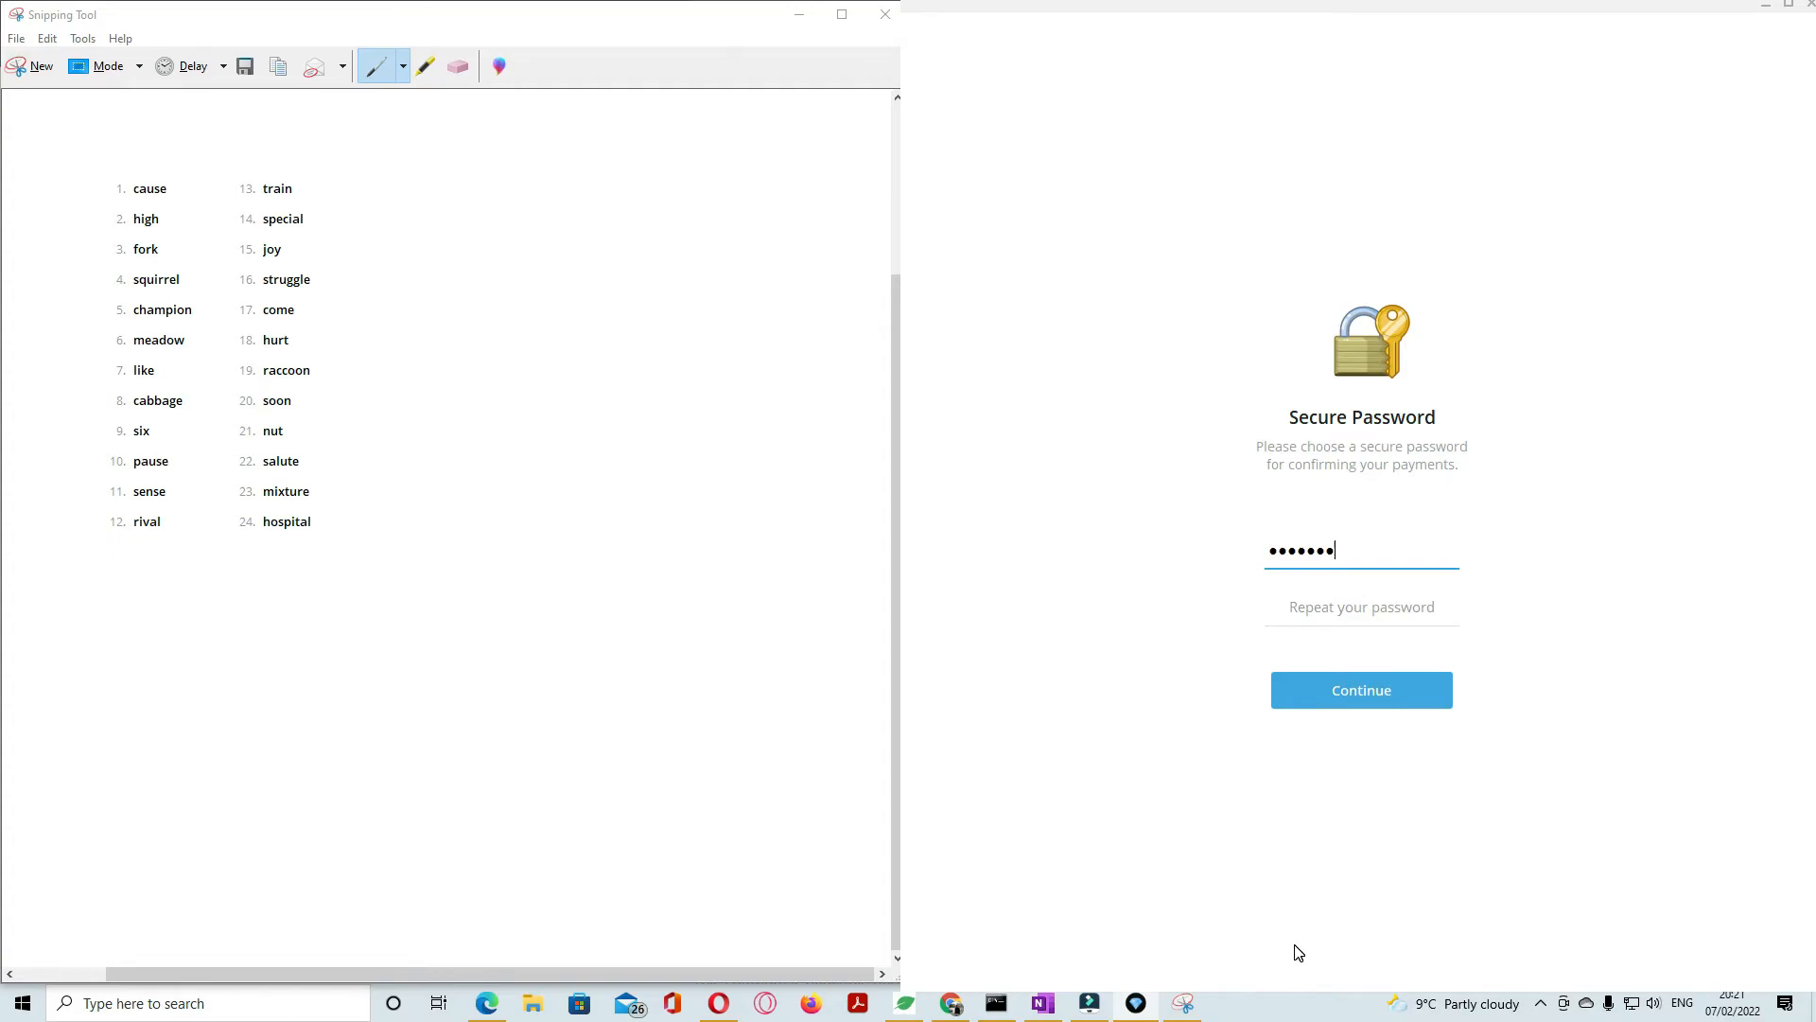
click(1361, 606)
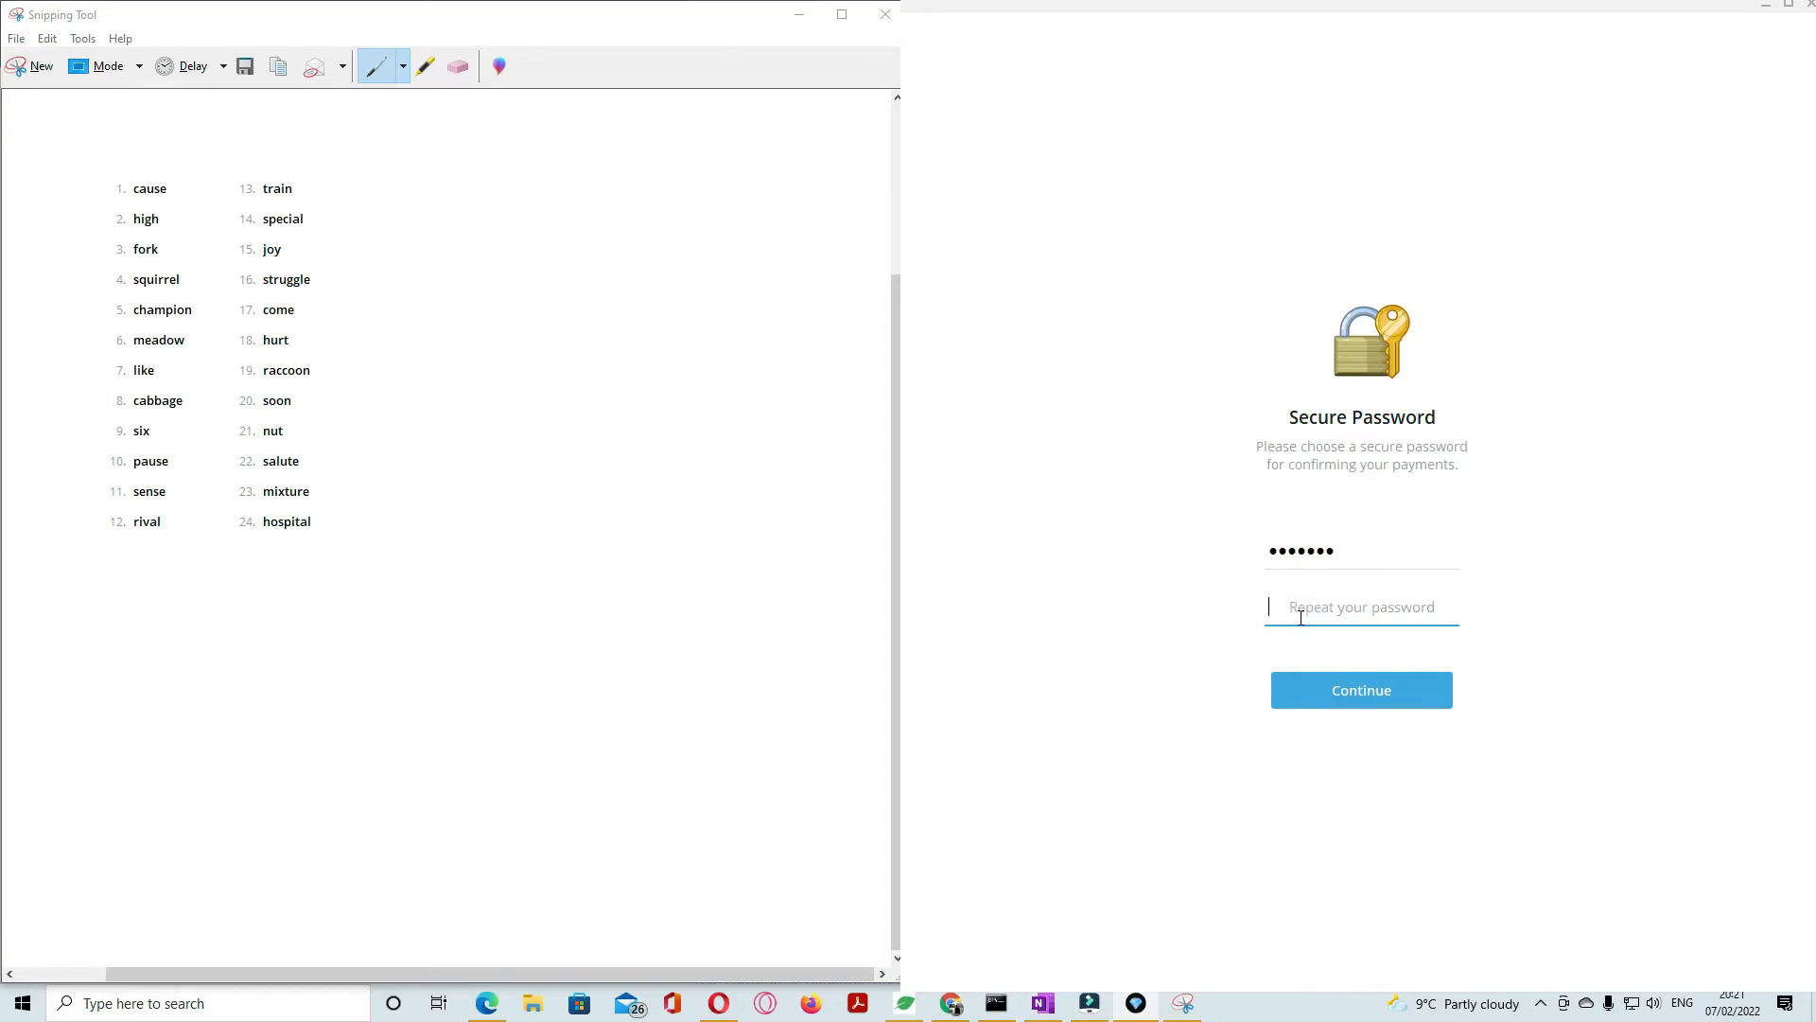
text(••••)
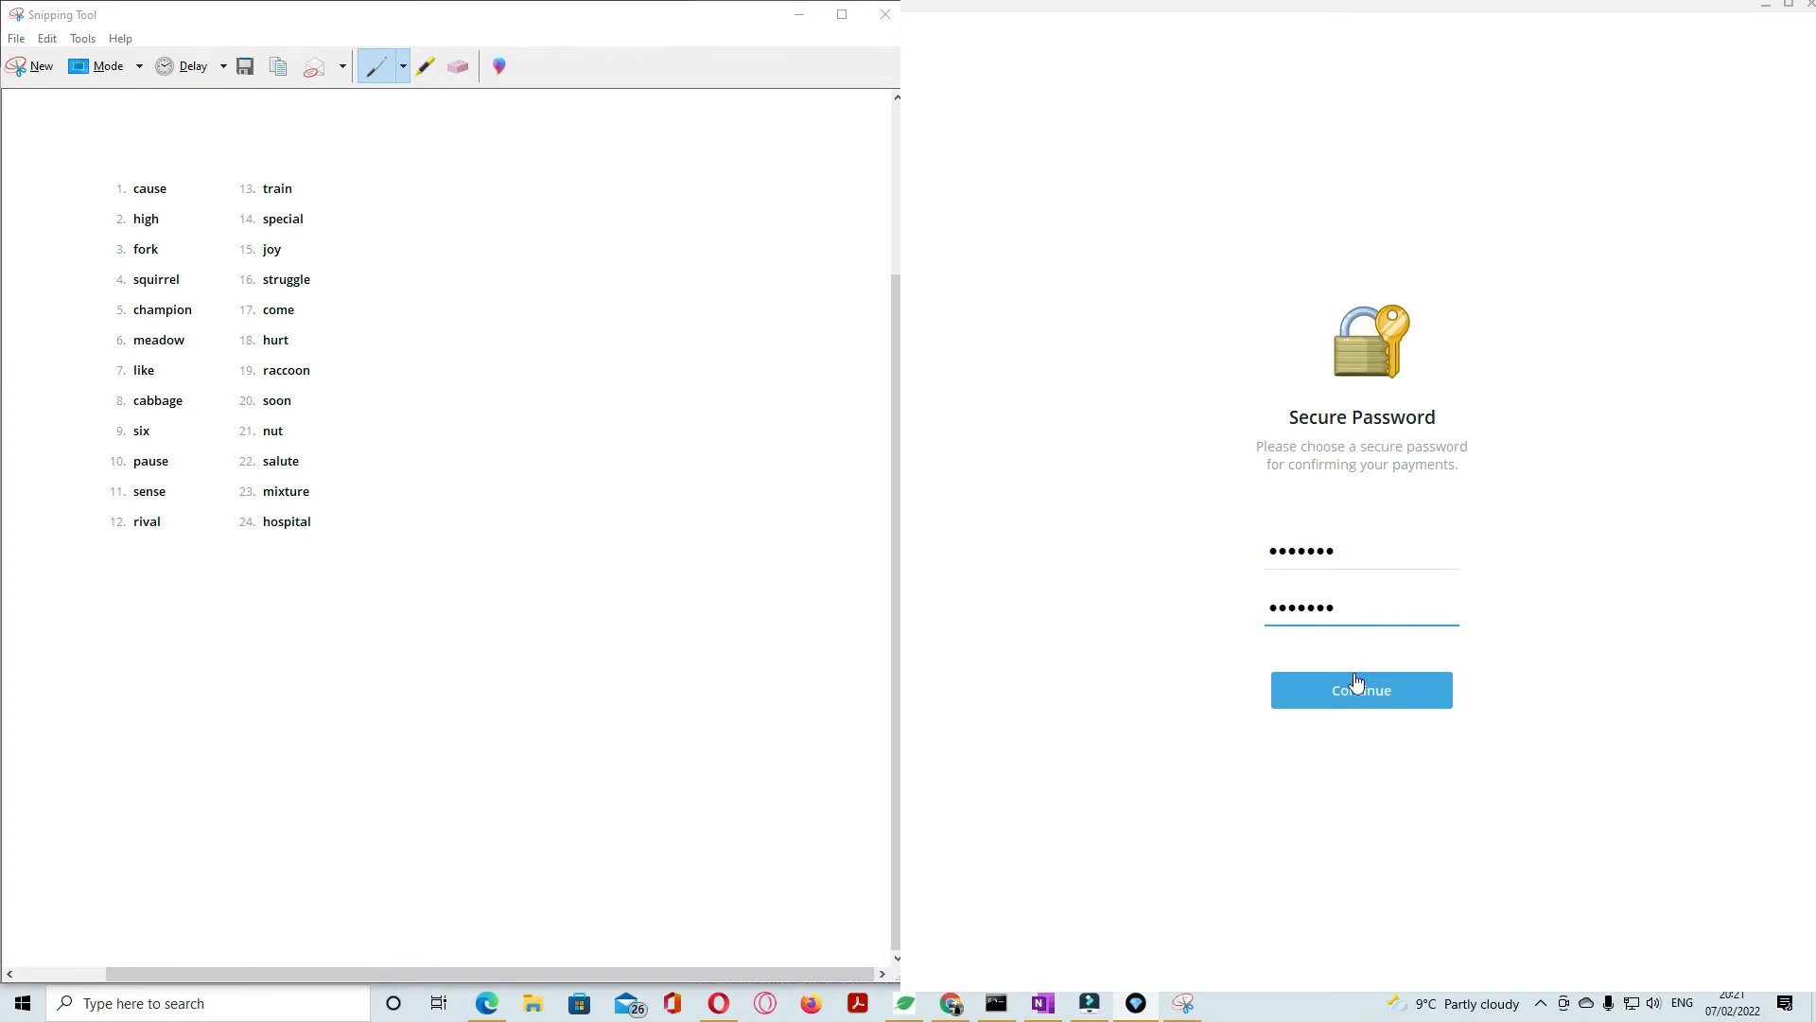
click(1361, 689)
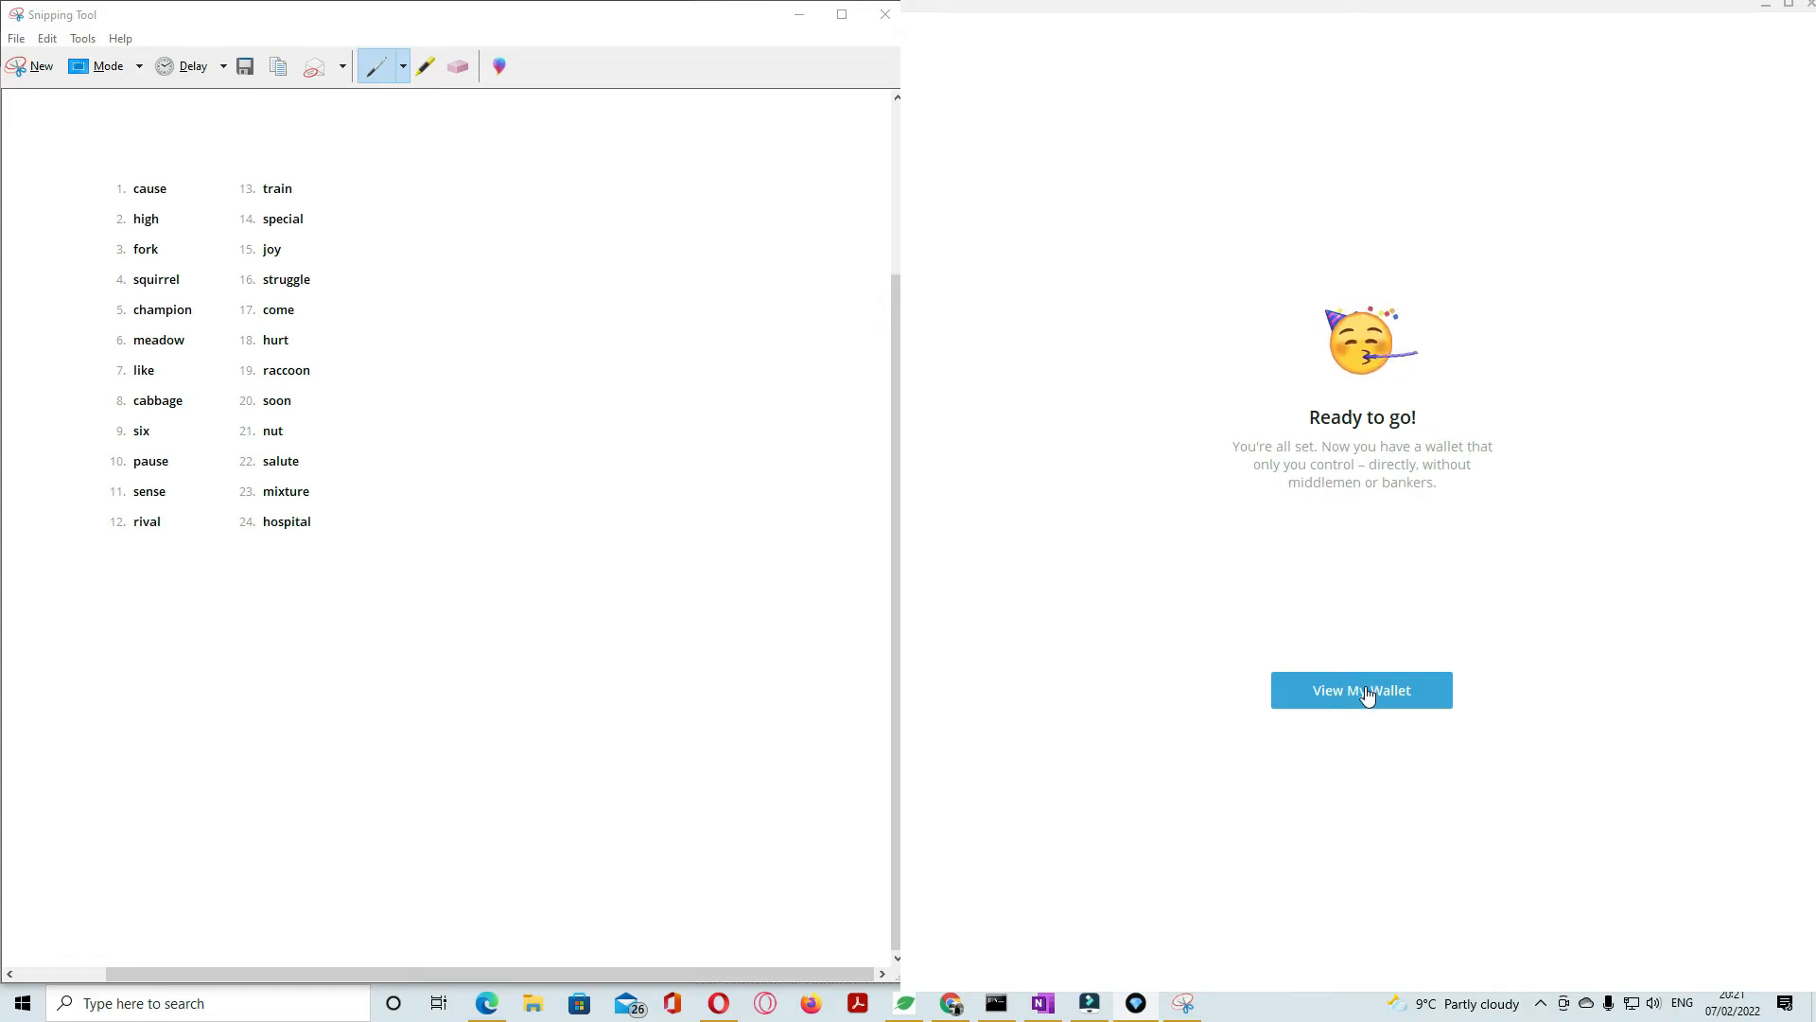
Step: View the new wallet with its 0 balance and address, toggling the three-dot options menu
click(1361, 689)
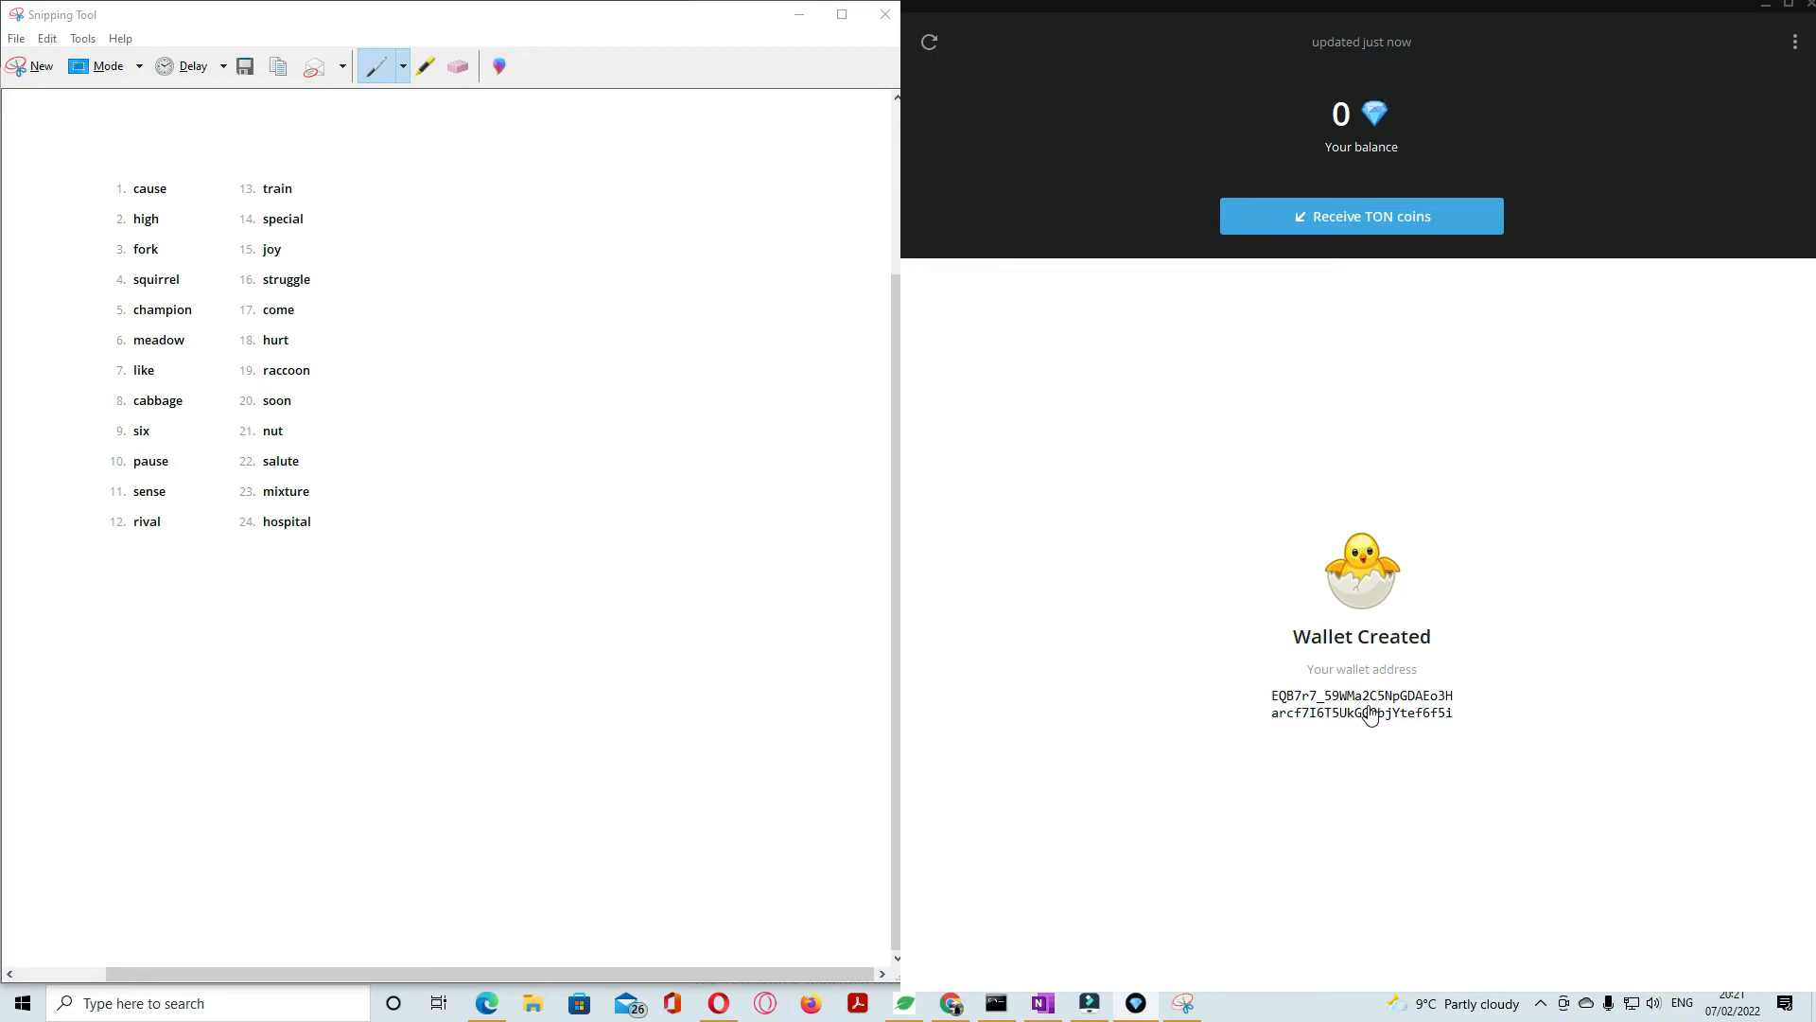
mouse_move(1360, 590)
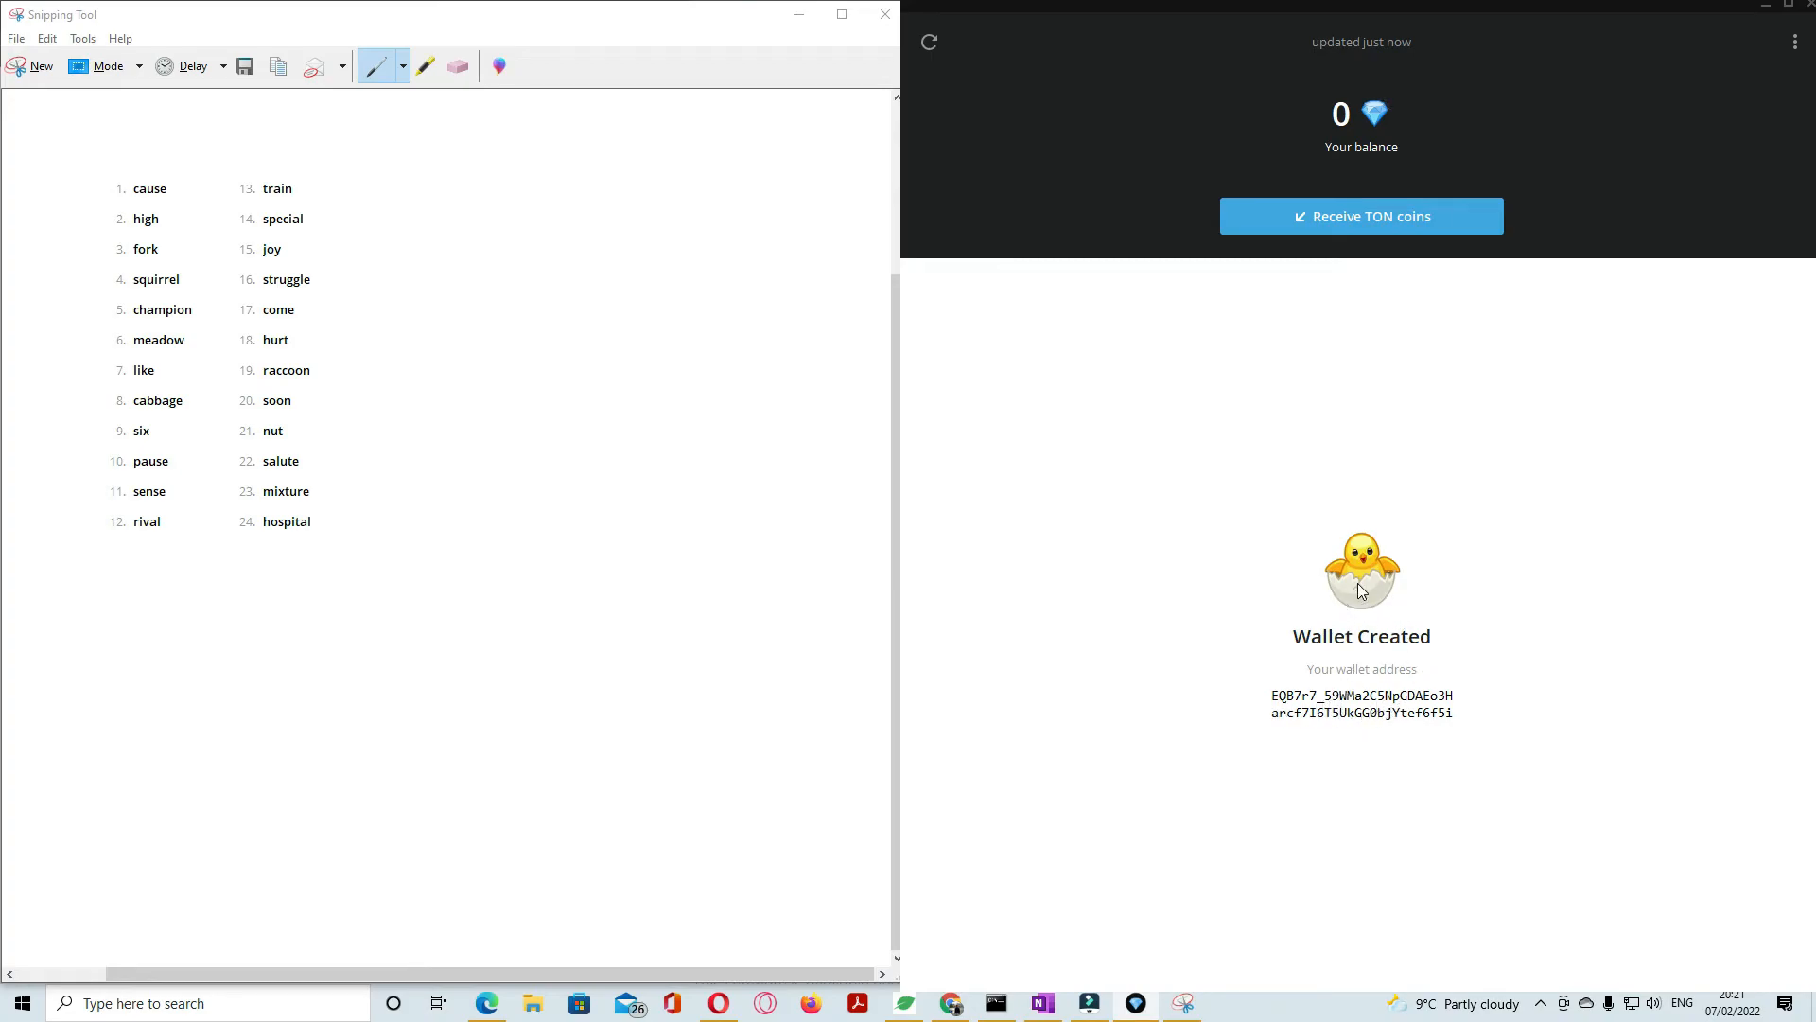
mouse_move(1395, 524)
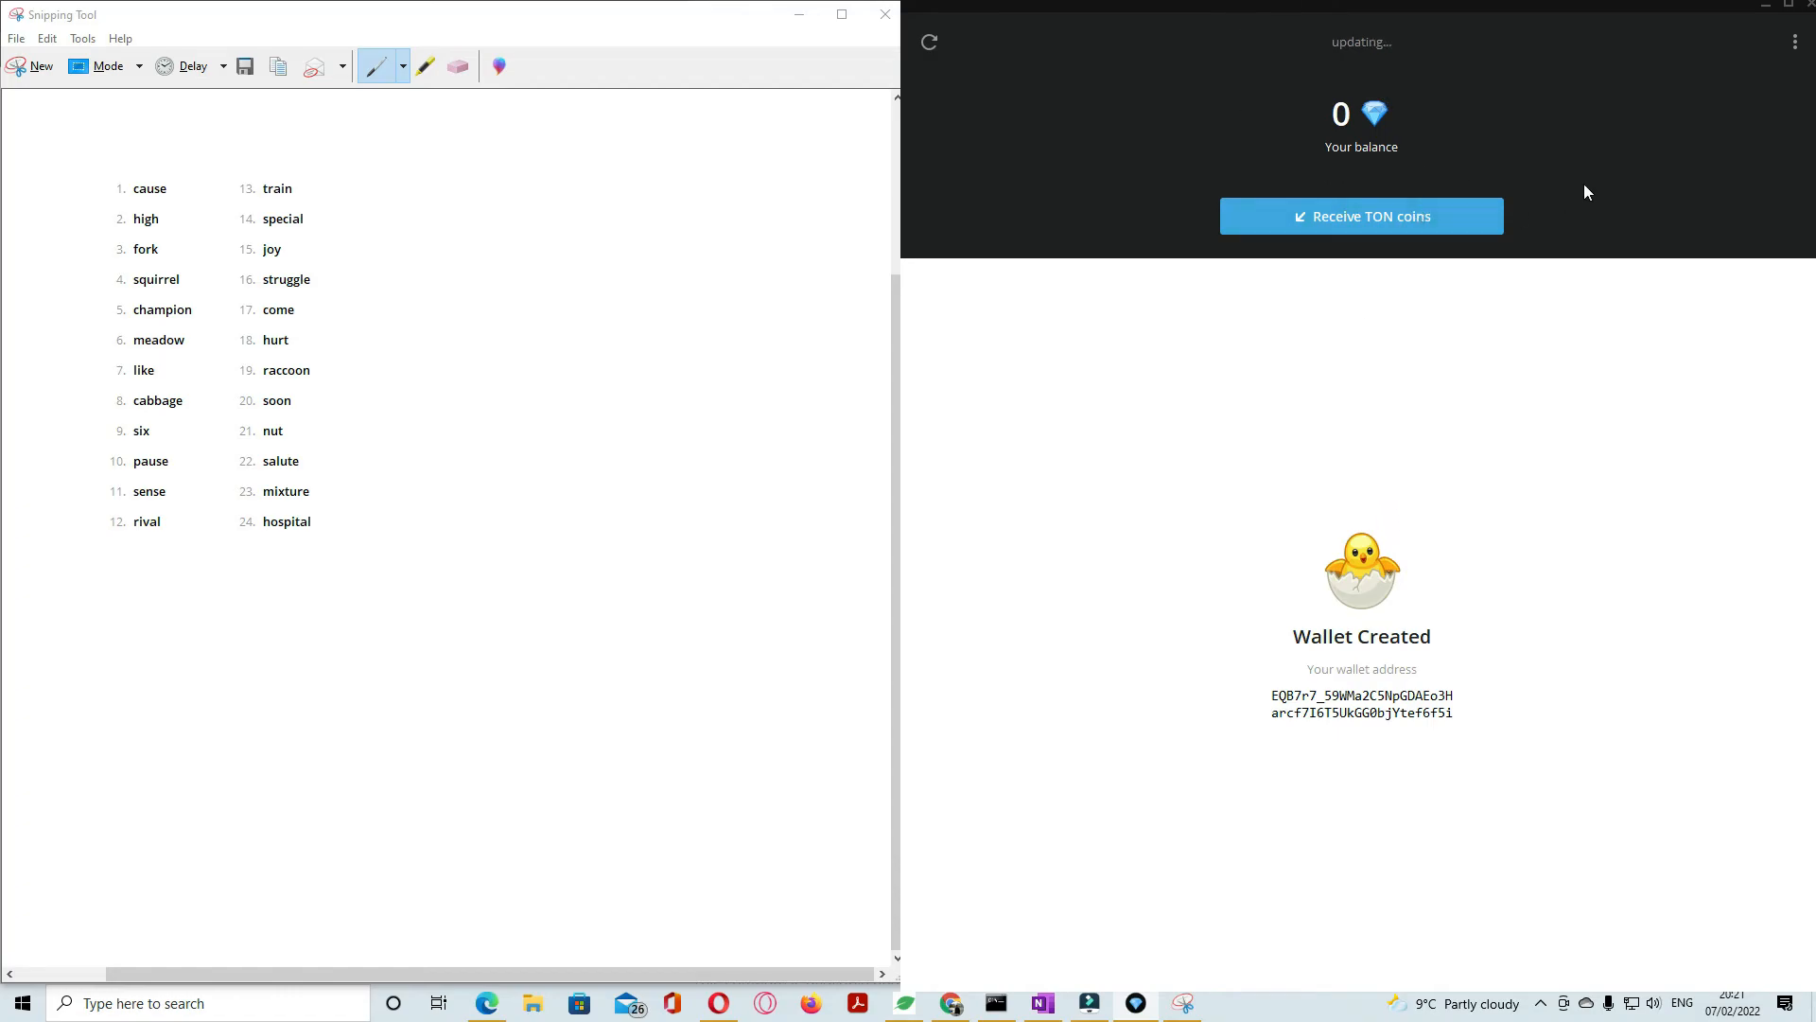
click(1793, 41)
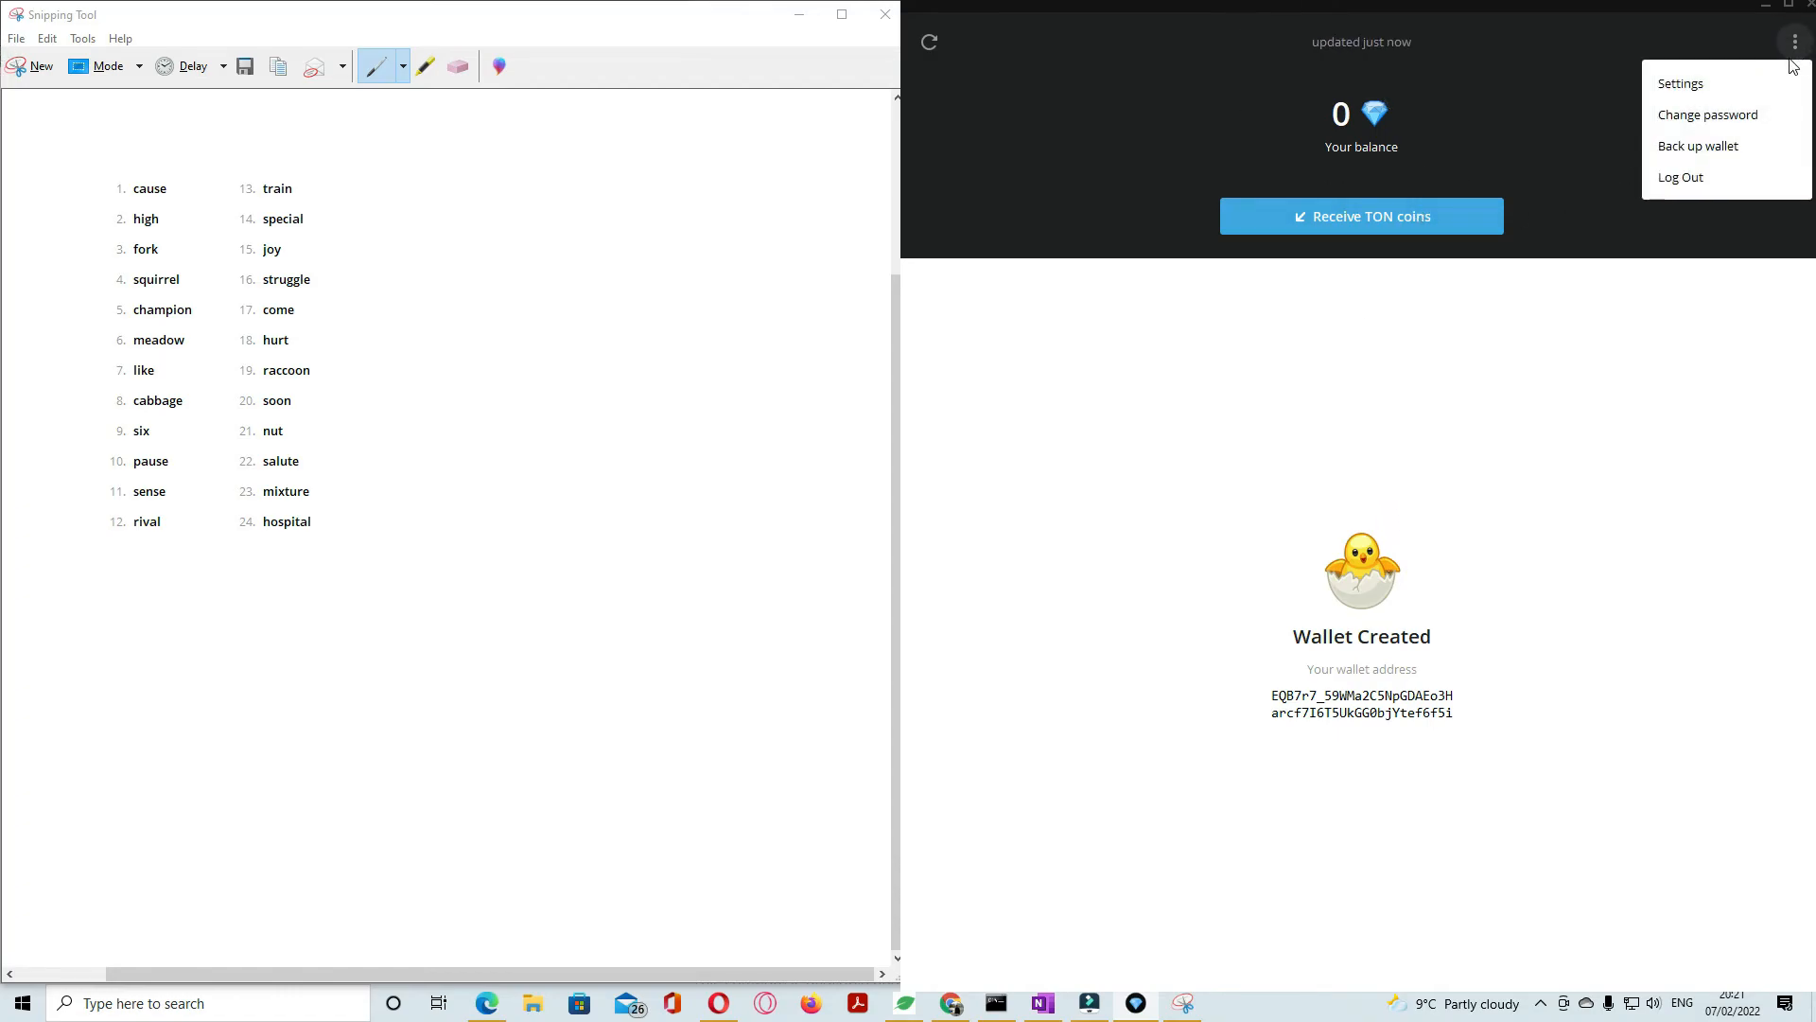
mouse_move(1699, 146)
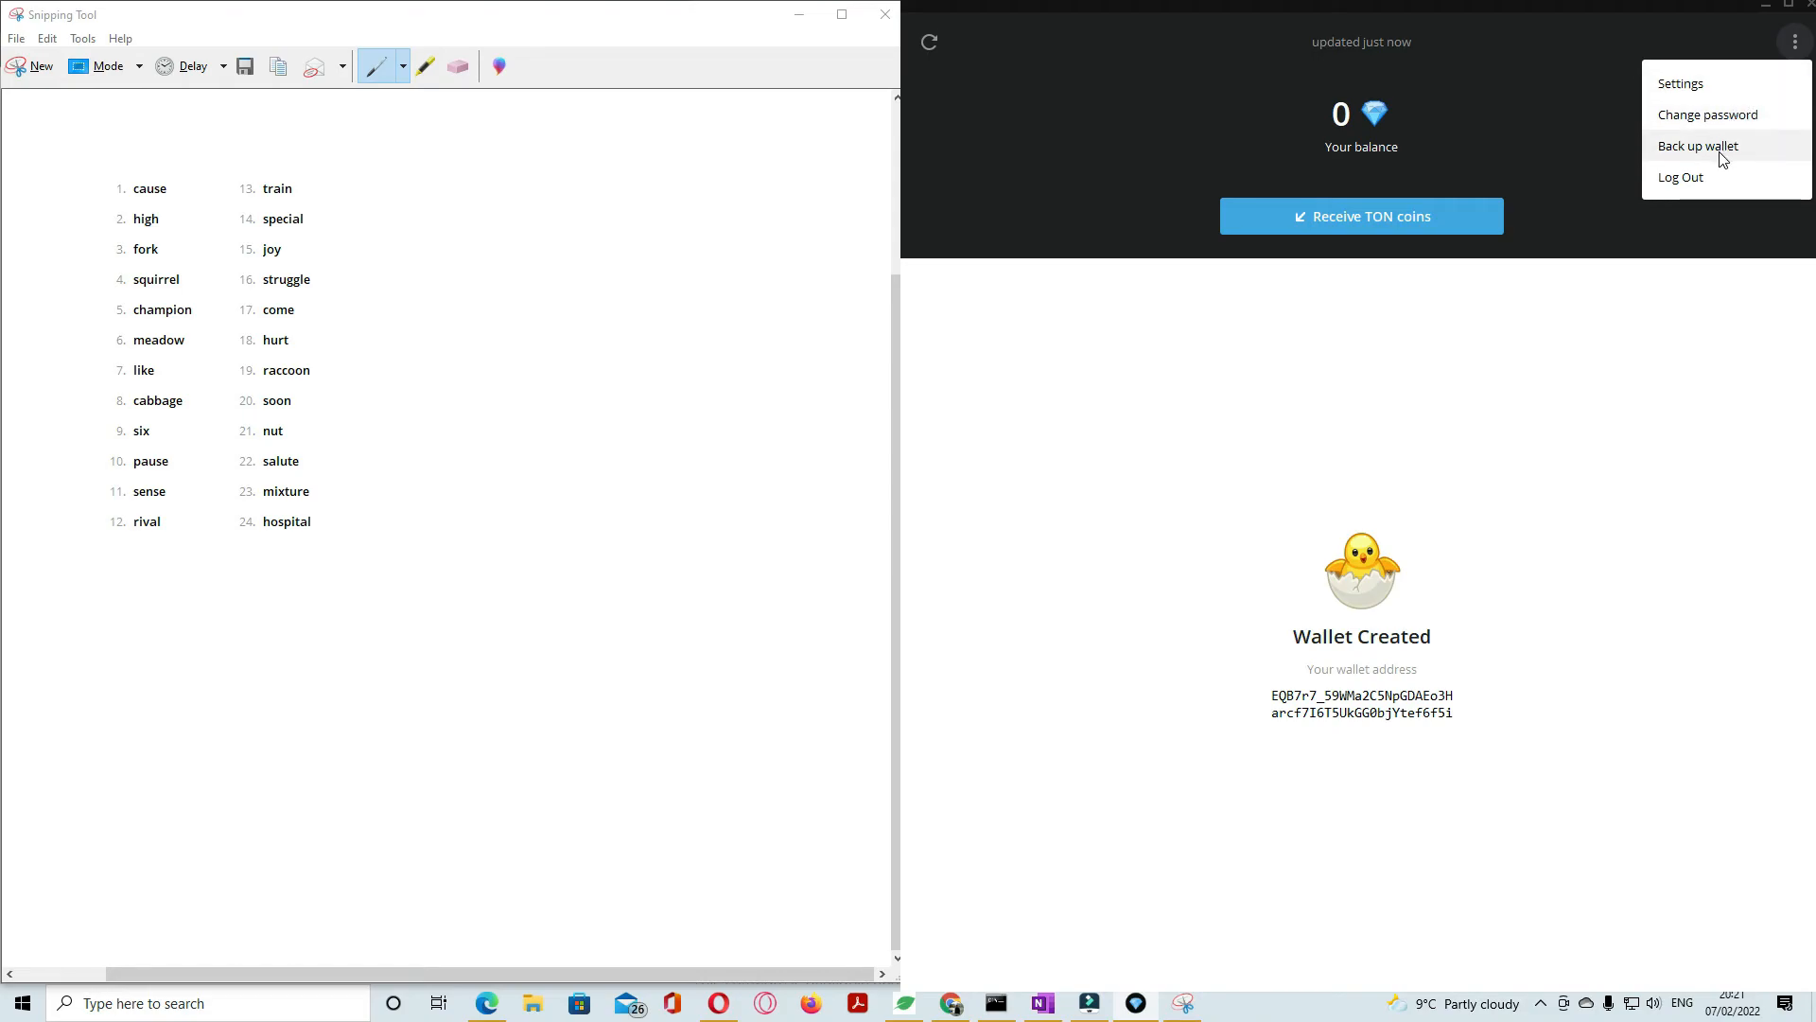
mouse_move(1735, 90)
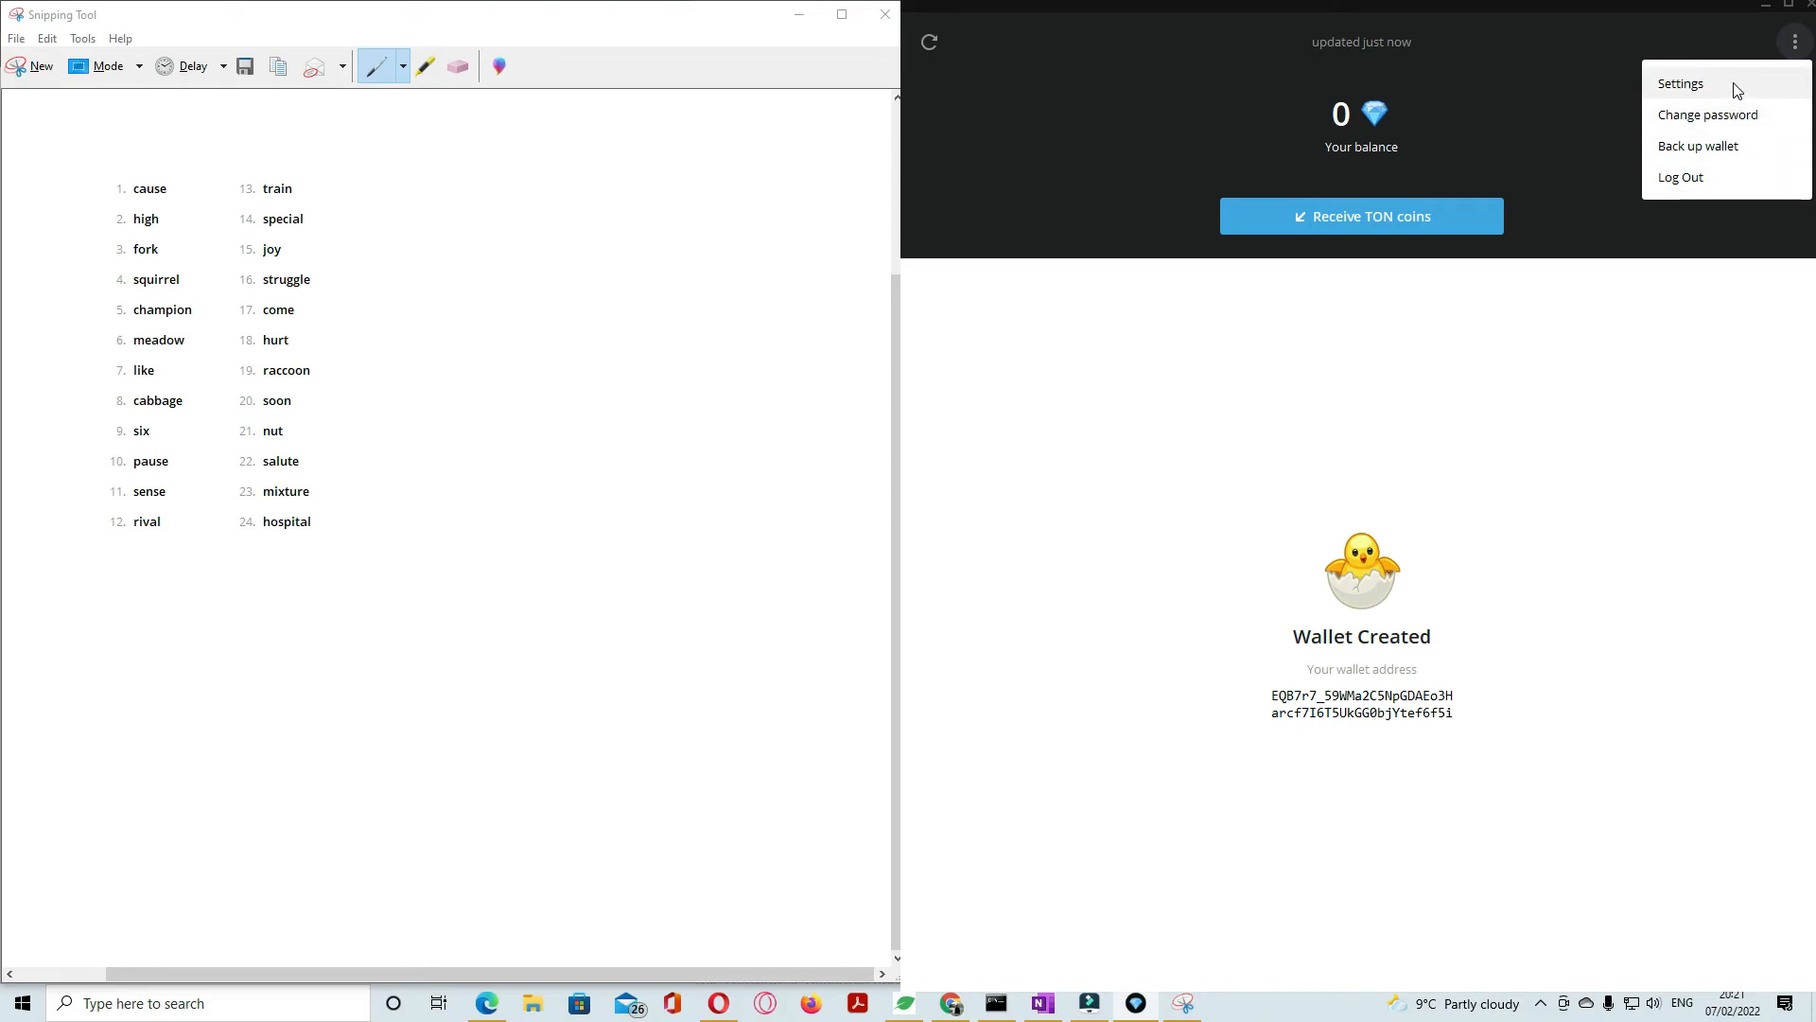
mouse_move(1665, 212)
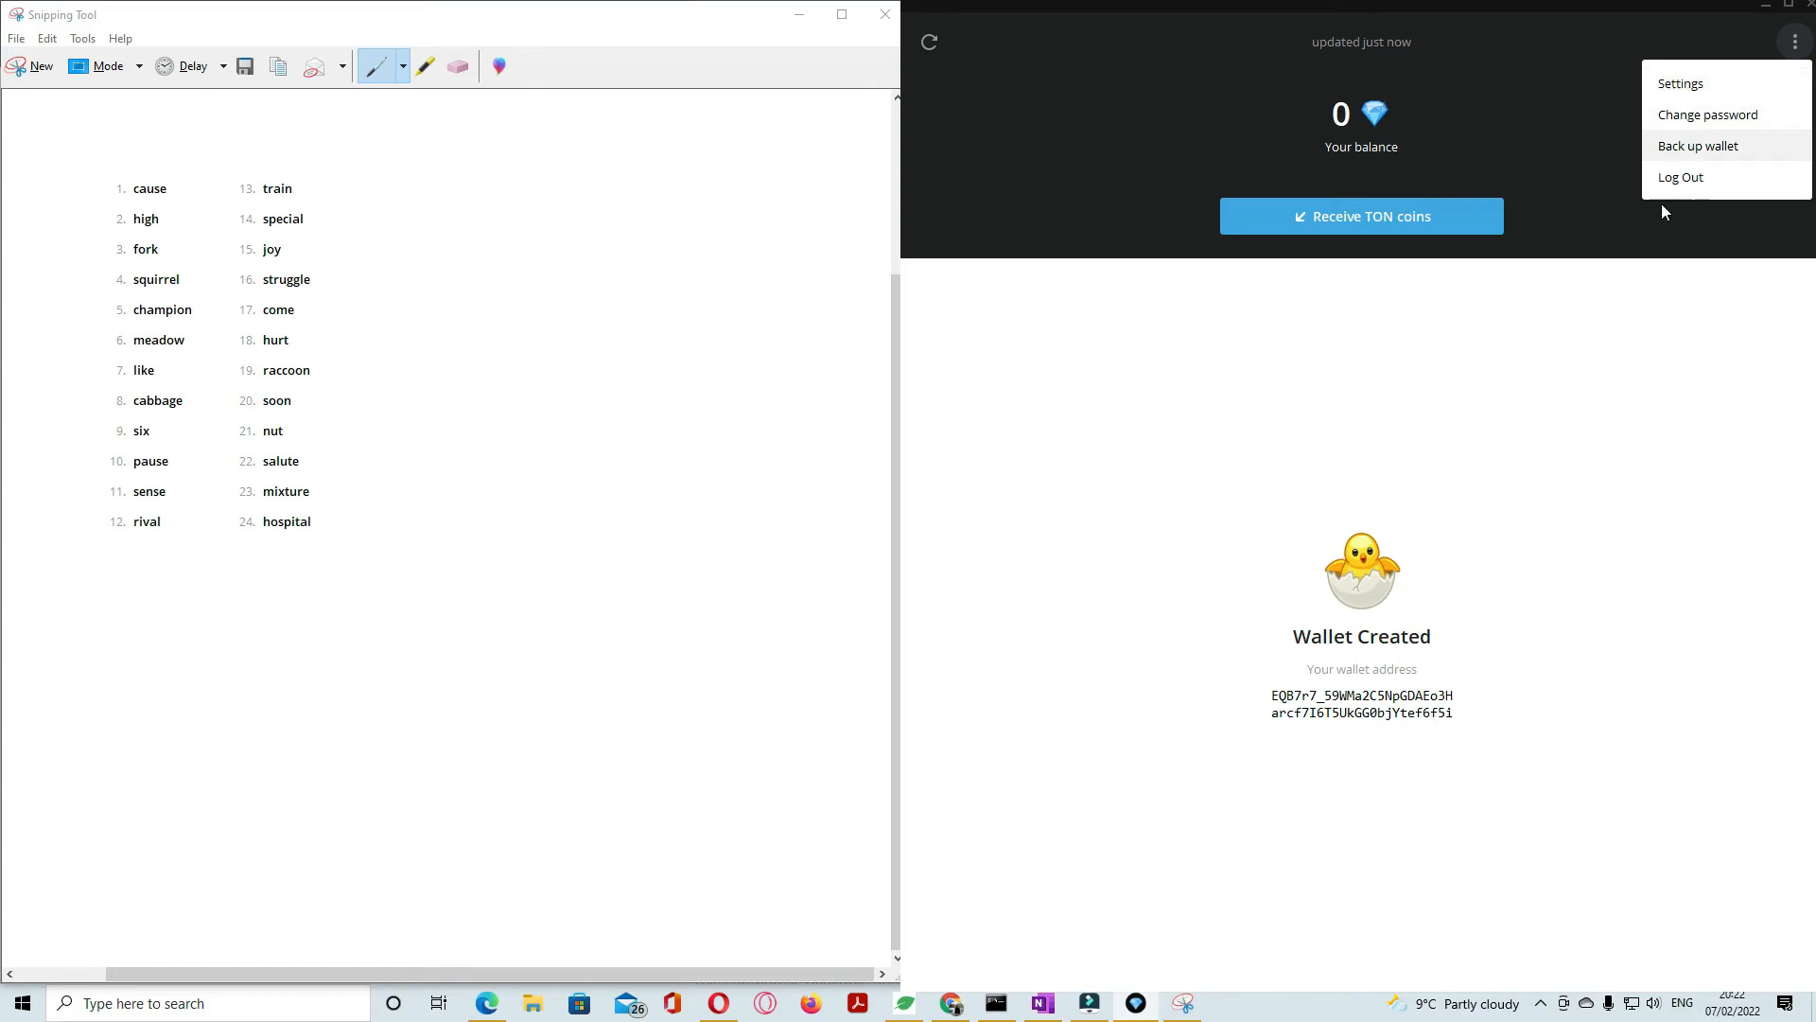
click(1566, 373)
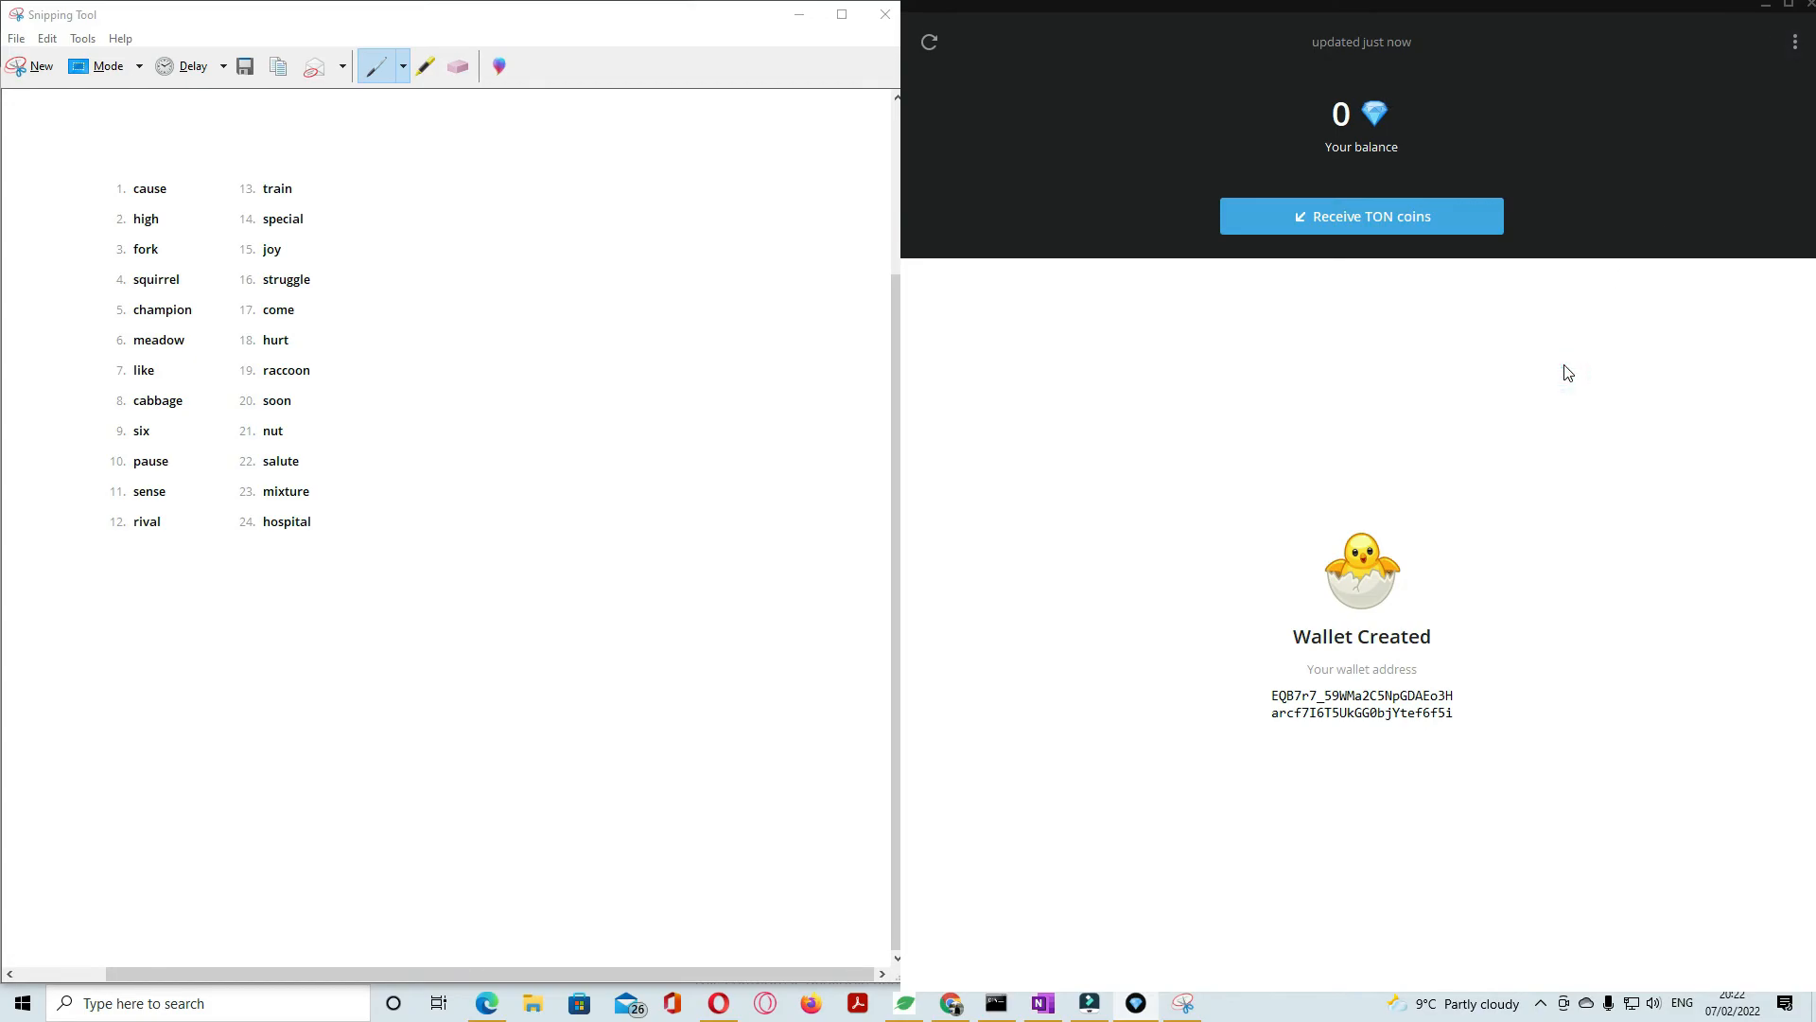
mouse_move(1226, 25)
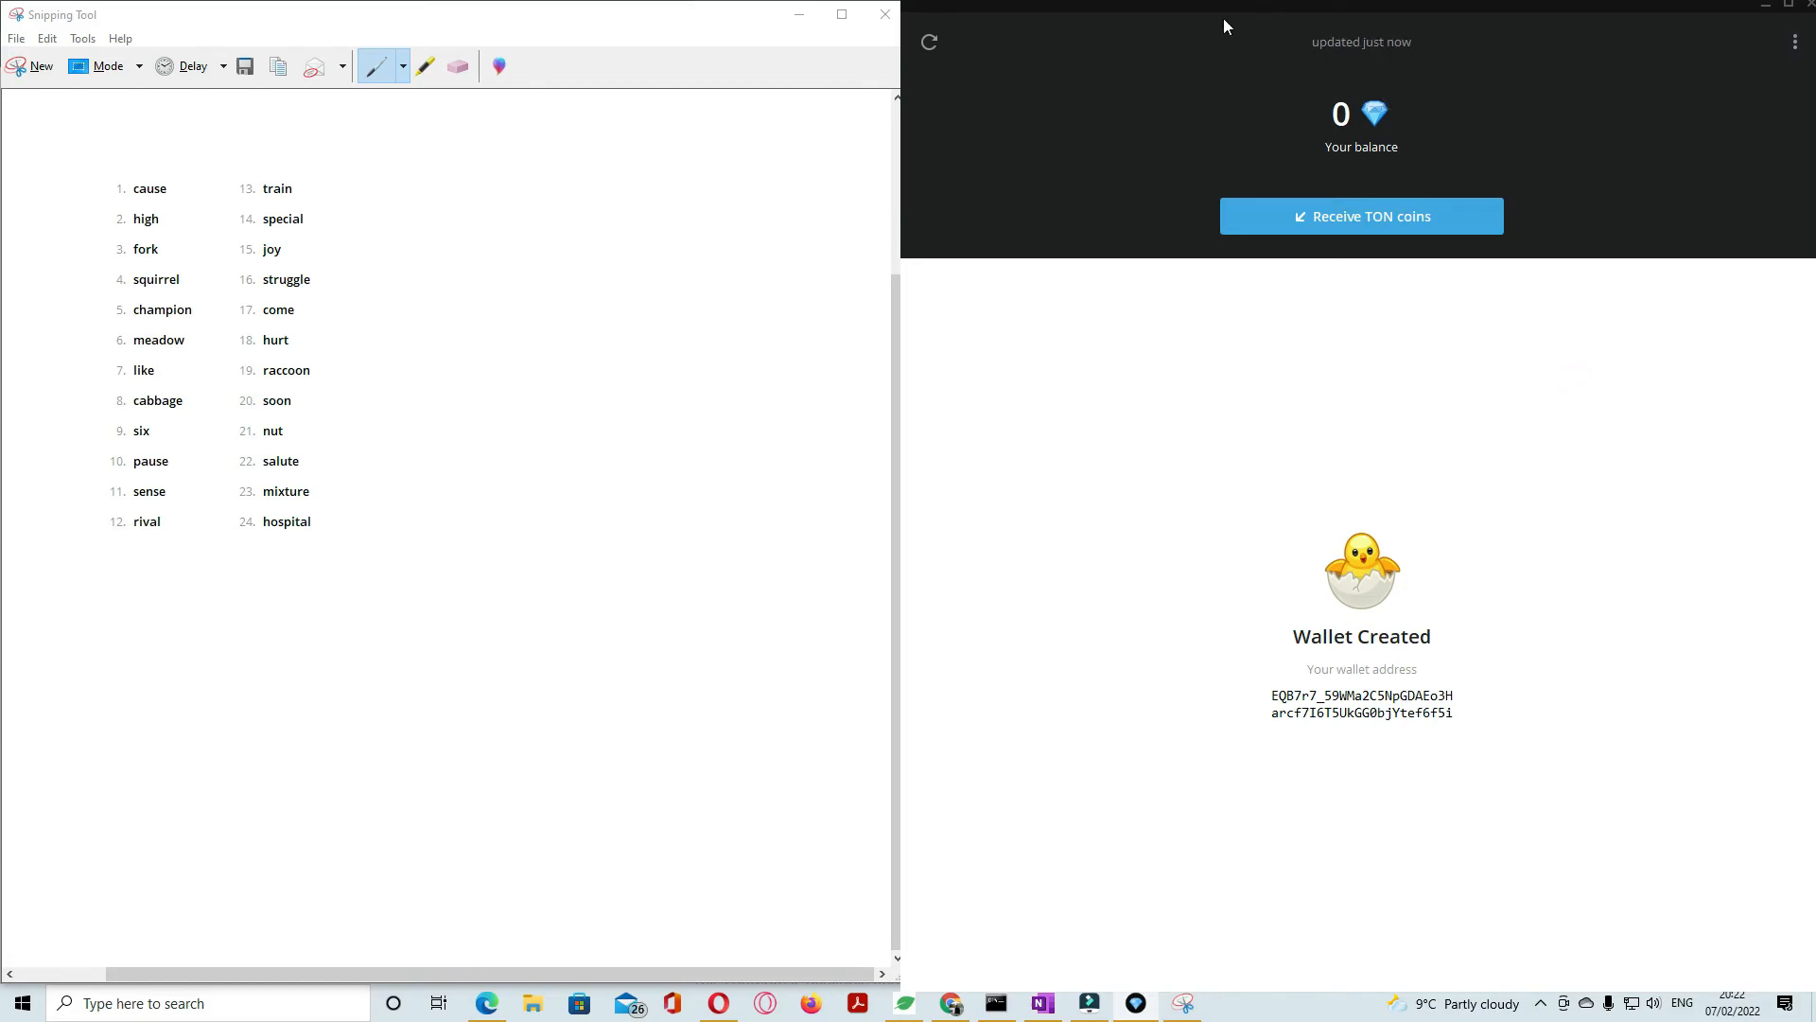
mouse_move(954, 91)
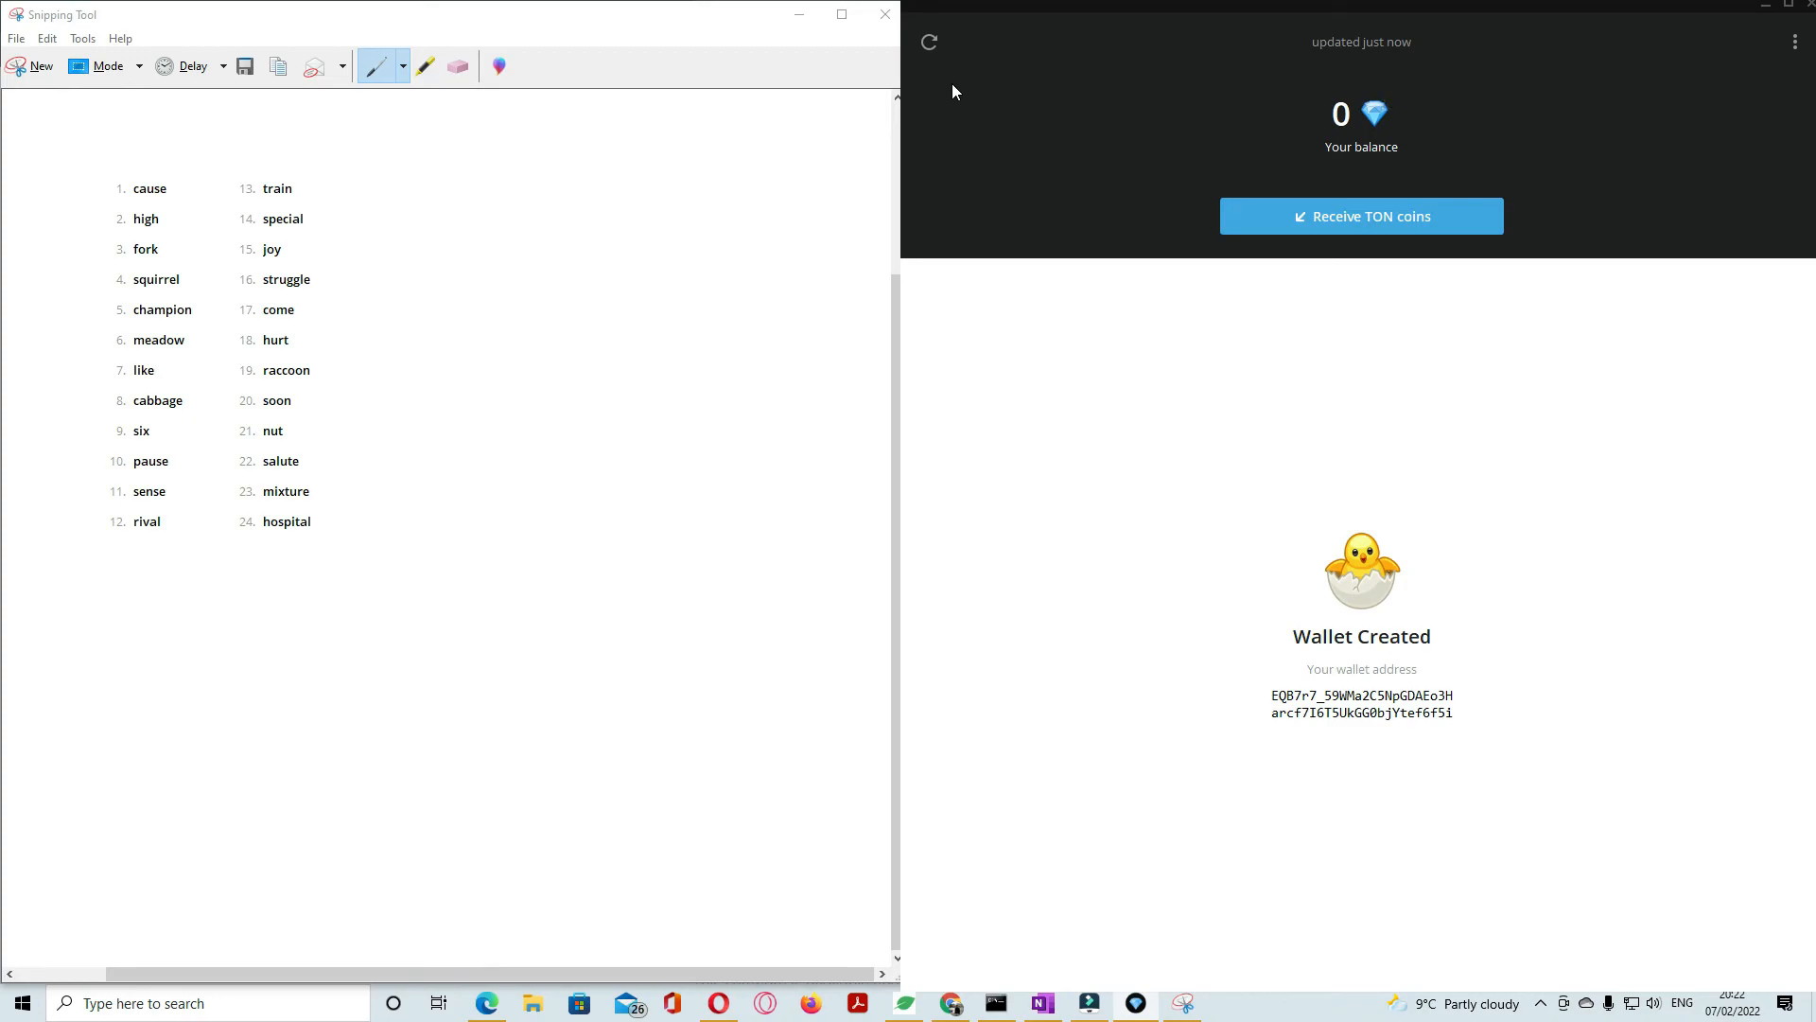
mouse_move(1565, 136)
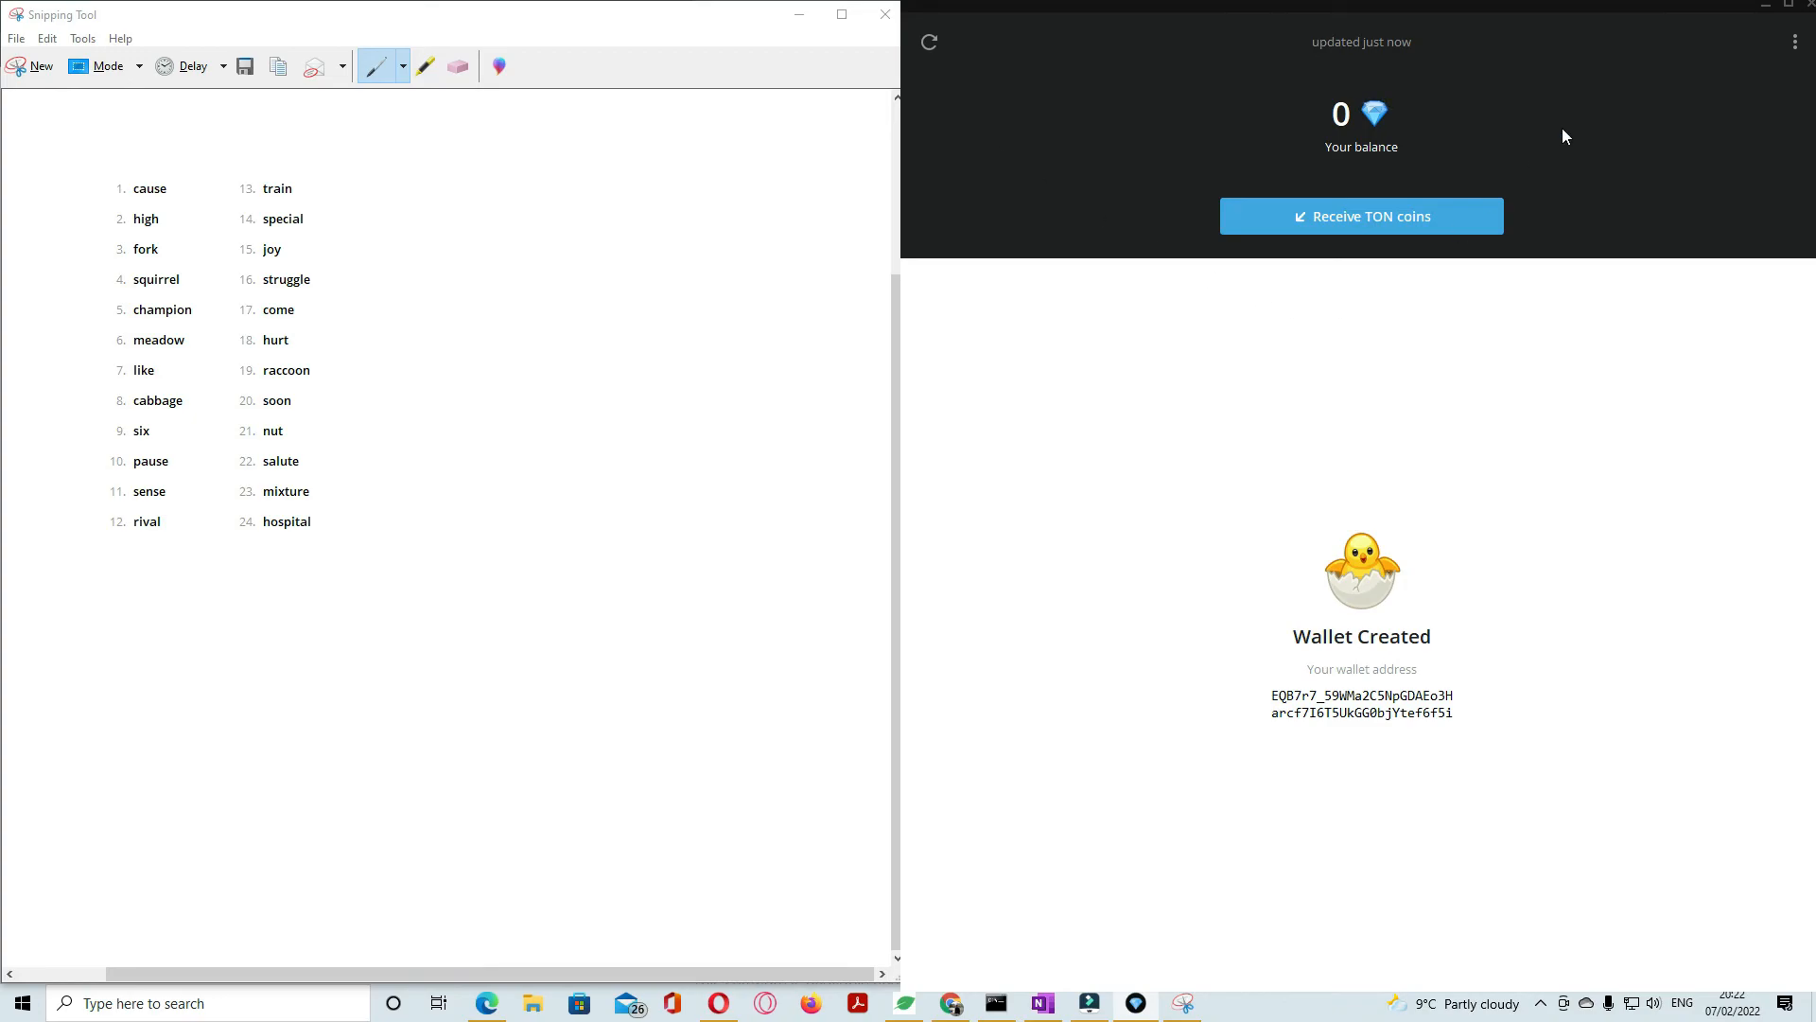
click(1793, 41)
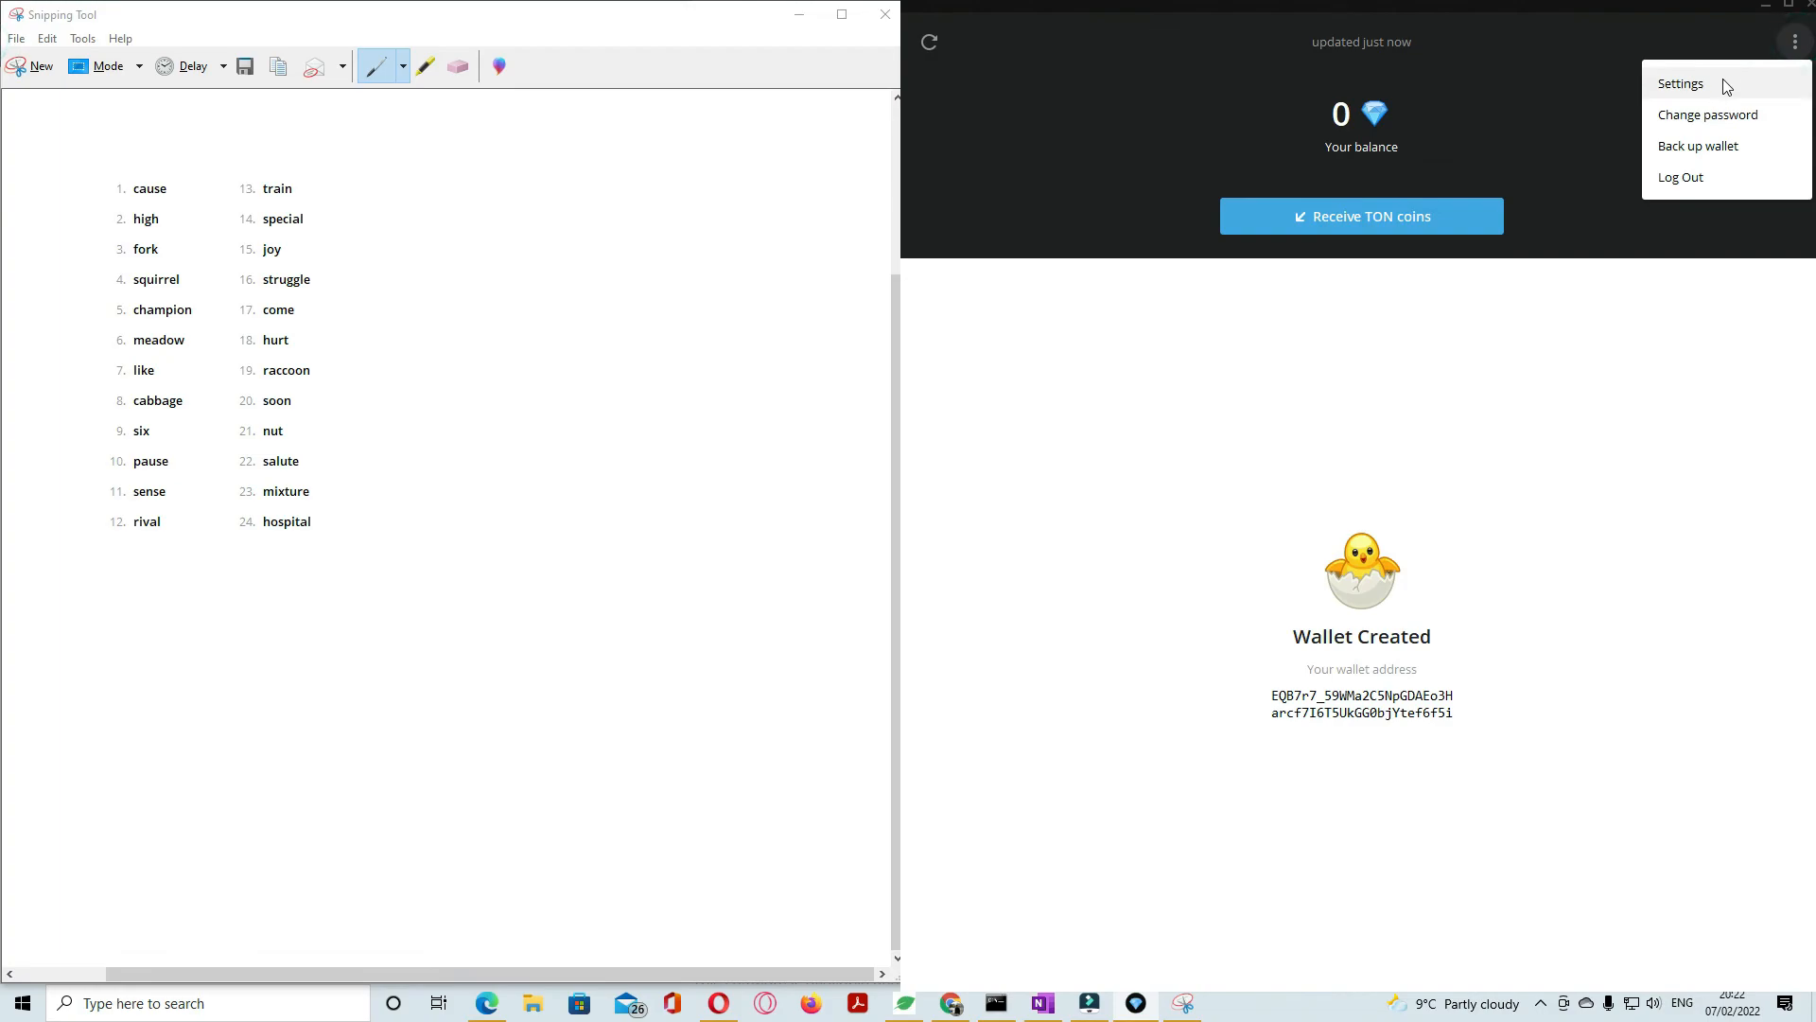
click(1678, 83)
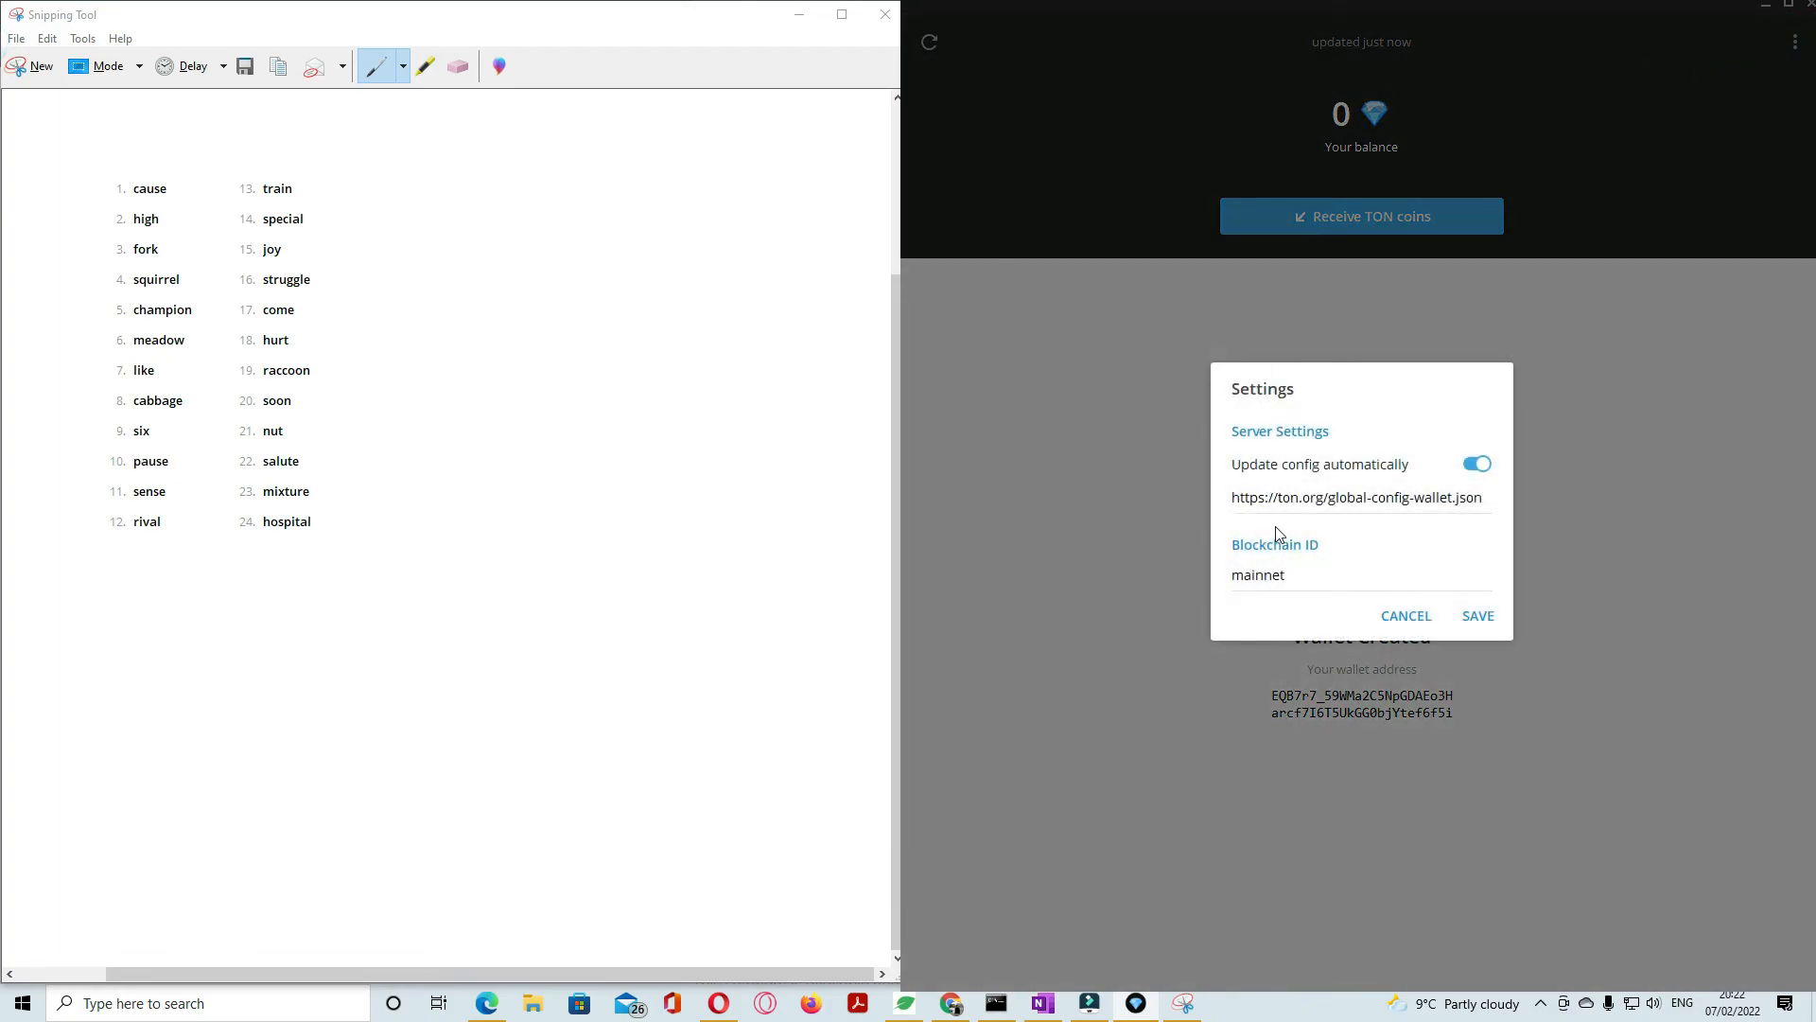
mouse_move(1256, 396)
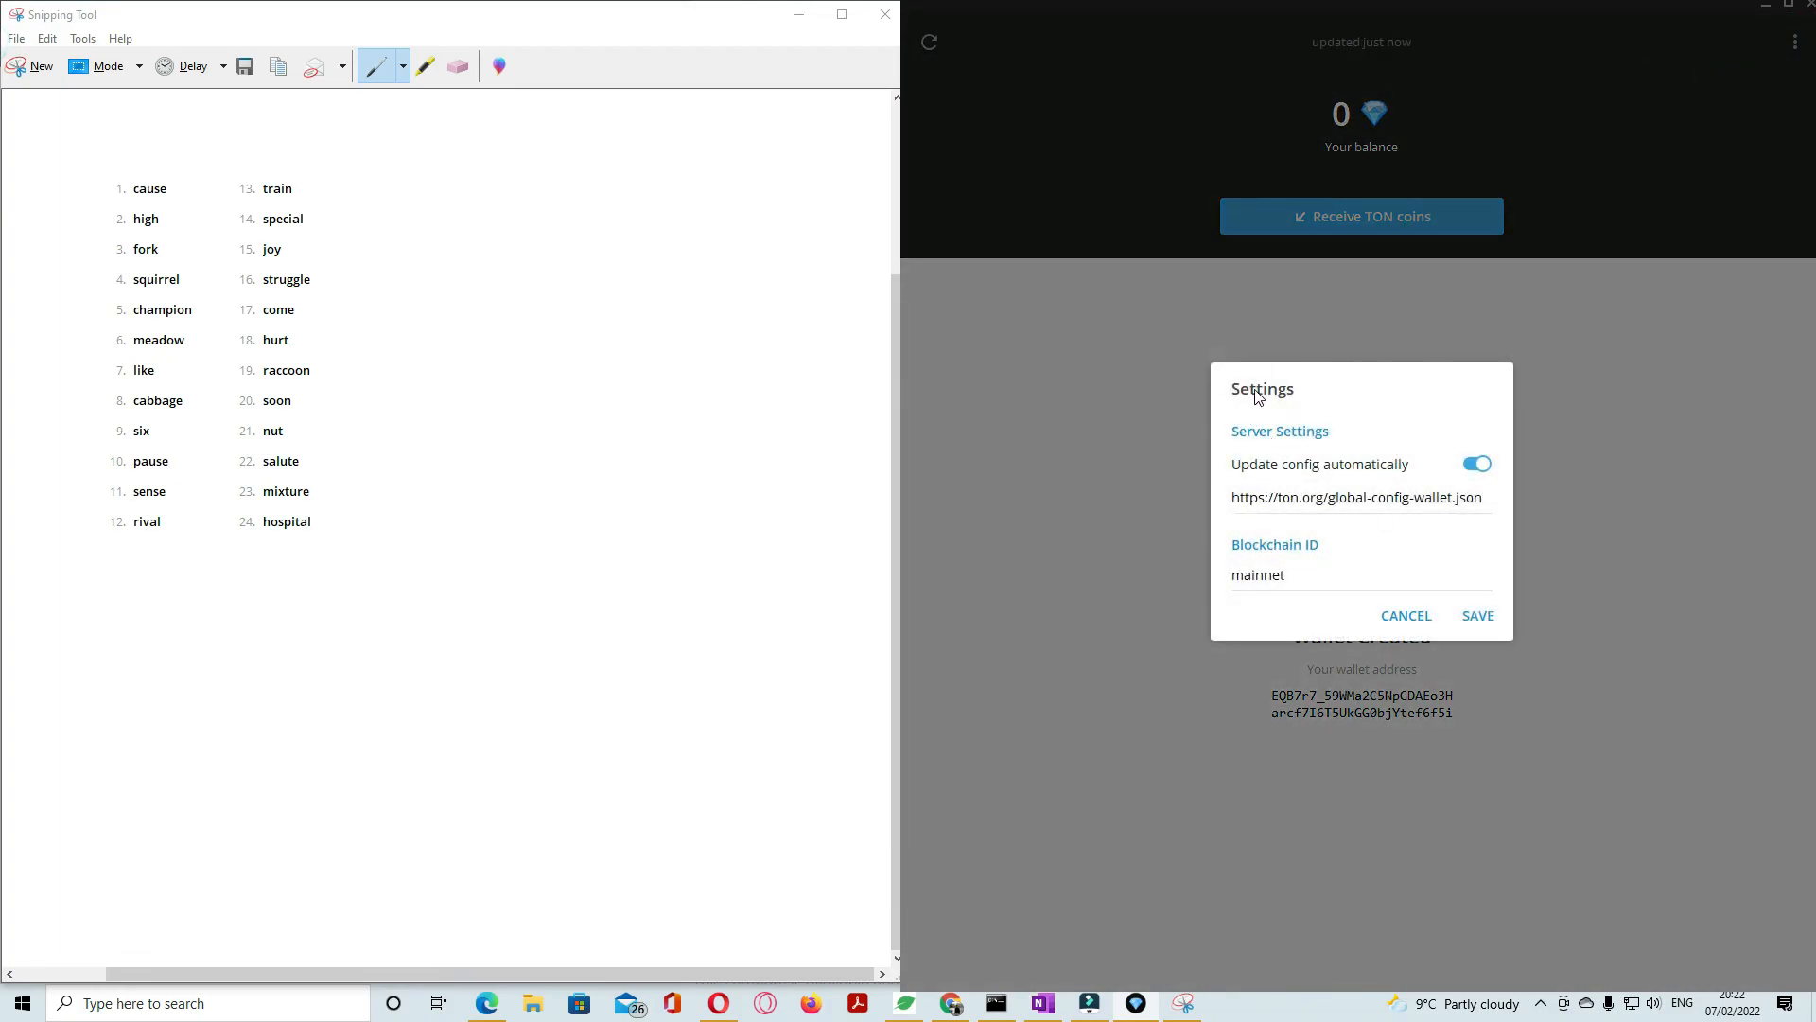
mouse_move(1406, 615)
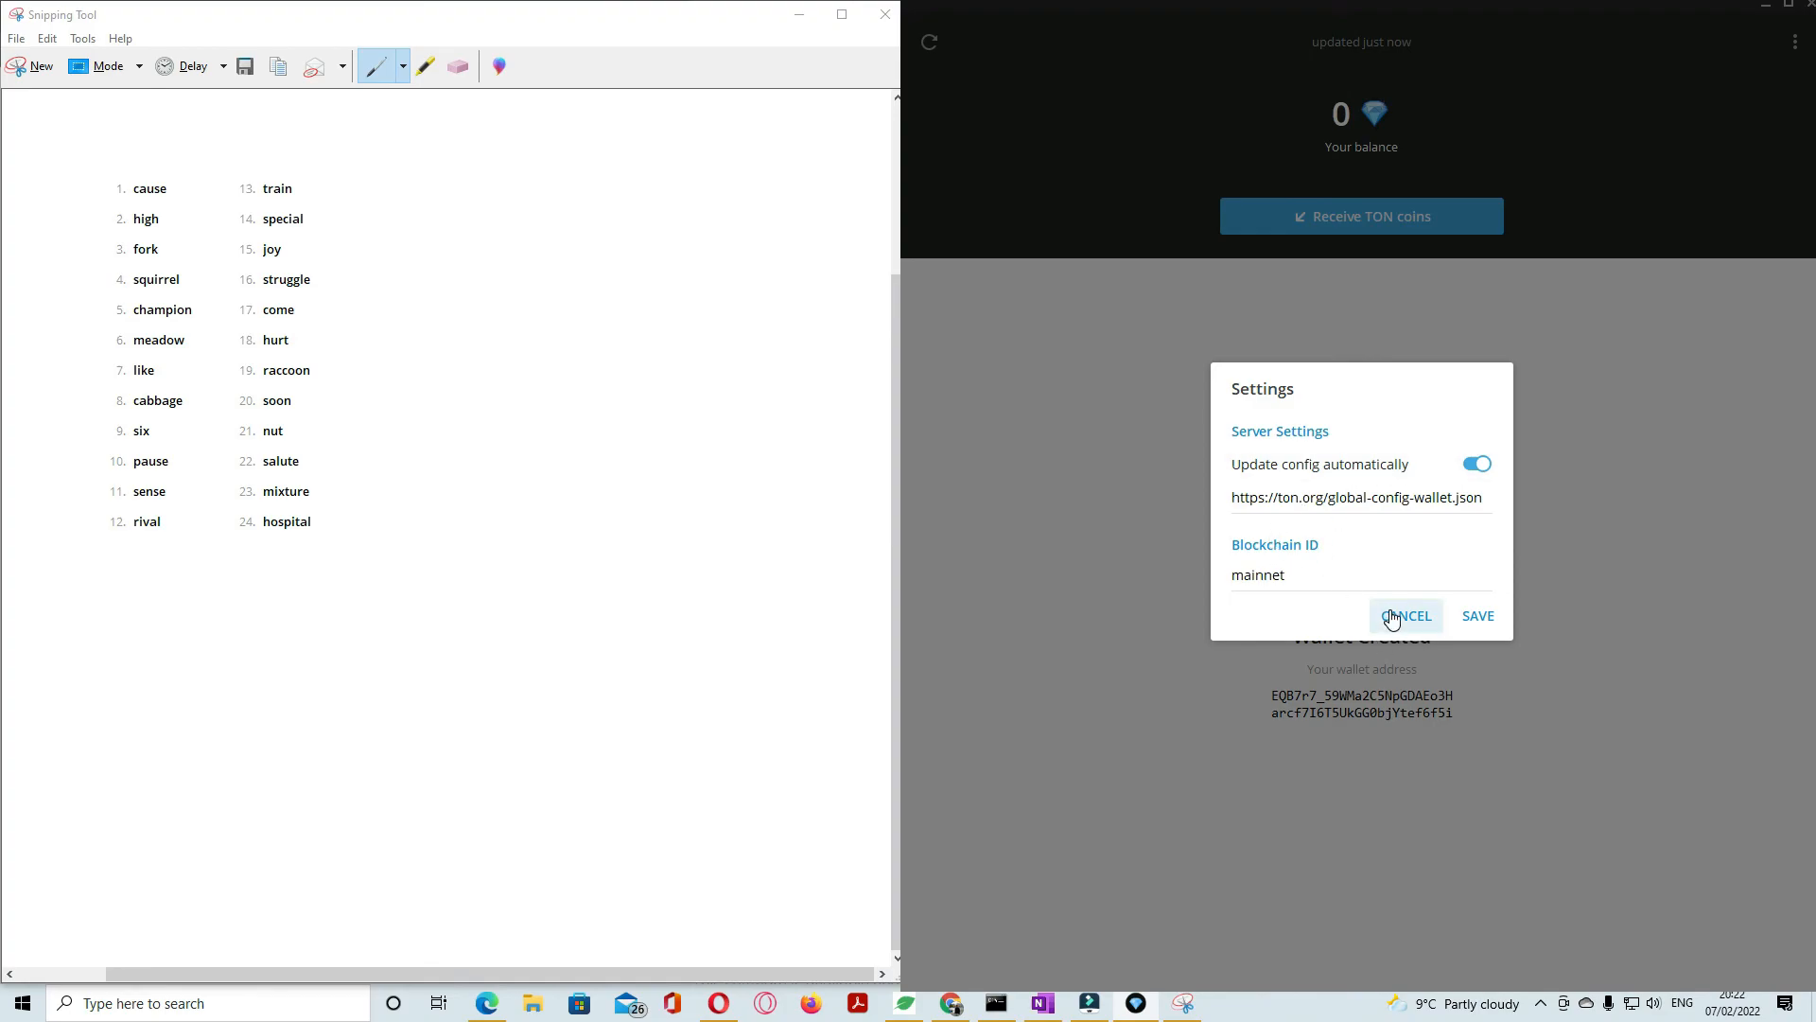
click(1405, 615)
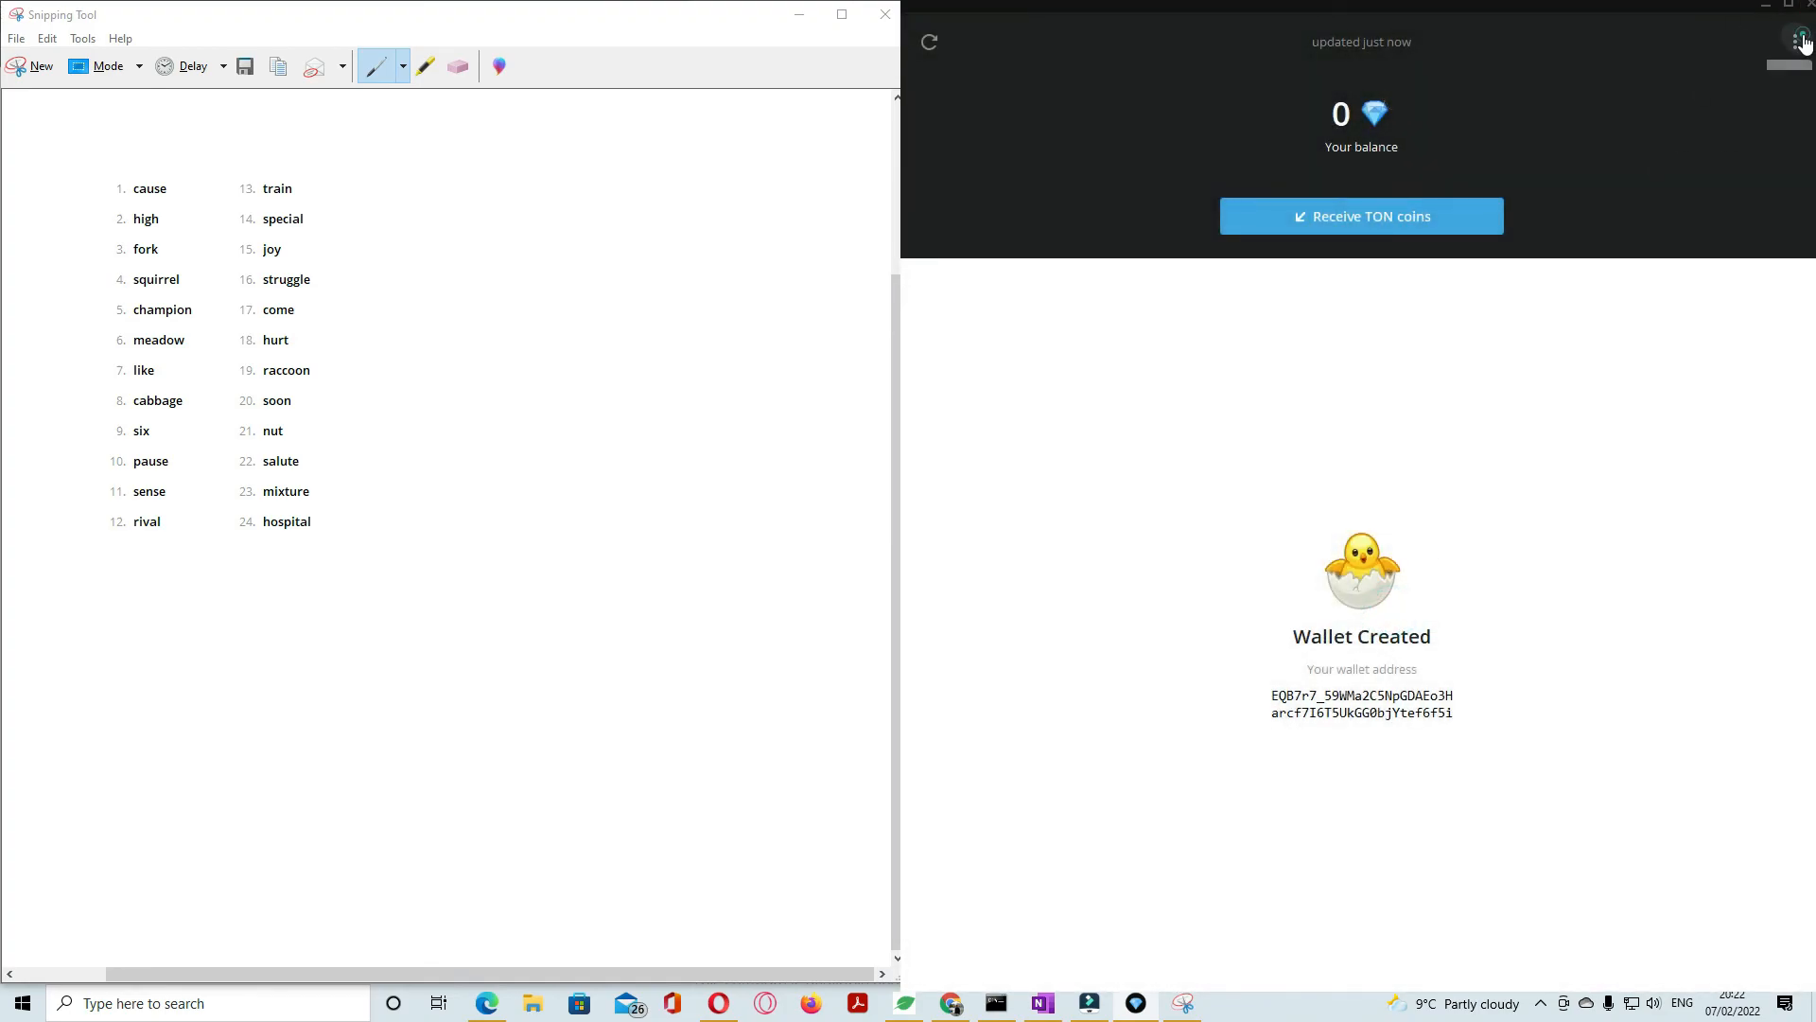
Step: Log out from the three-dot menu and confirm Disconnect, returning to the welcome screen
click(1794, 42)
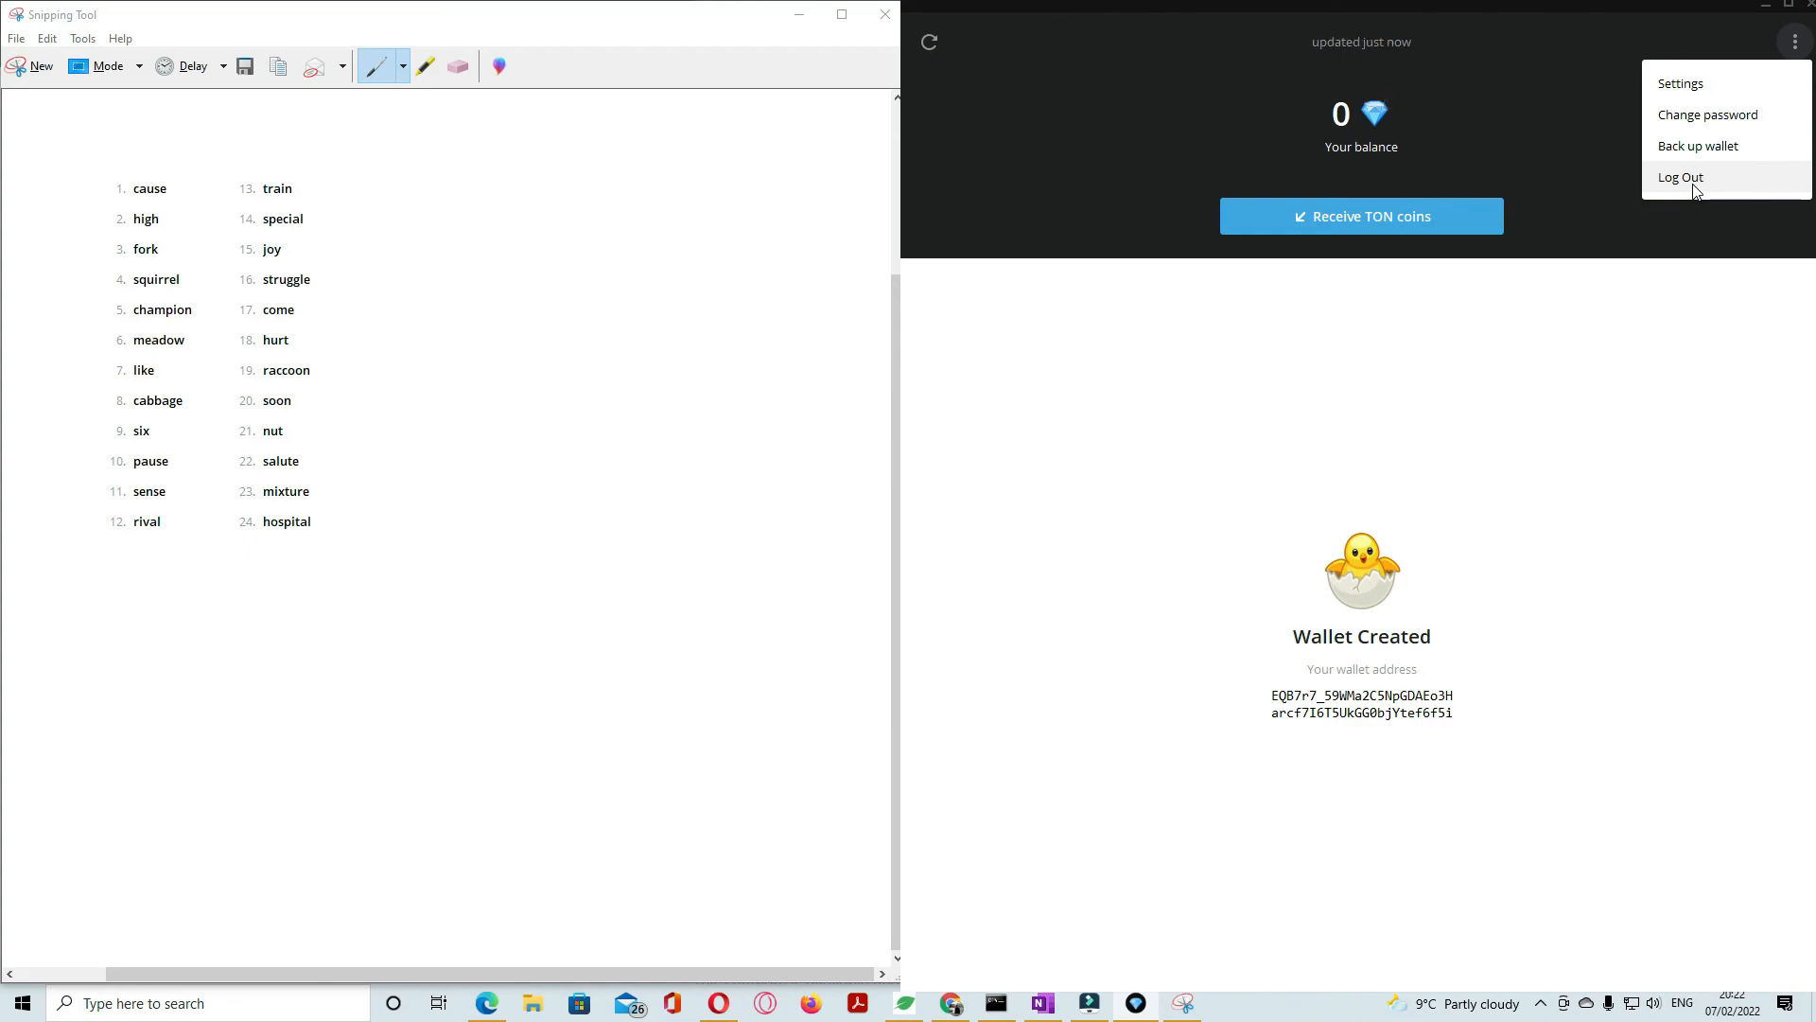
click(1679, 176)
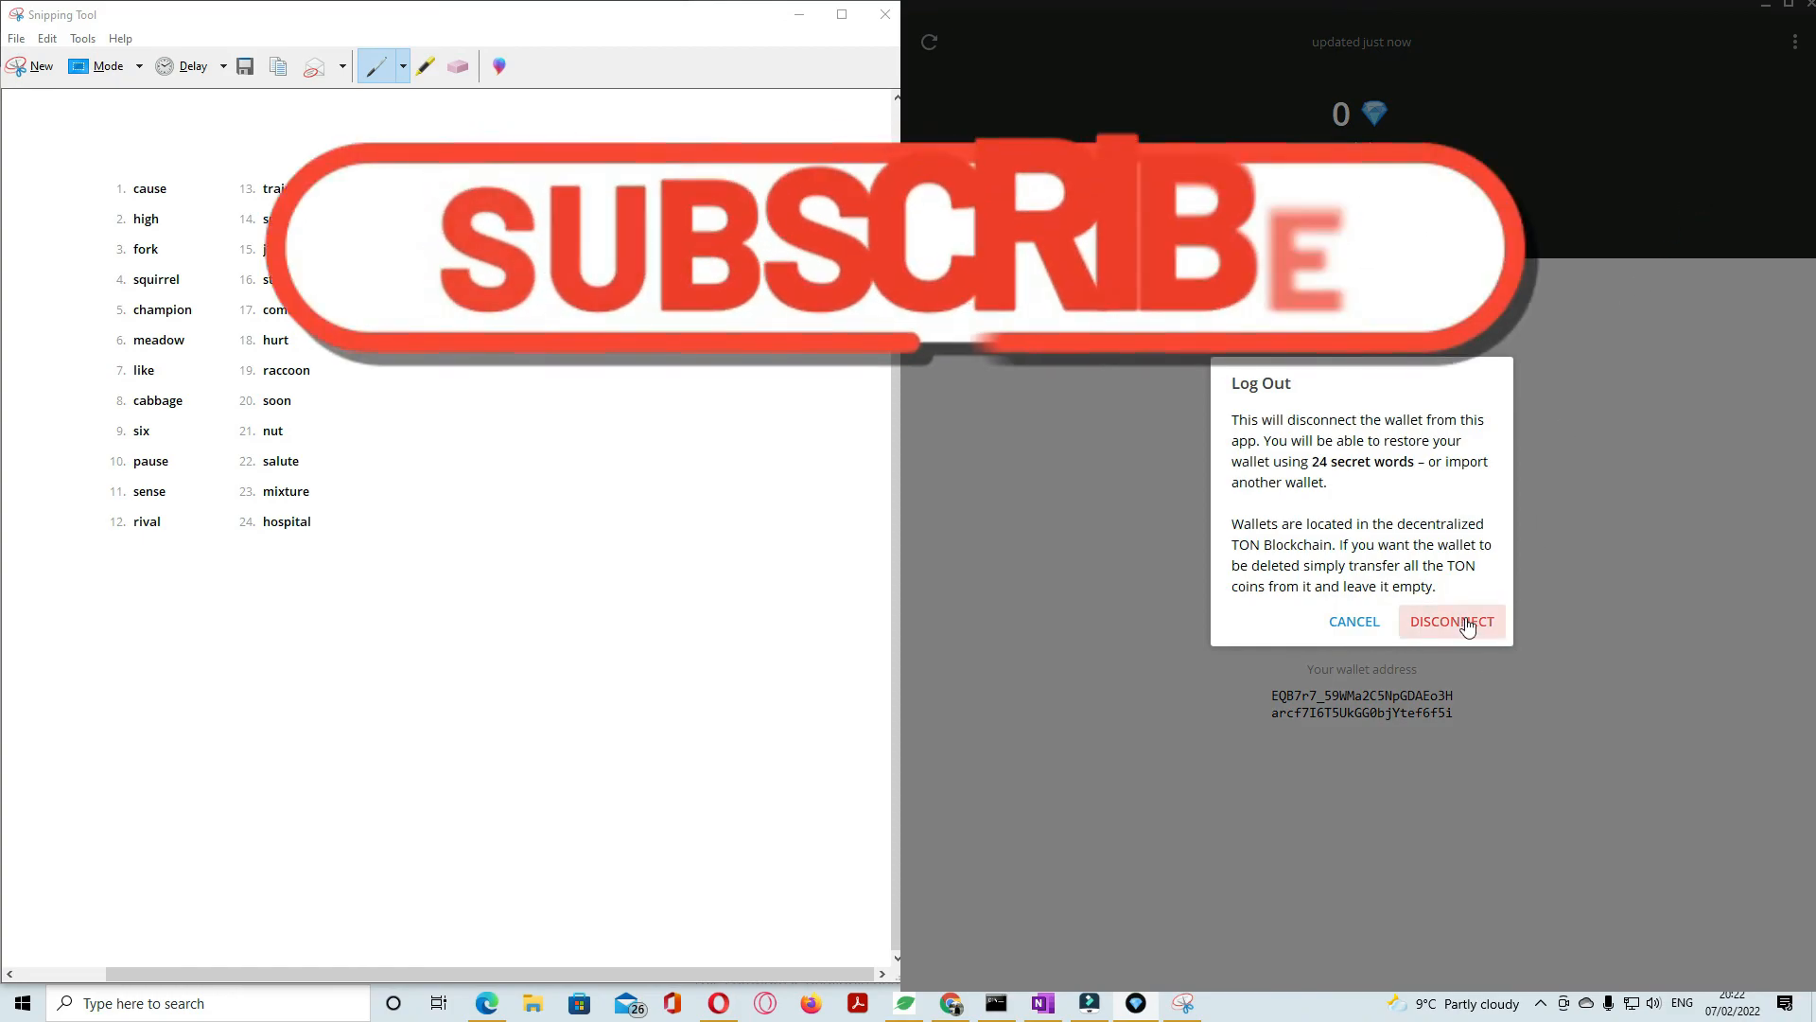
click(1451, 621)
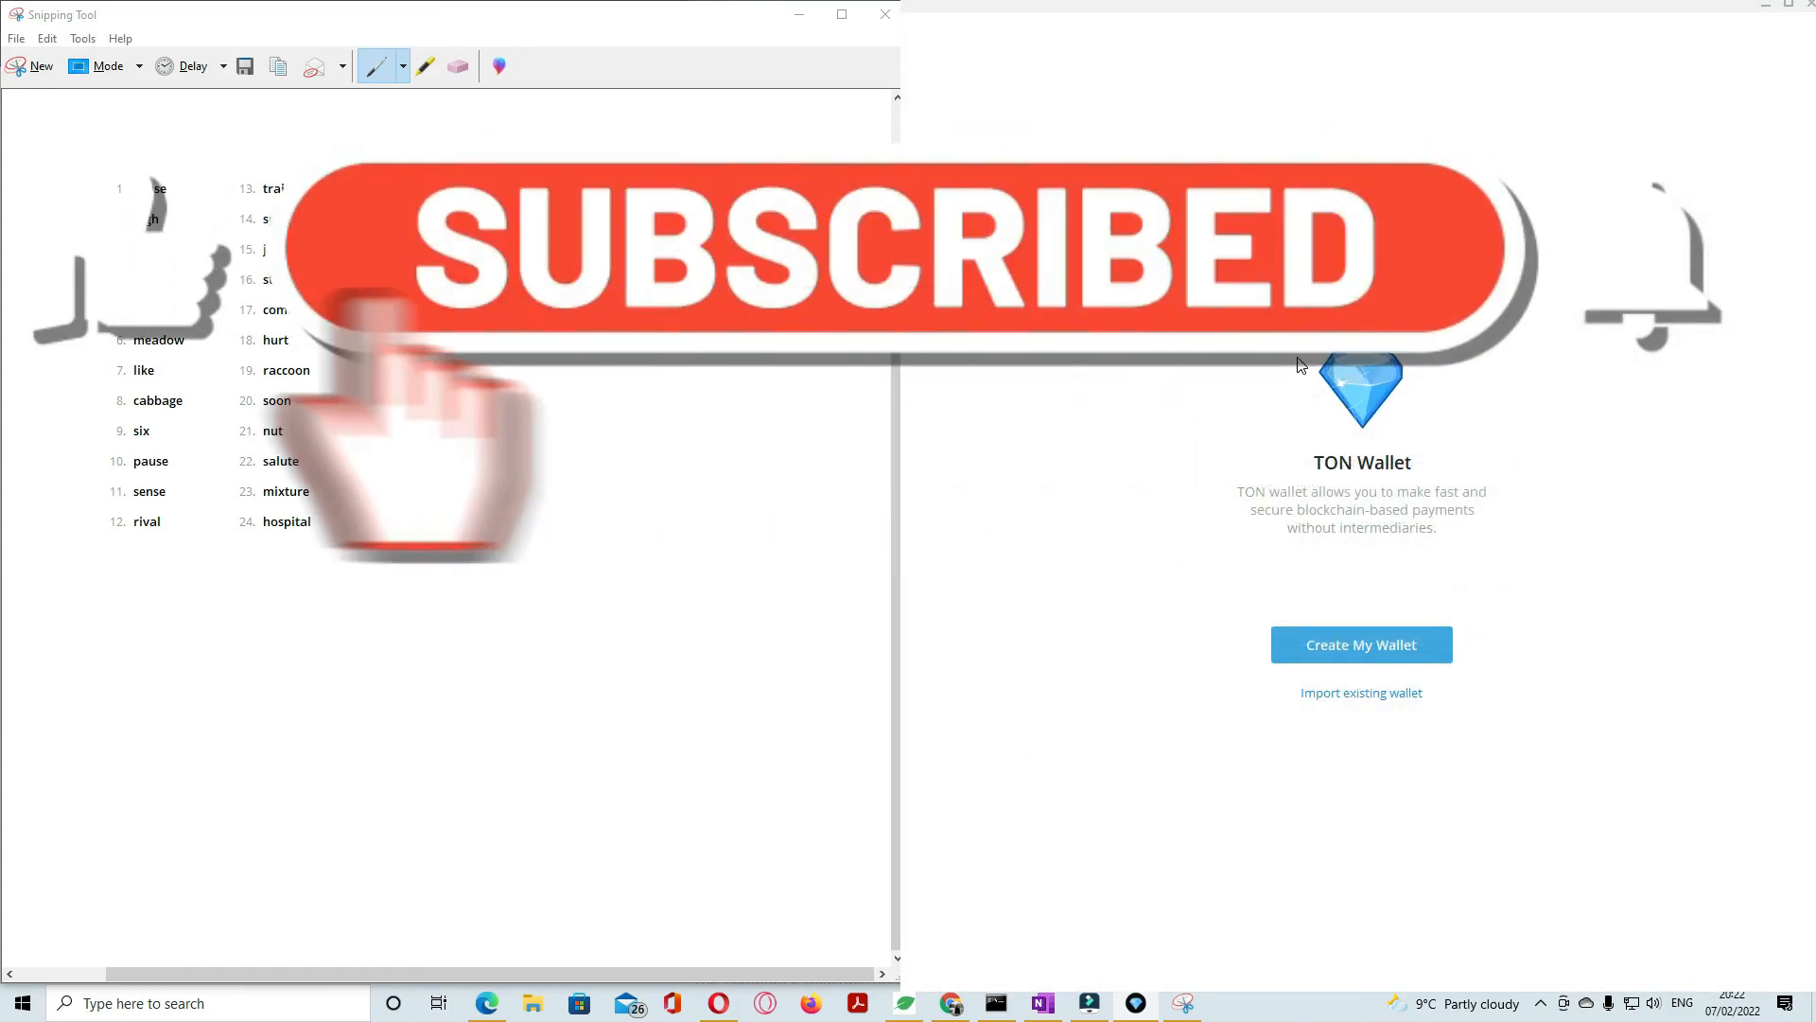